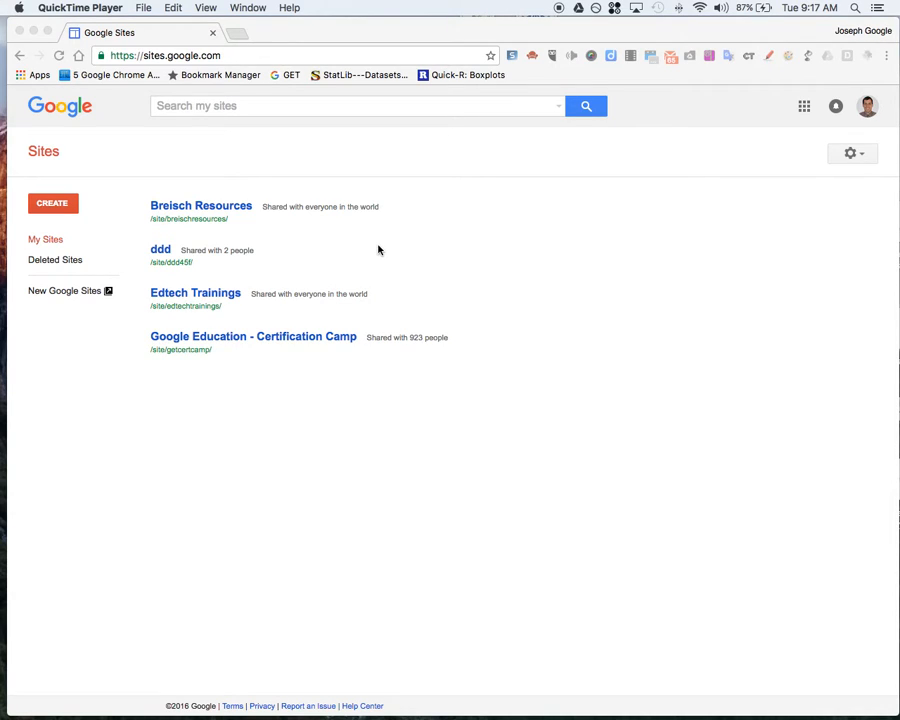
{"action": "mouse_move", "coordinate": [112, 192]}
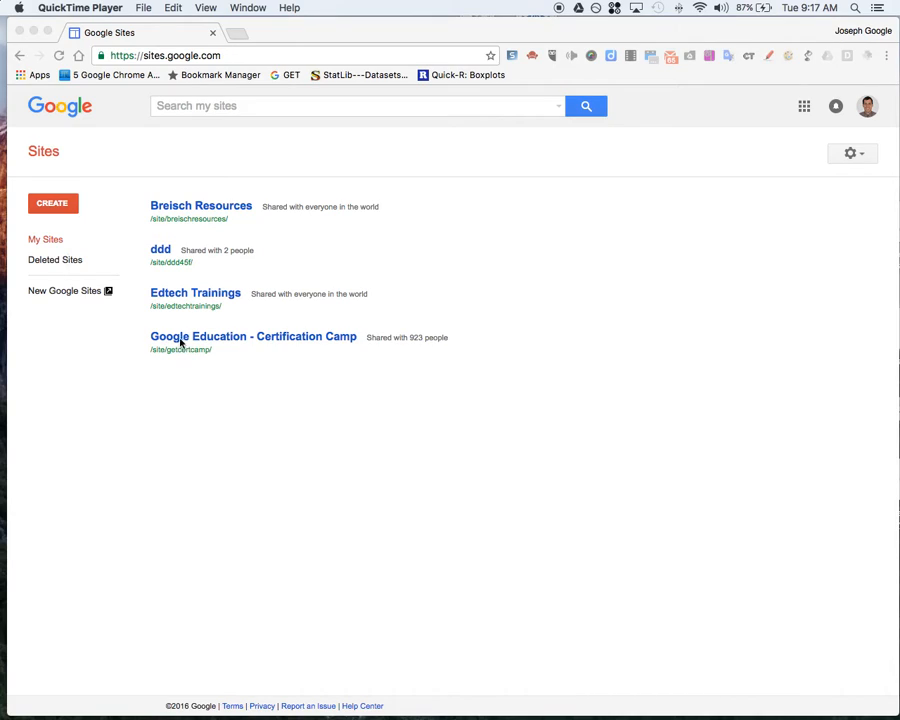
{"action": "mouse_move", "coordinate": [104, 246]}
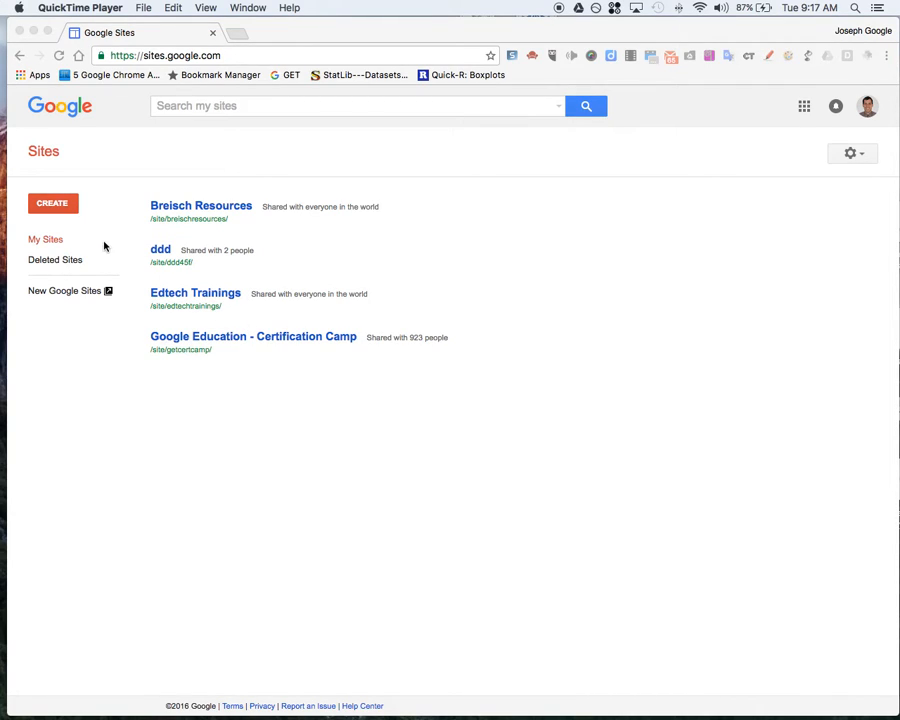
{"action": "mouse_move", "coordinate": [52, 203]}
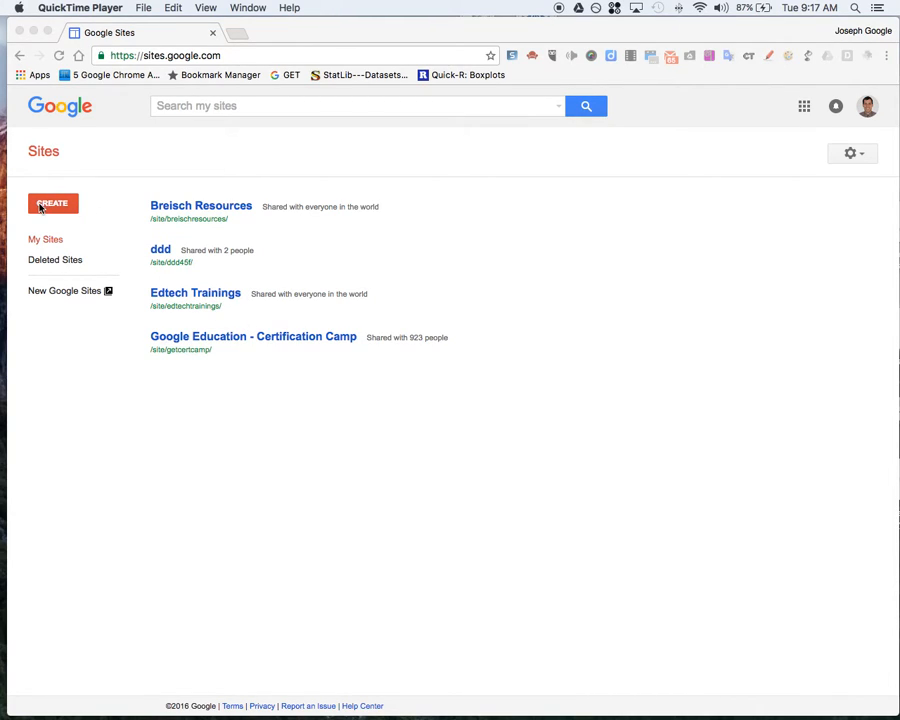
{"action": "mouse_move", "coordinate": [103, 216]}
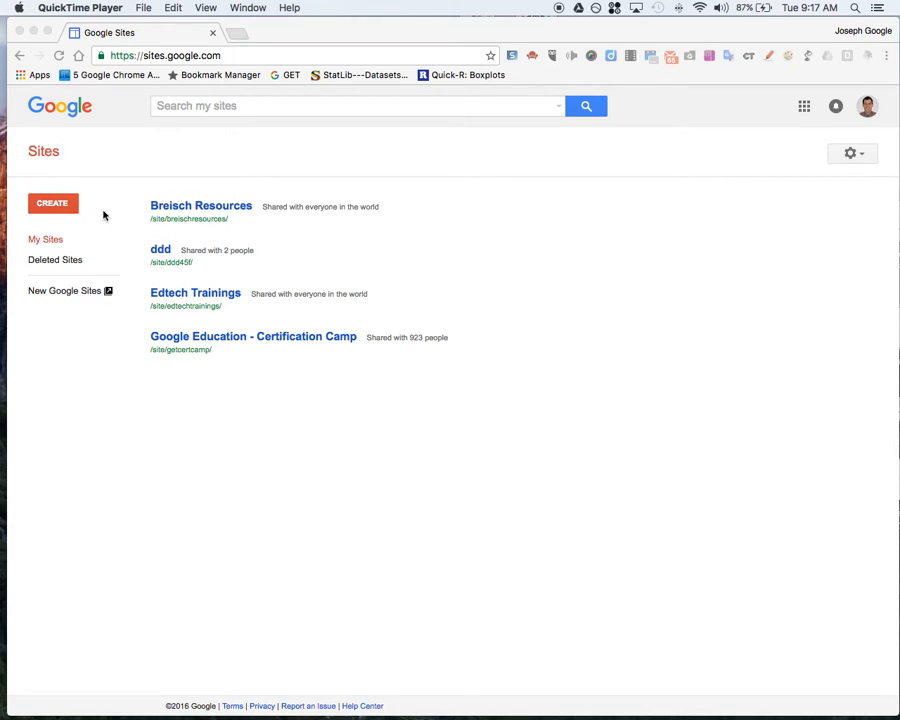
{"action": "mouse_move", "coordinate": [204, 182]}
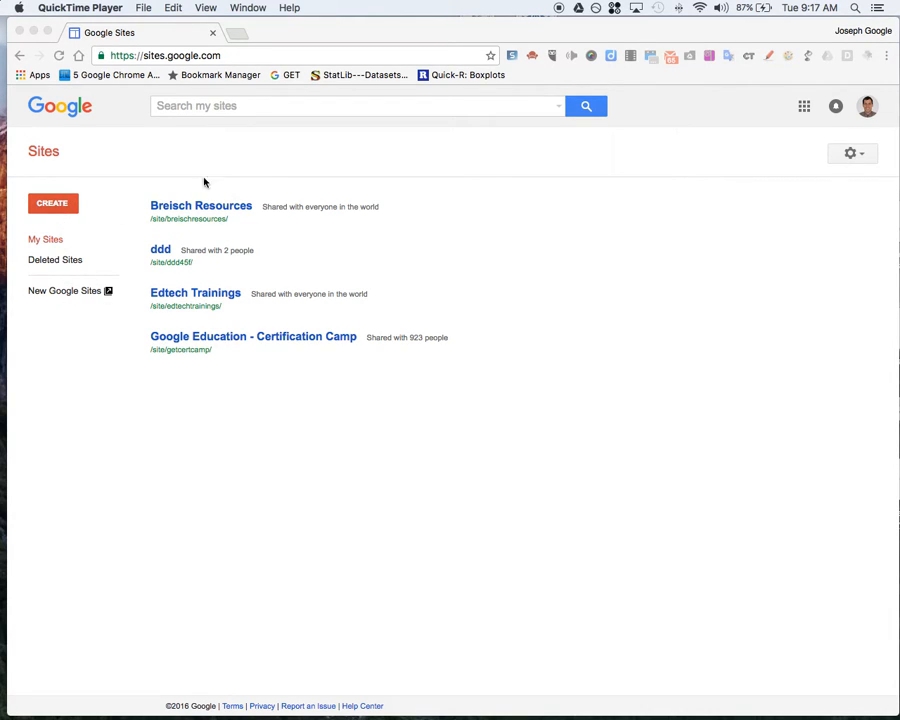
{"action": "mouse_move", "coordinate": [186, 189]}
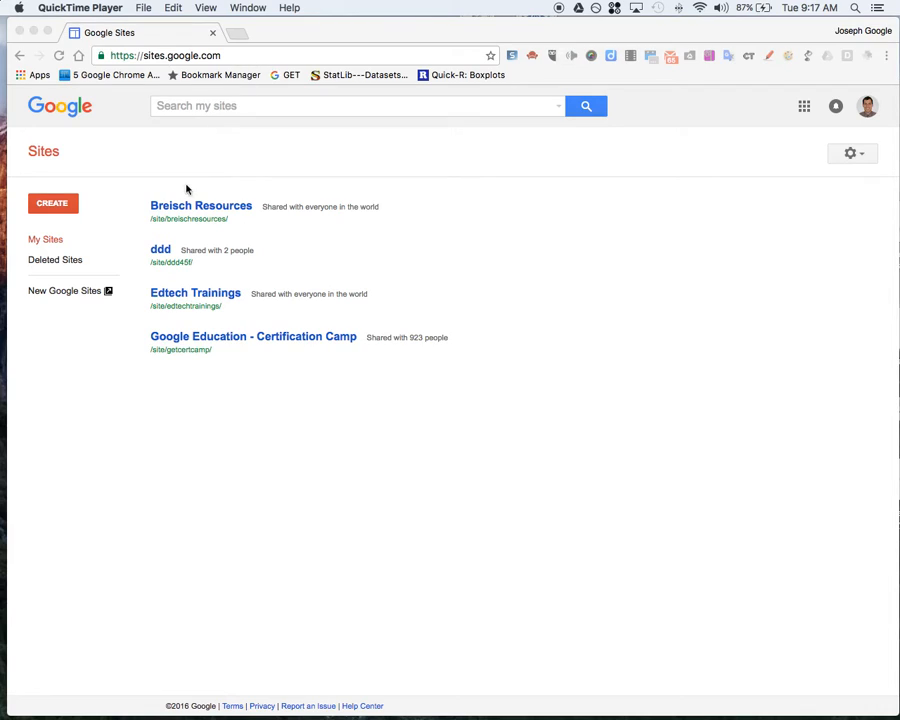
{"action": "mouse_move", "coordinate": [167, 382]}
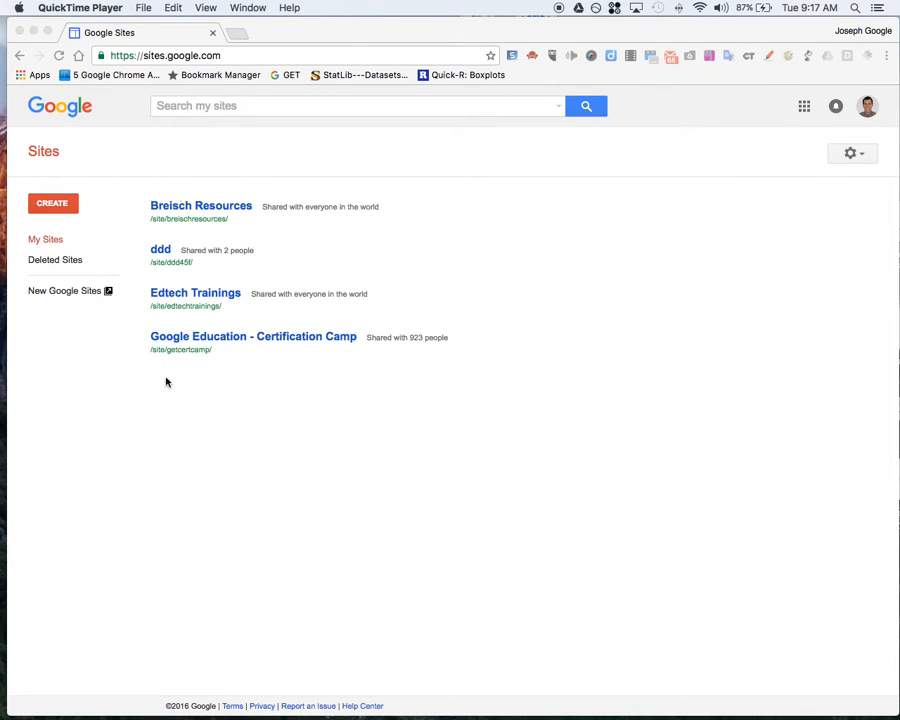
{"action": "mouse_move", "coordinate": [54, 297]}
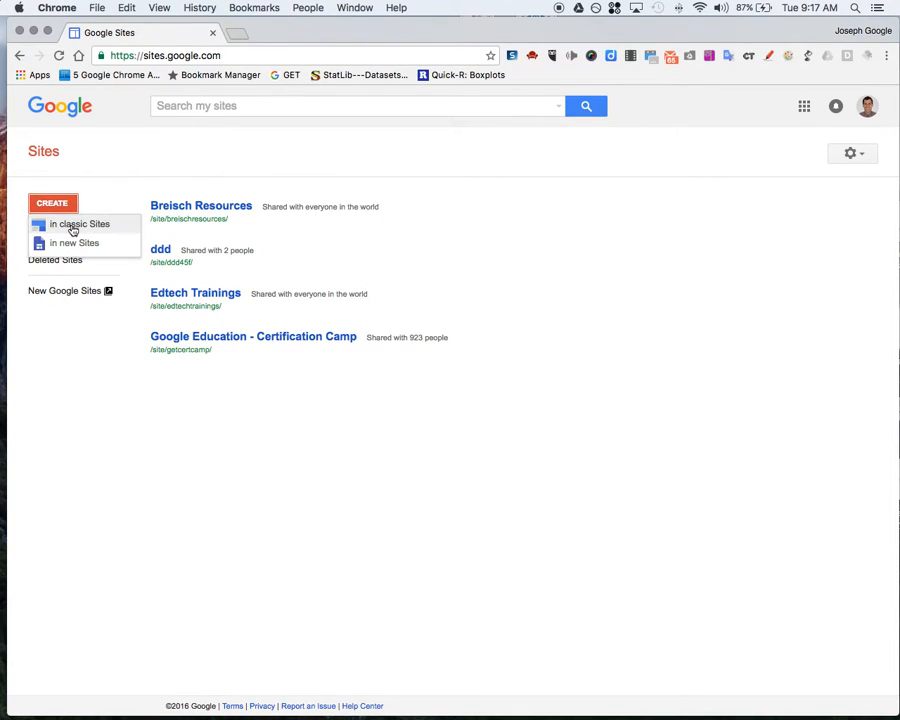
{"action": "mouse_move", "coordinate": [74, 243]}
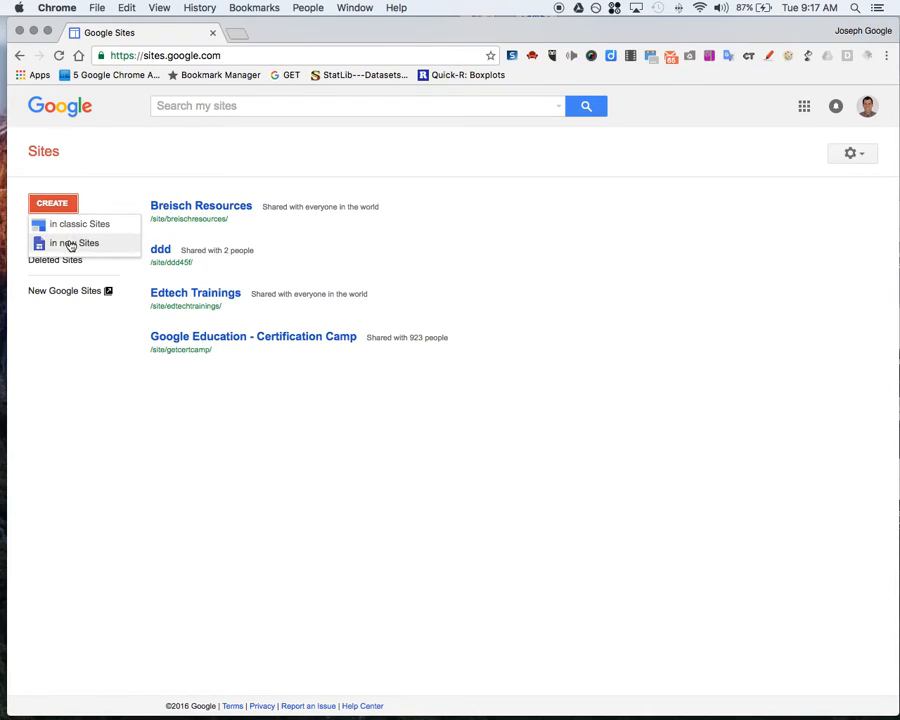
{"action": "mouse_move", "coordinate": [80, 223]}
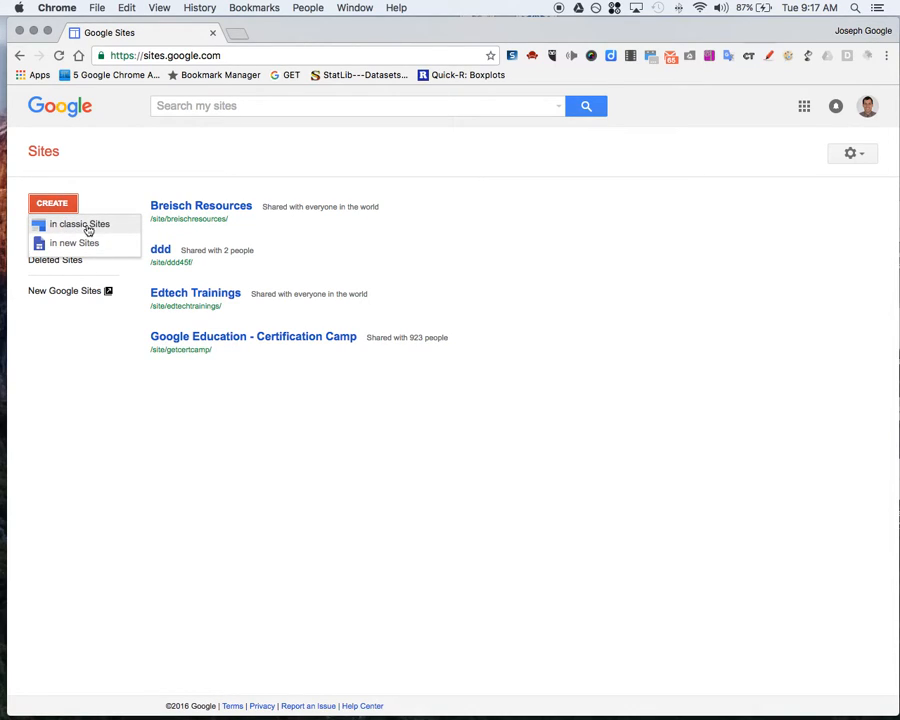
{"action": "mouse_move", "coordinate": [74, 243]}
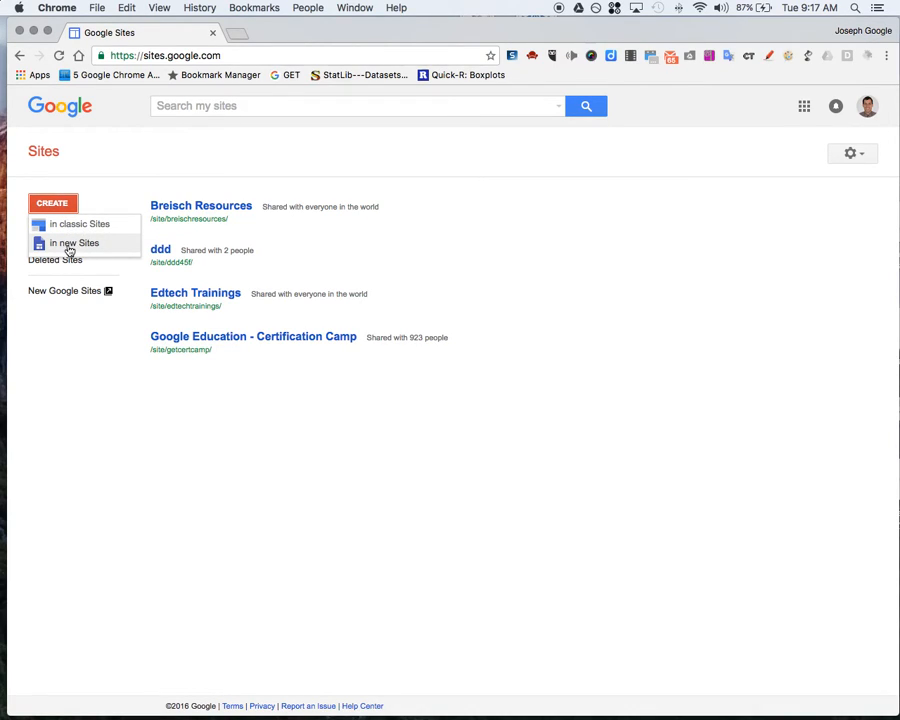
Create a new untitled site using the new version of Google Sites
{"action": "left_click", "coordinate": [74, 243]}
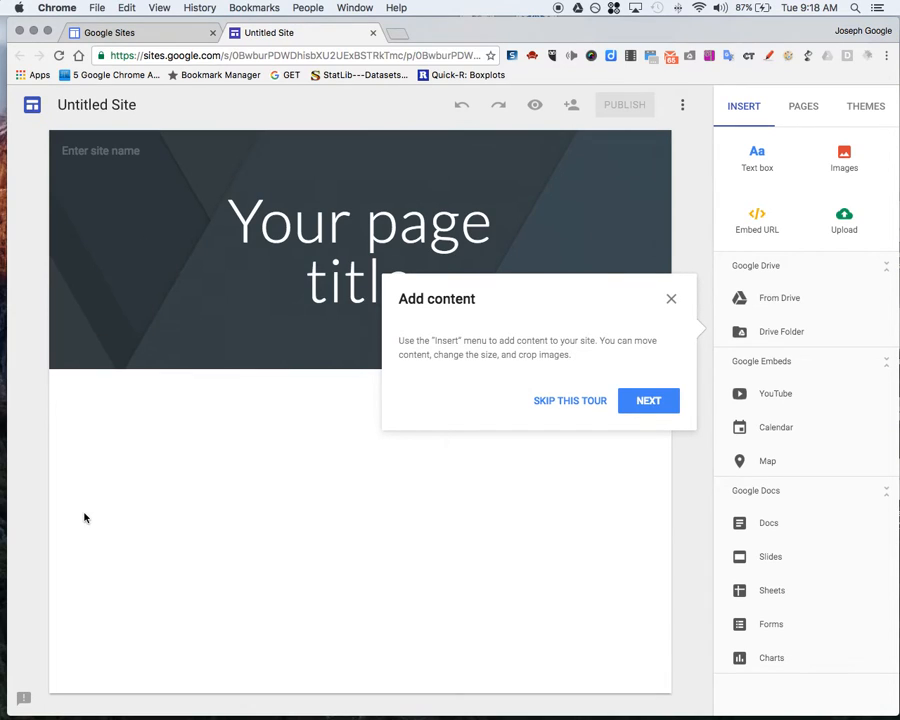
{"action": "mouse_move", "coordinate": [568, 368]}
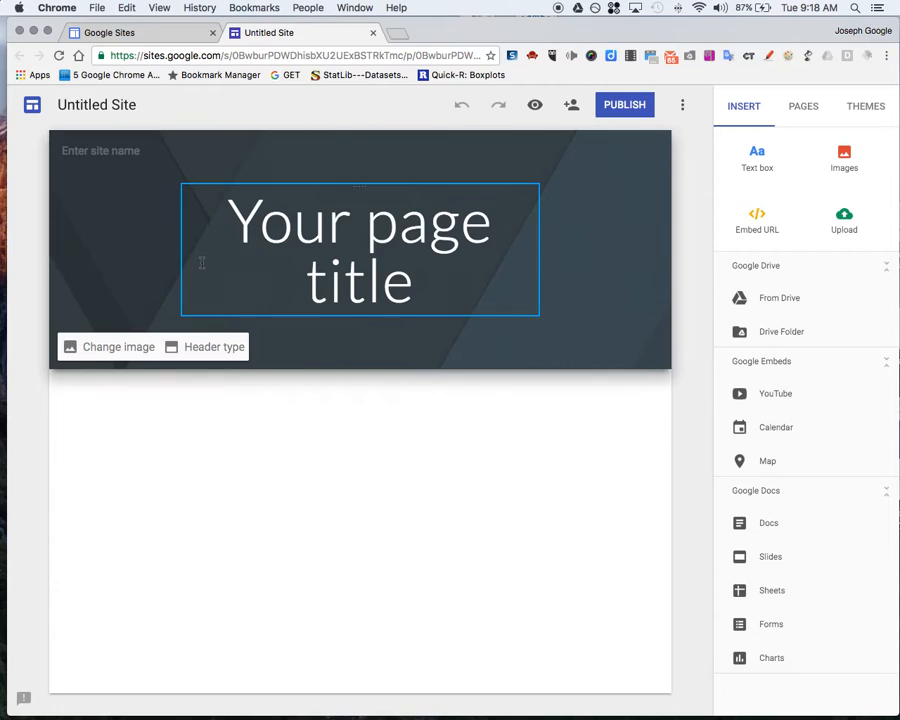
Dismiss the 'Add content' tour popup to reveal the blank site editor
{"action": "left_click", "coordinate": [77, 440]}
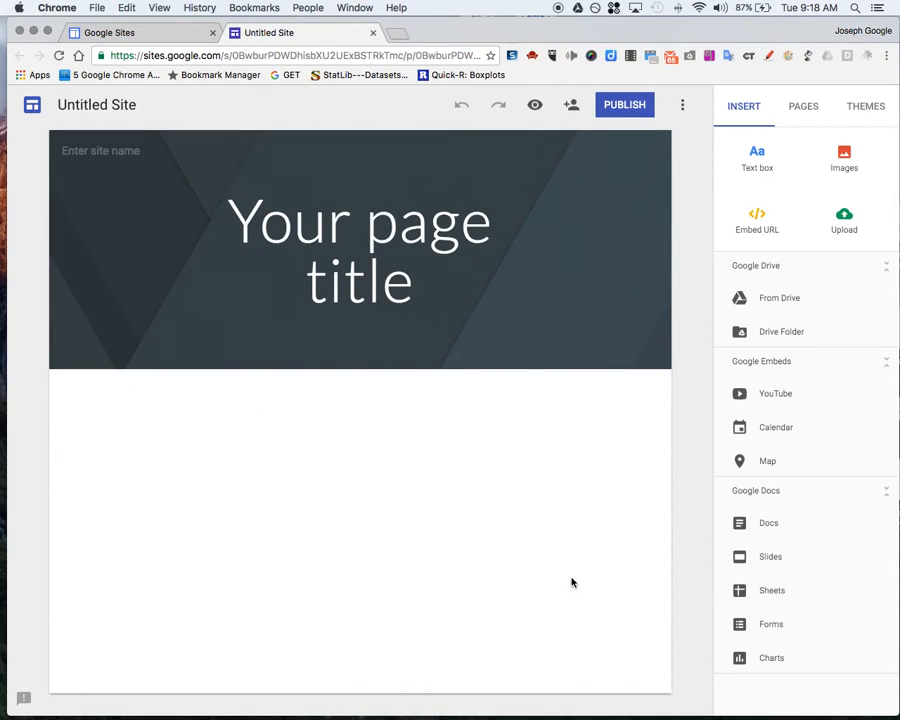
{"action": "mouse_move", "coordinate": [350, 581]}
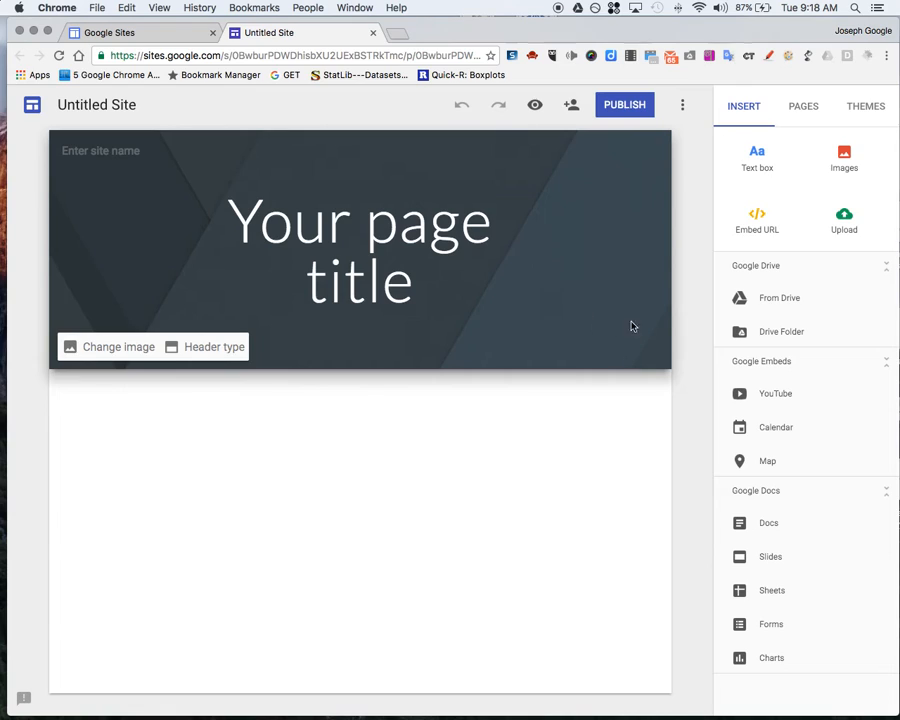
Replace the placeholder page title with 'My Home page'
{"action": "left_click", "coordinate": [360, 250]}
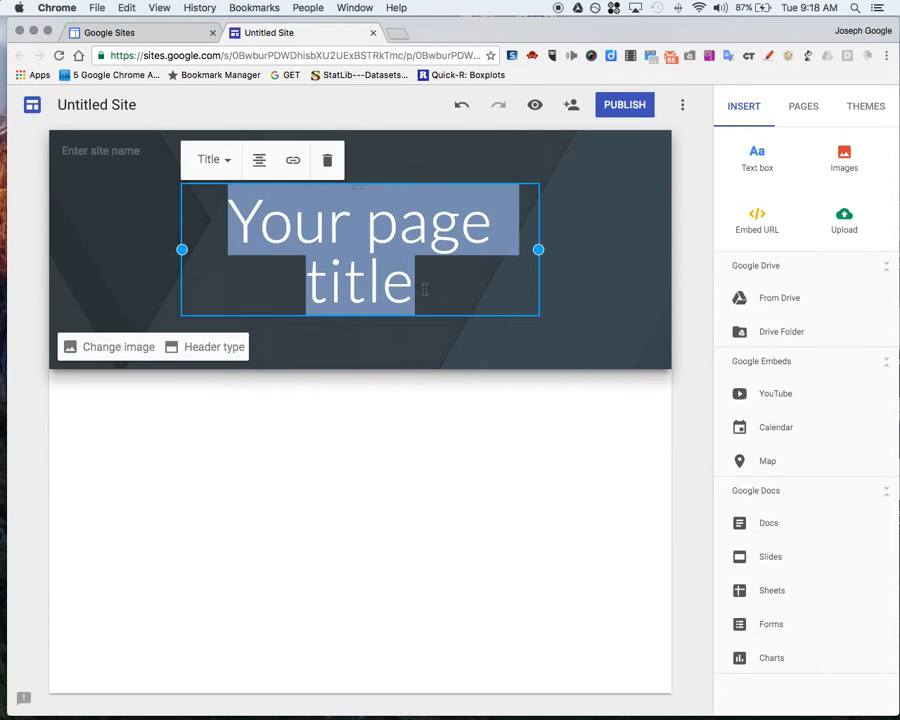
{"action": "type", "text": "My HOme"}
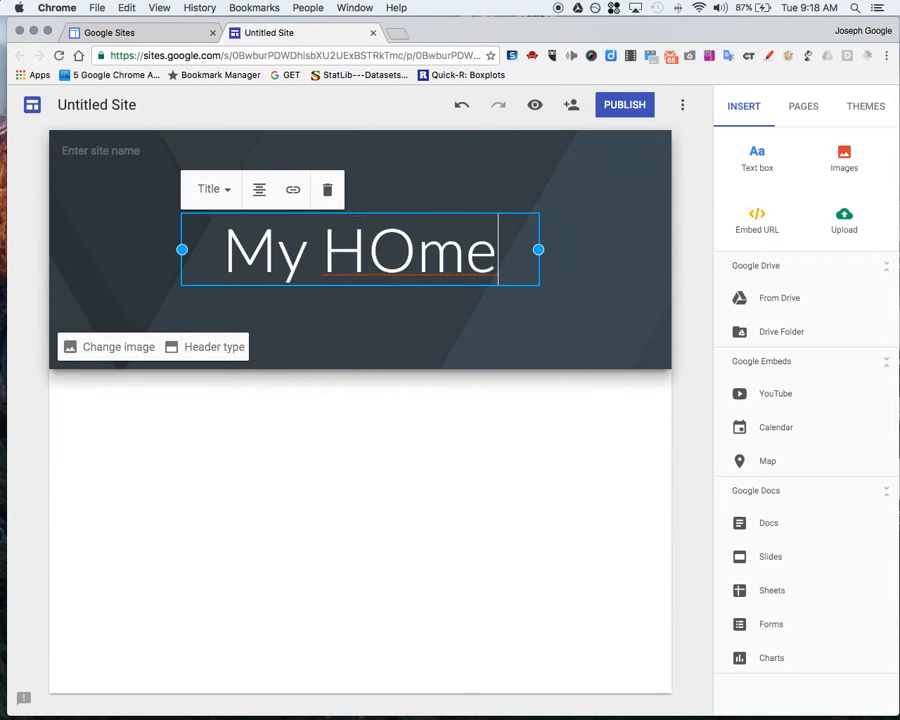
{"action": "type", "text": "My Home pag"}
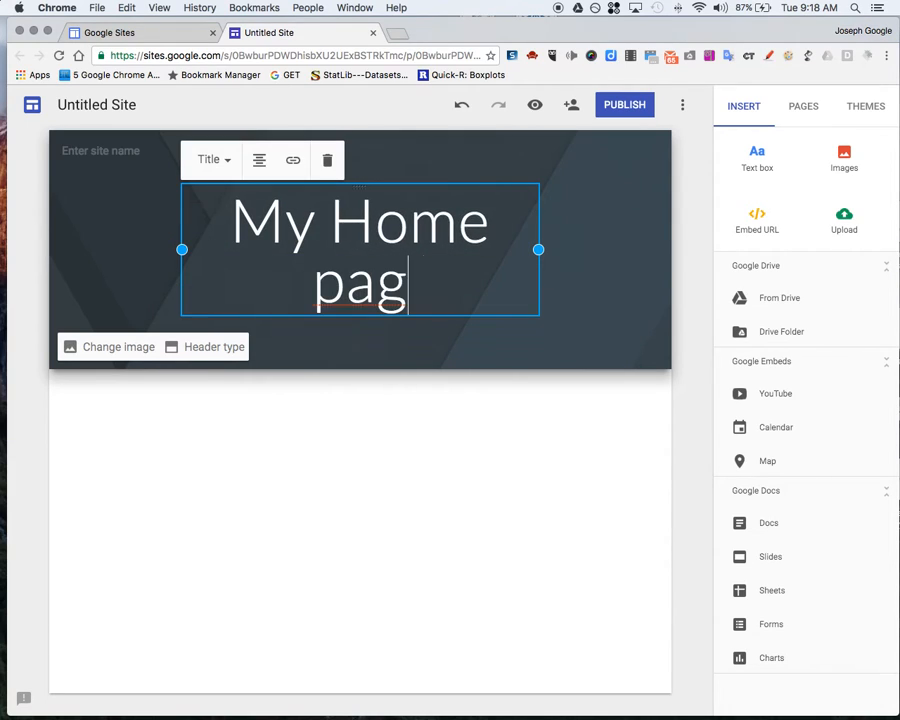
{"action": "type", "text": "e"}
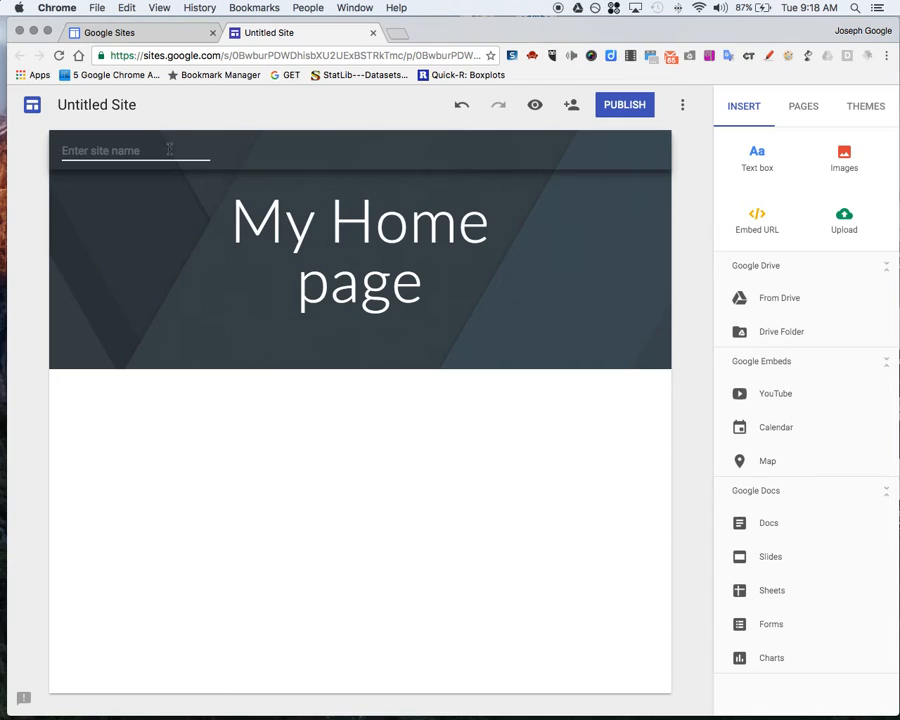
Name the site 'my site'
{"action": "type", "text": "my site"}
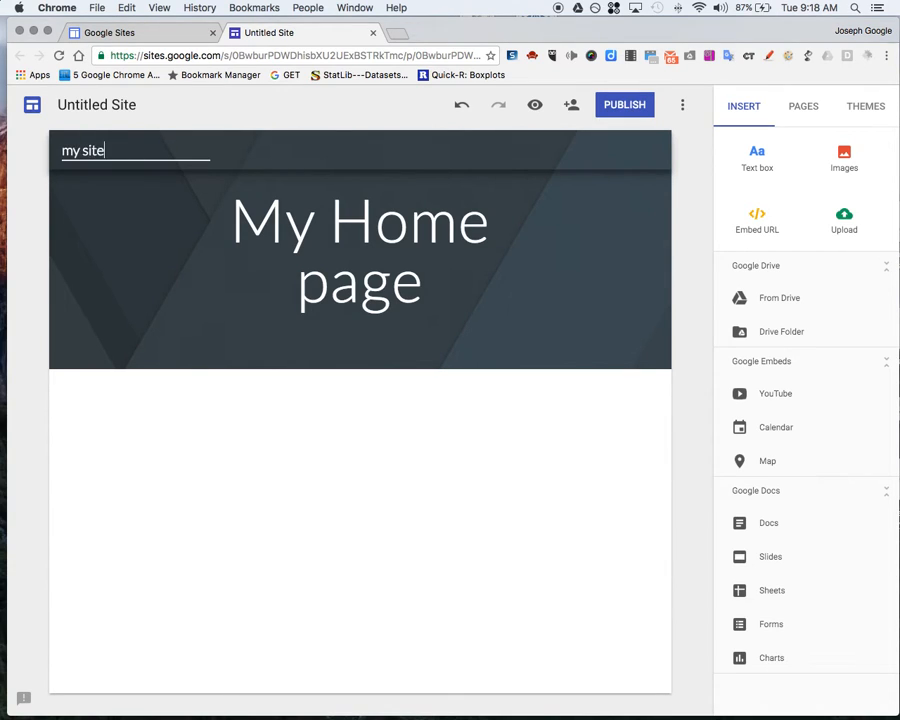
{"action": "key", "text": "Return"}
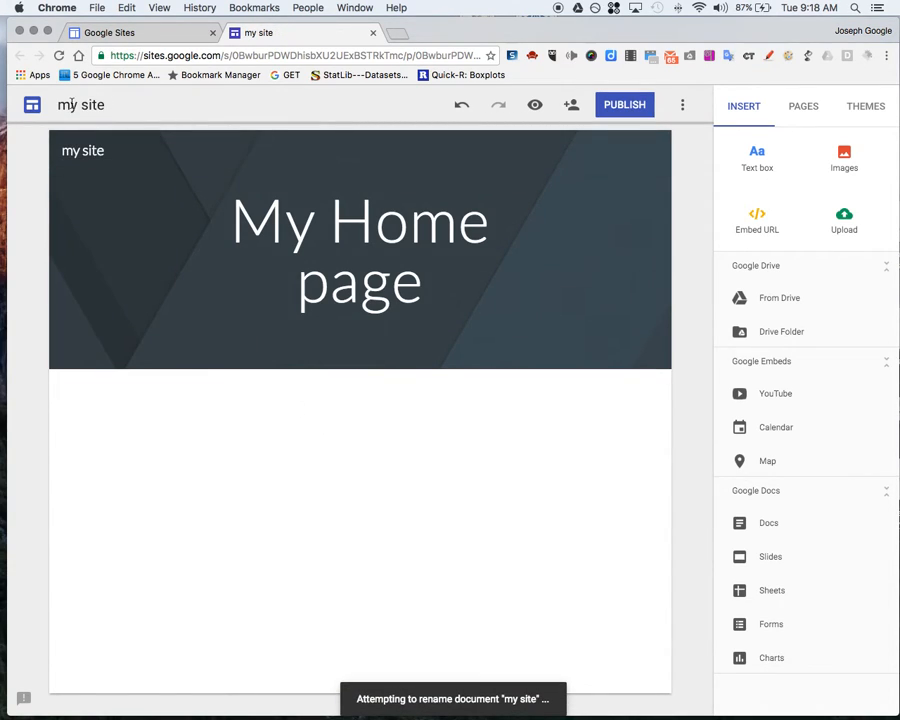
{"action": "left_click", "coordinate": [360, 250]}
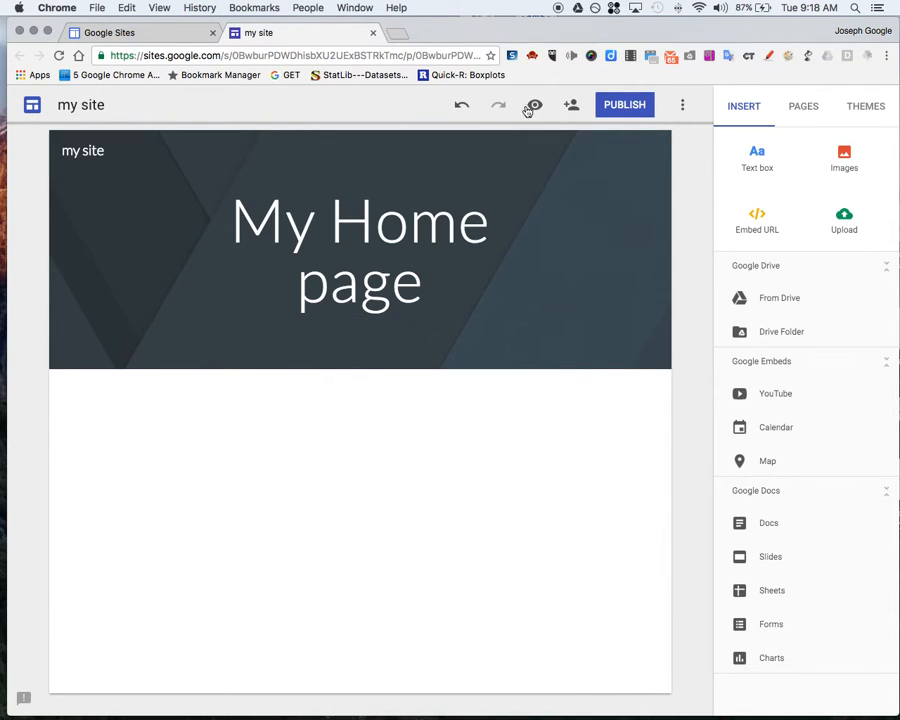
{"action": "mouse_move", "coordinate": [571, 104]}
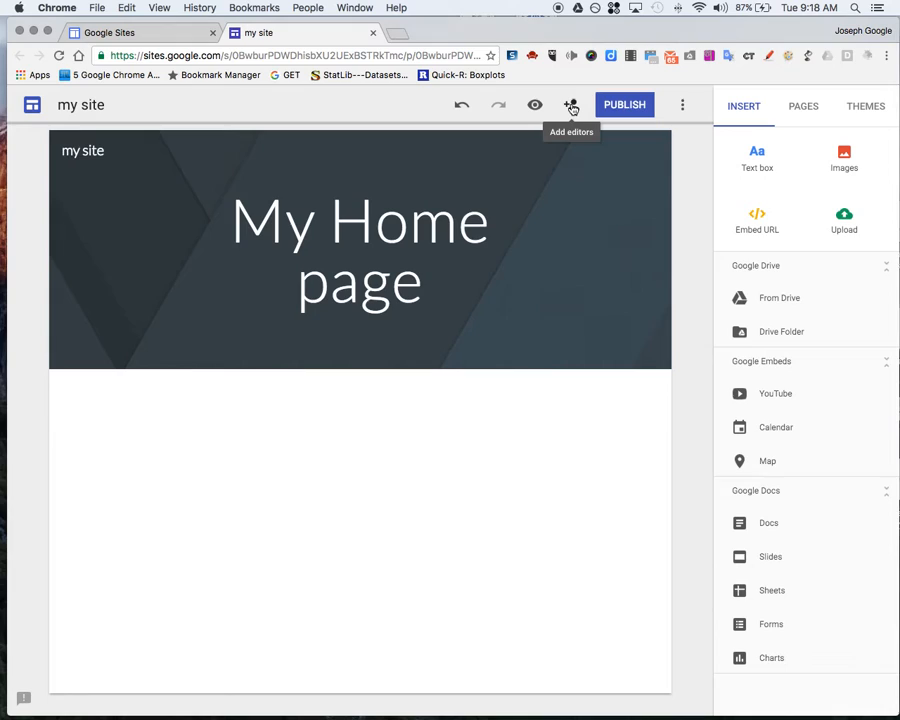
{"action": "mouse_move", "coordinate": [628, 105]}
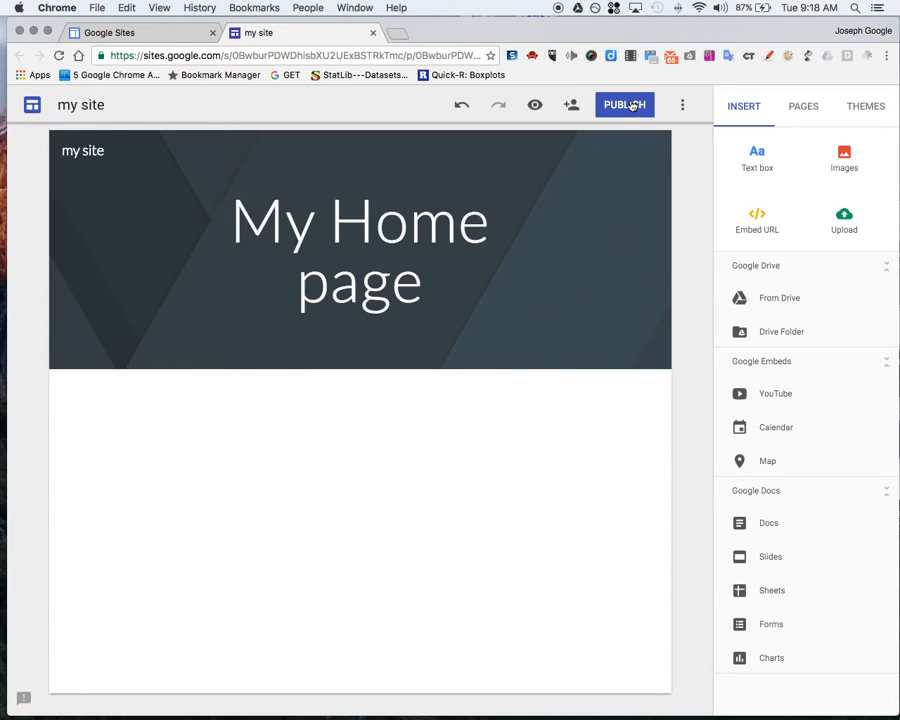
{"action": "mouse_move", "coordinate": [683, 105]}
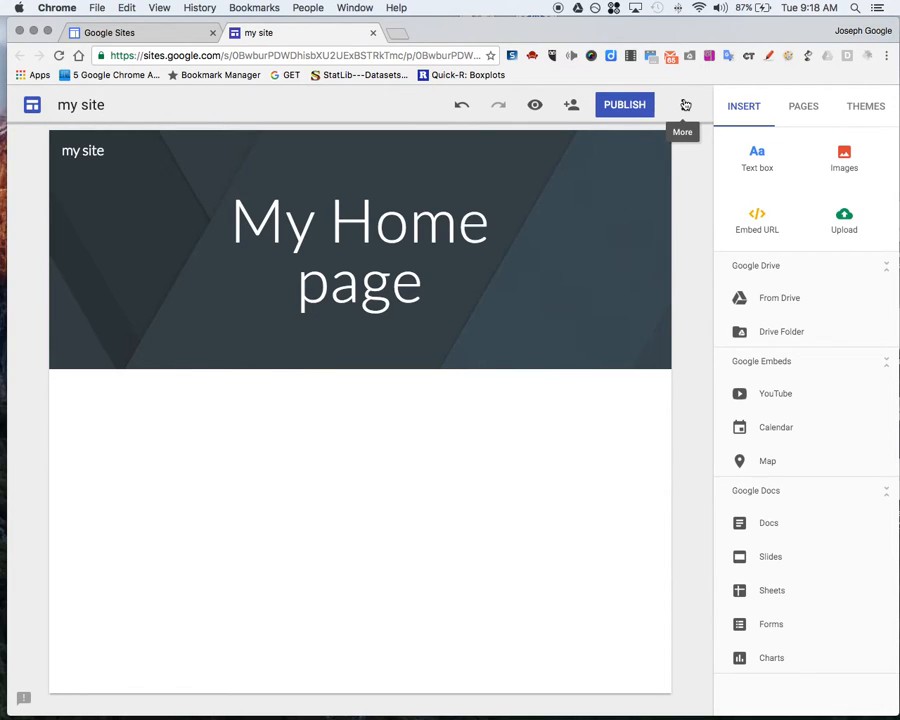
{"action": "left_click", "coordinate": [685, 104]}
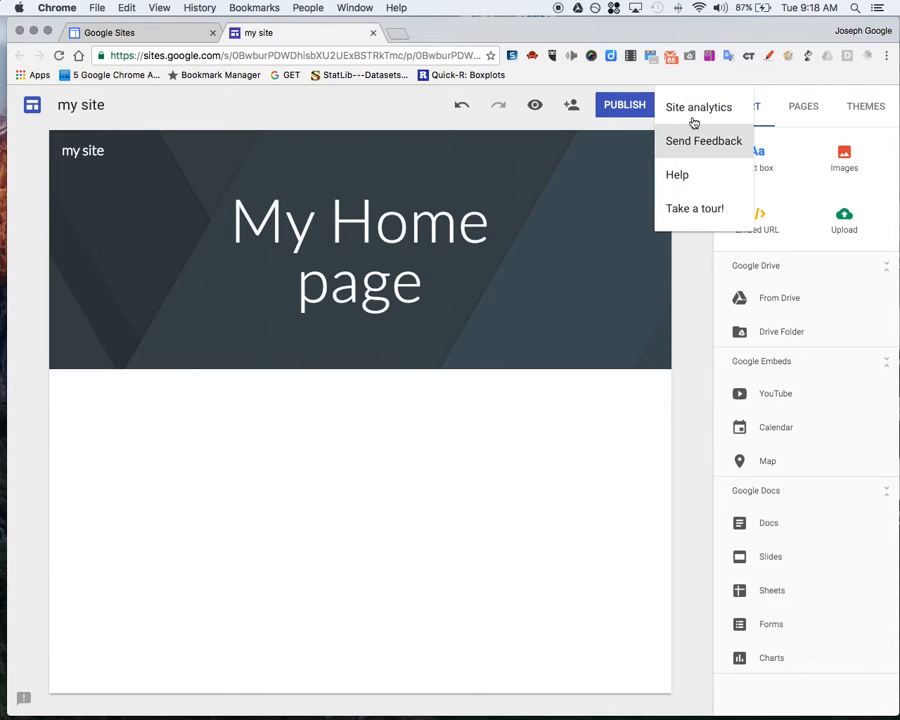
{"action": "mouse_move", "coordinate": [698, 280]}
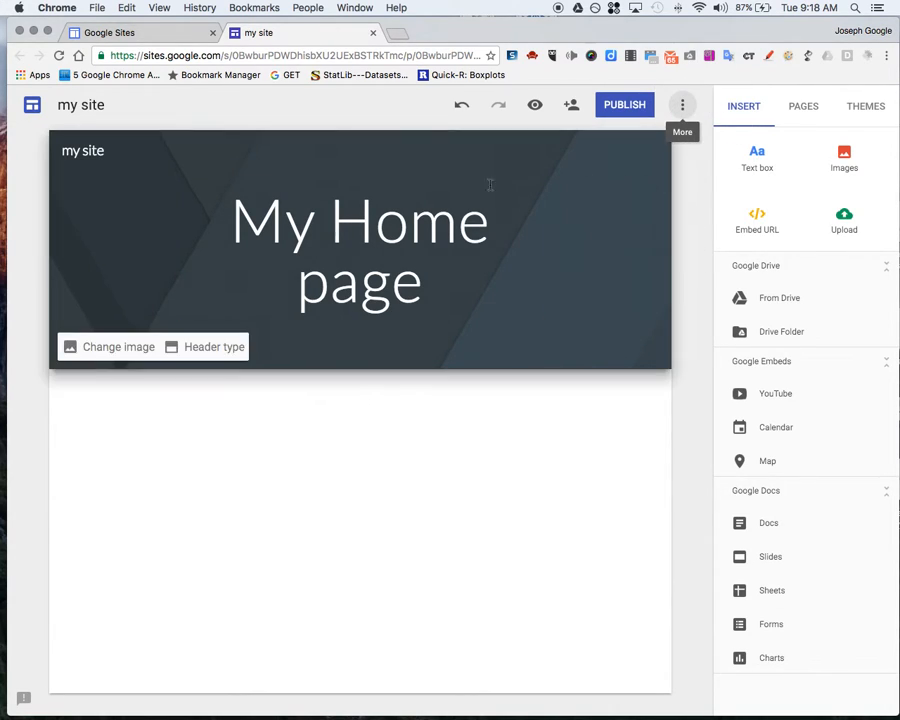
{"action": "mouse_move", "coordinate": [89, 347]}
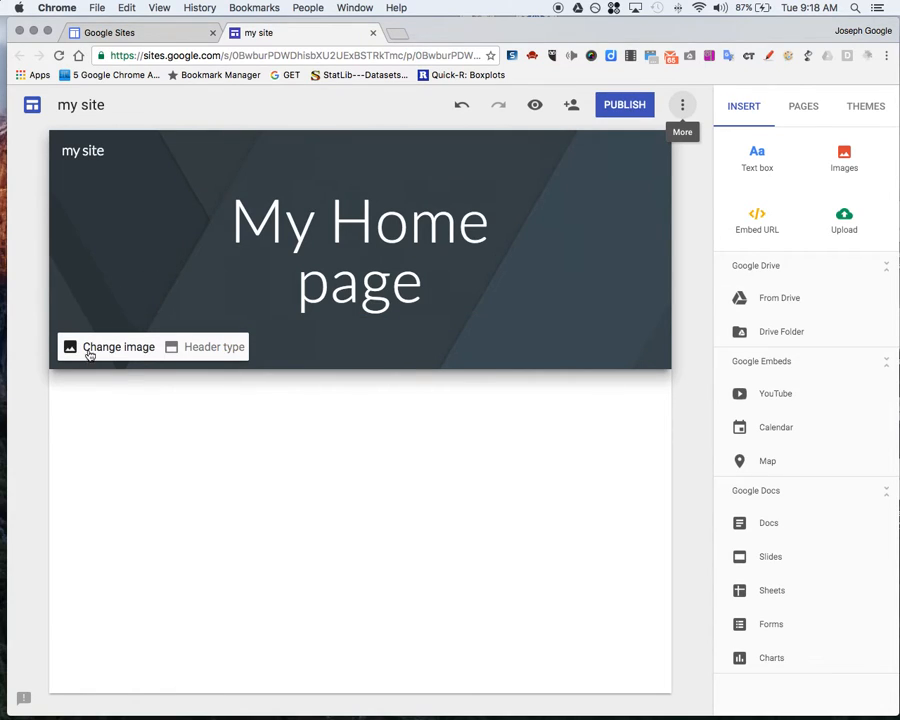
{"action": "mouse_move", "coordinate": [110, 355]}
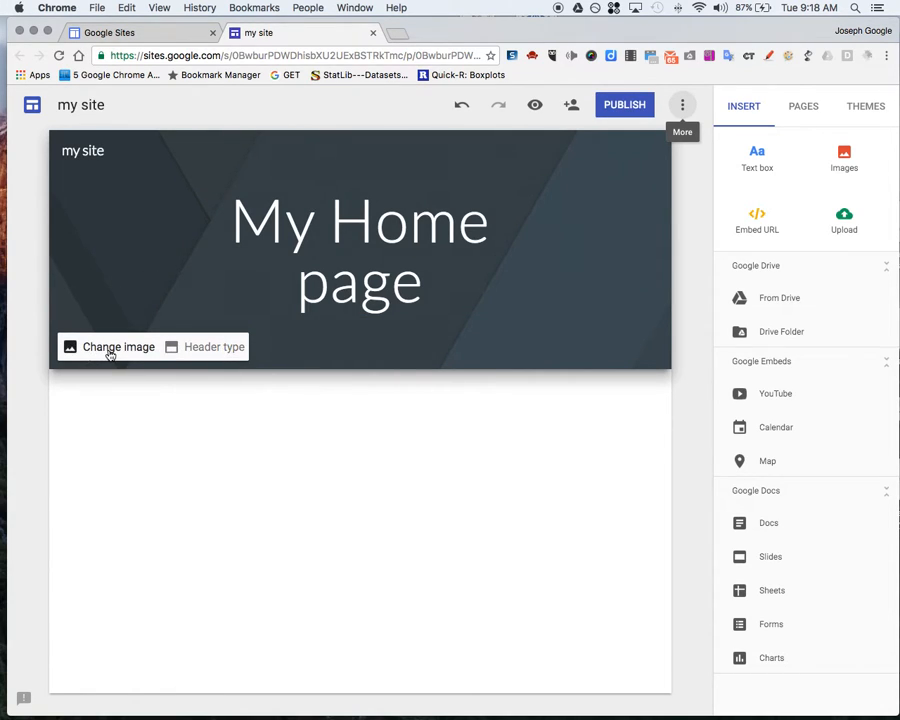
Replace the header image with the sunny beach-and-surf seascape photo
{"action": "left_click", "coordinate": [118, 346]}
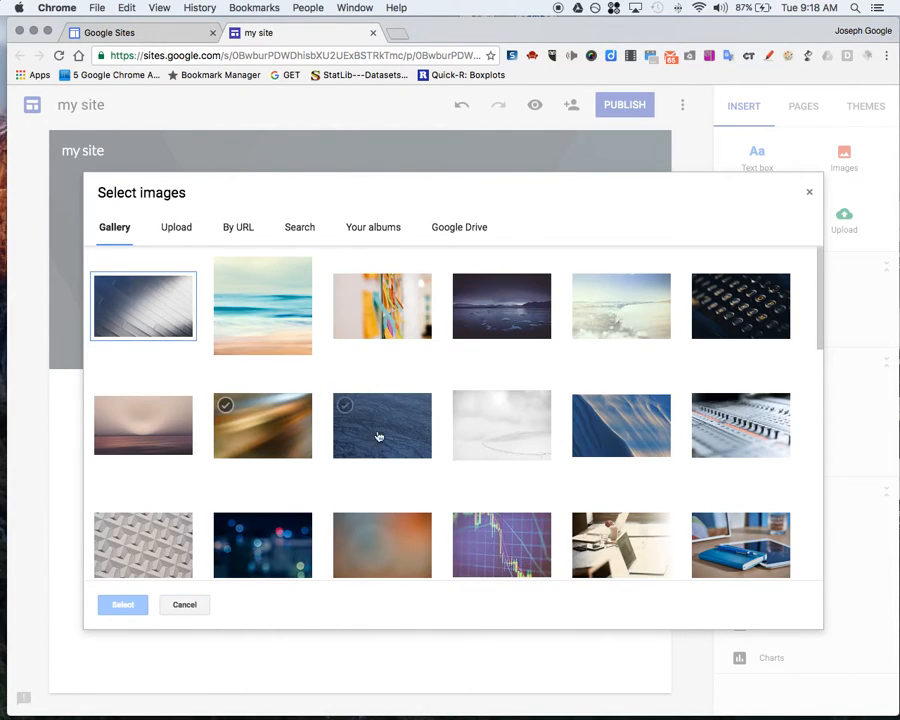
{"action": "left_click", "coordinate": [621, 306]}
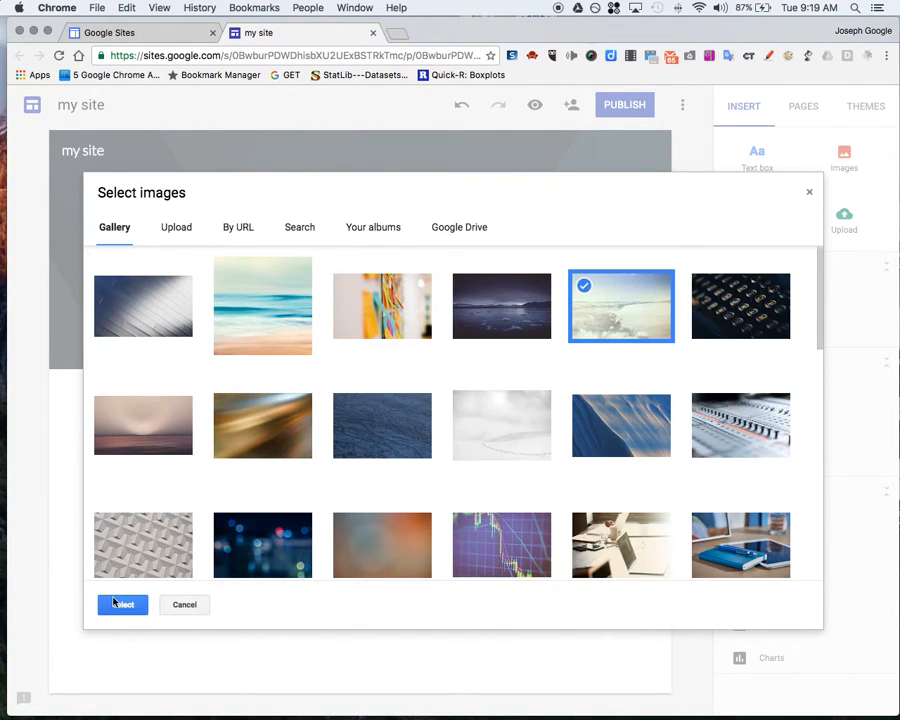
{"action": "left_click", "coordinate": [122, 604]}
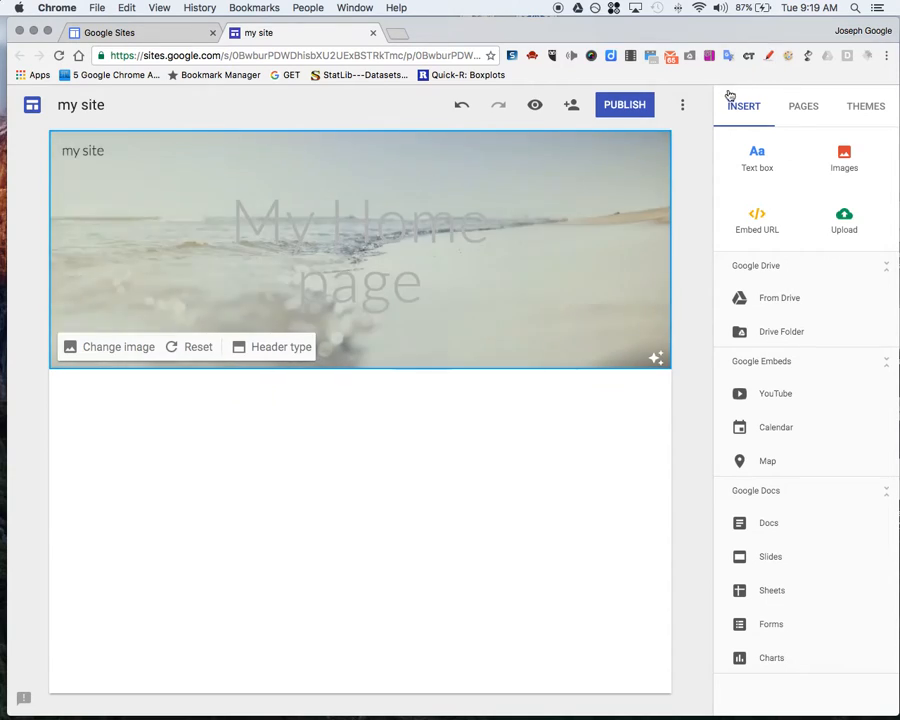
Apply the Impression theme with green accent colour and bold uppercase heading font
{"action": "left_click", "coordinate": [803, 106]}
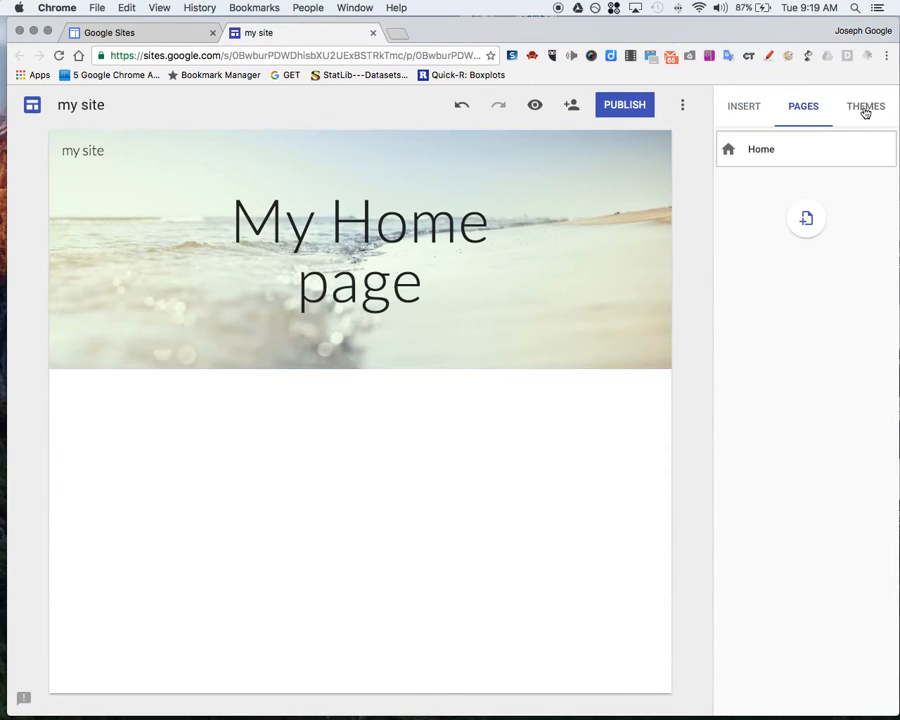
{"action": "left_click", "coordinate": [865, 106]}
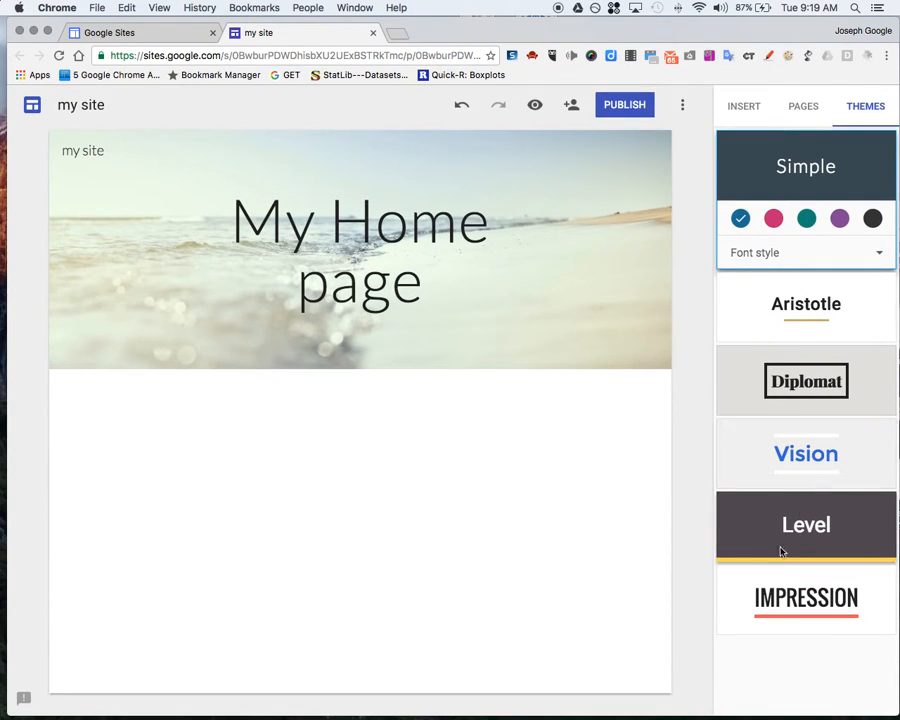
{"action": "left_click", "coordinate": [806, 597]}
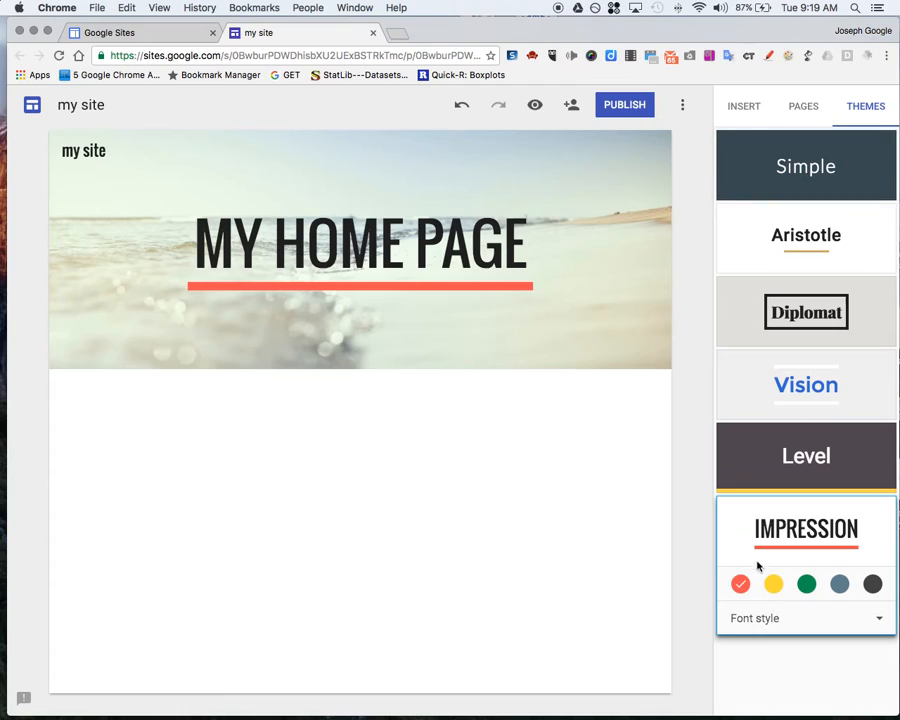
{"action": "mouse_move", "coordinate": [780, 585]}
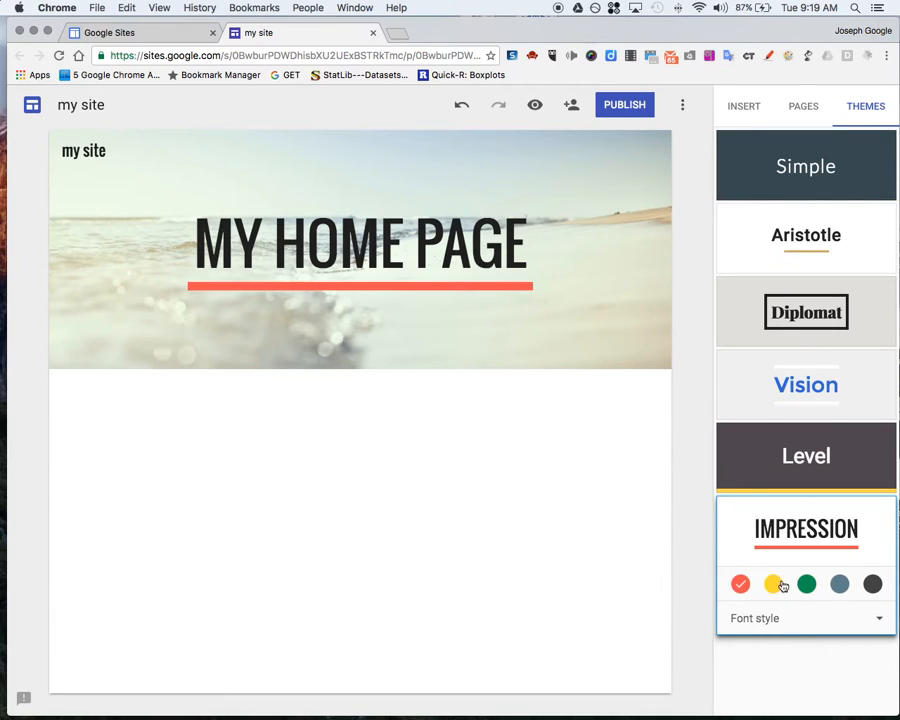
{"action": "left_click", "coordinate": [773, 584]}
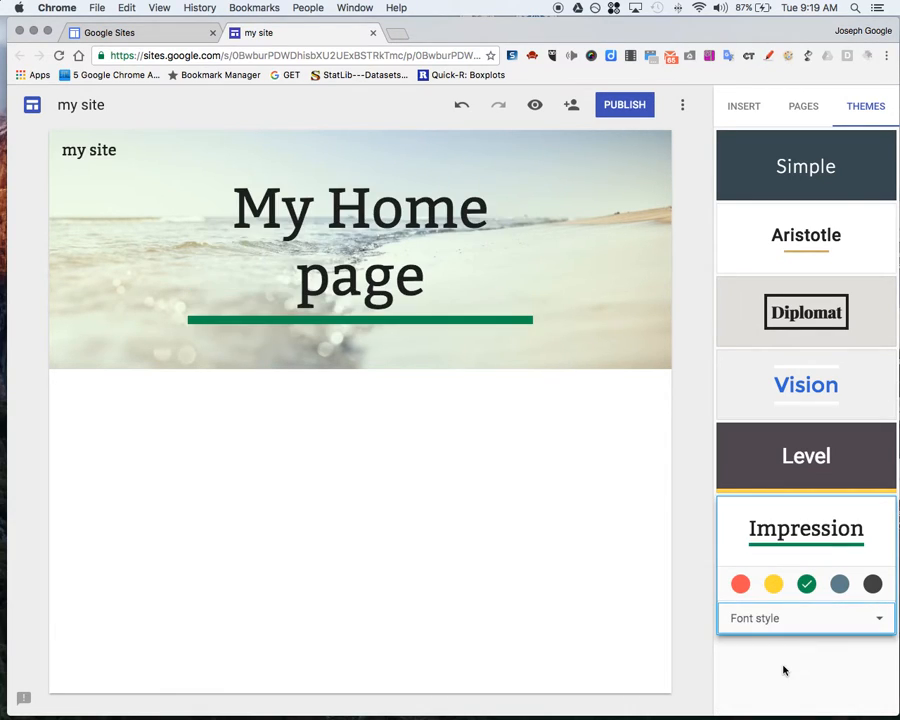
{"action": "left_click", "coordinate": [805, 618]}
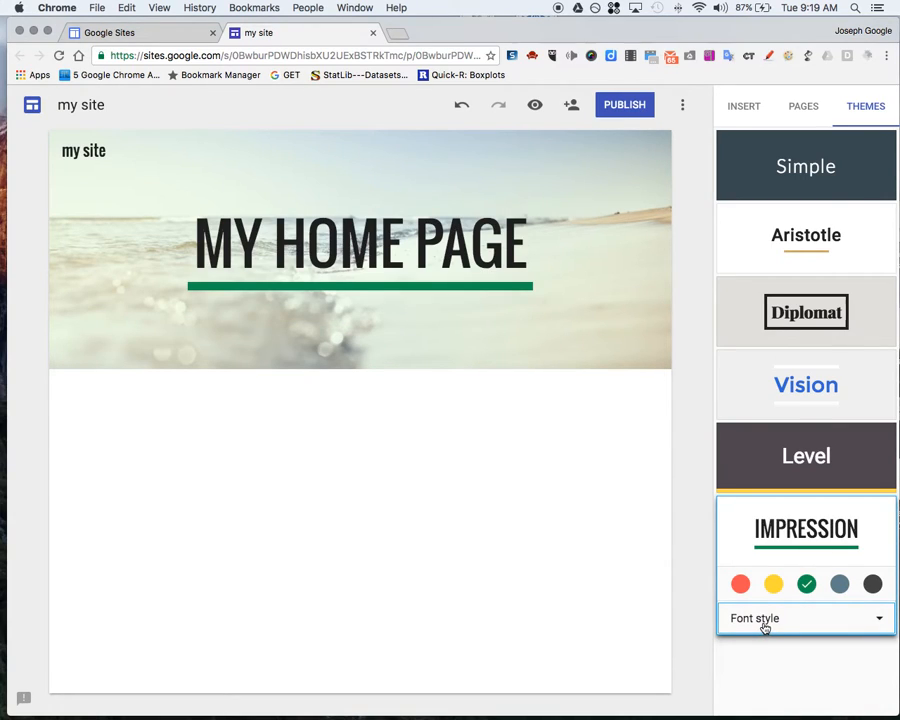
{"action": "mouse_move", "coordinate": [753, 466]}
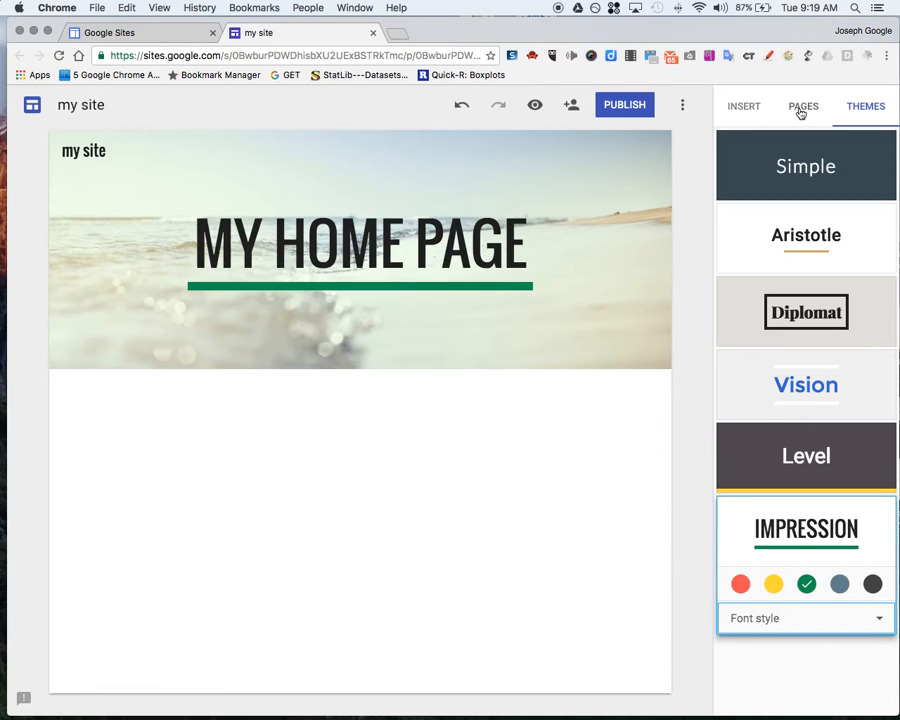
Add a new page named 'second page' to the site
{"action": "left_click", "coordinate": [803, 106]}
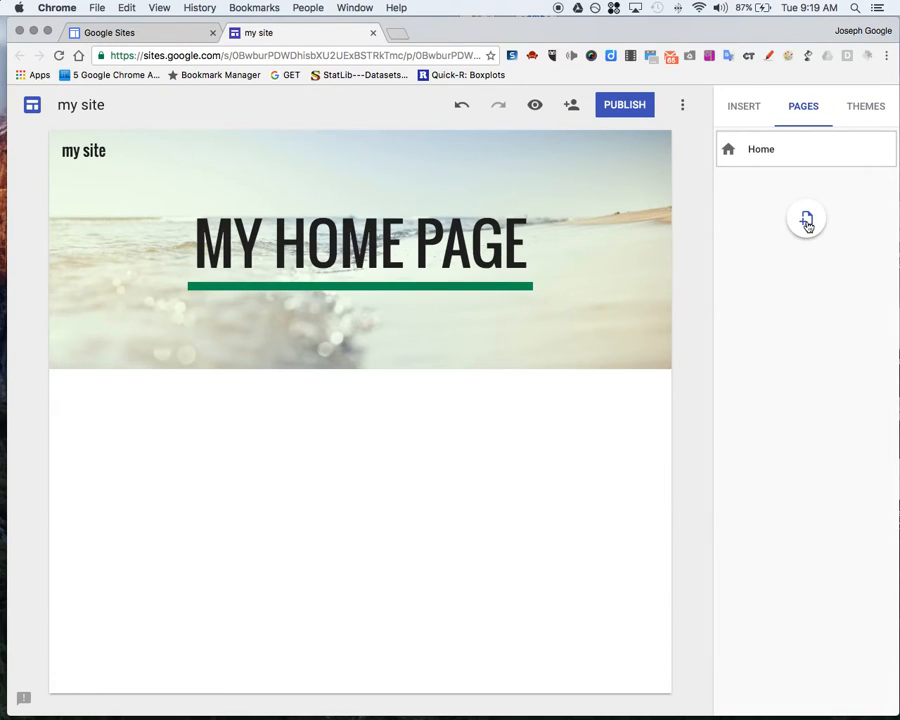
{"action": "left_click", "coordinate": [806, 220]}
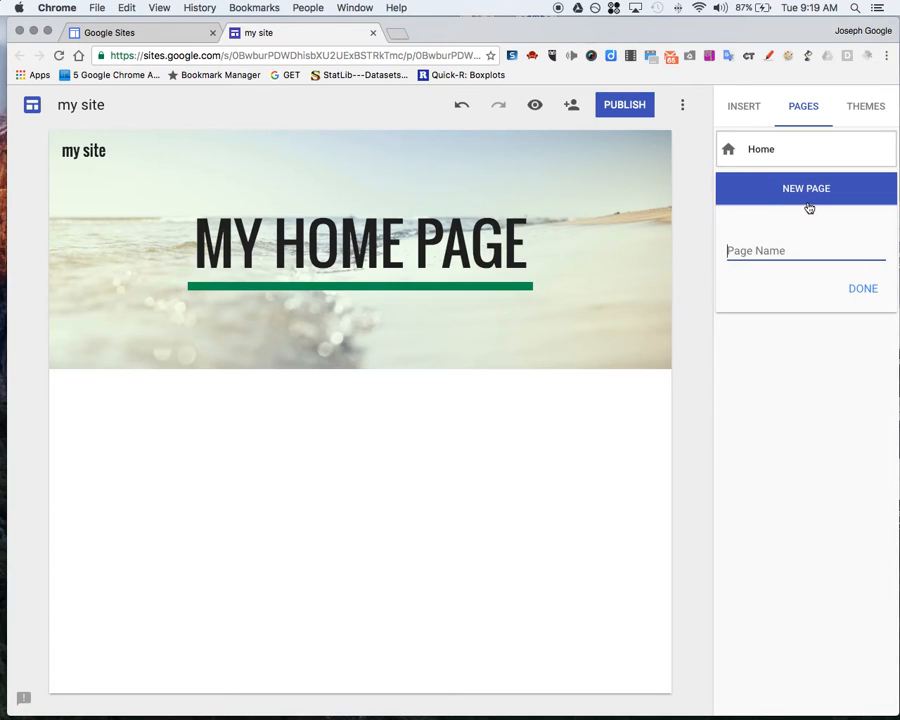
{"action": "type", "text": "secon"}
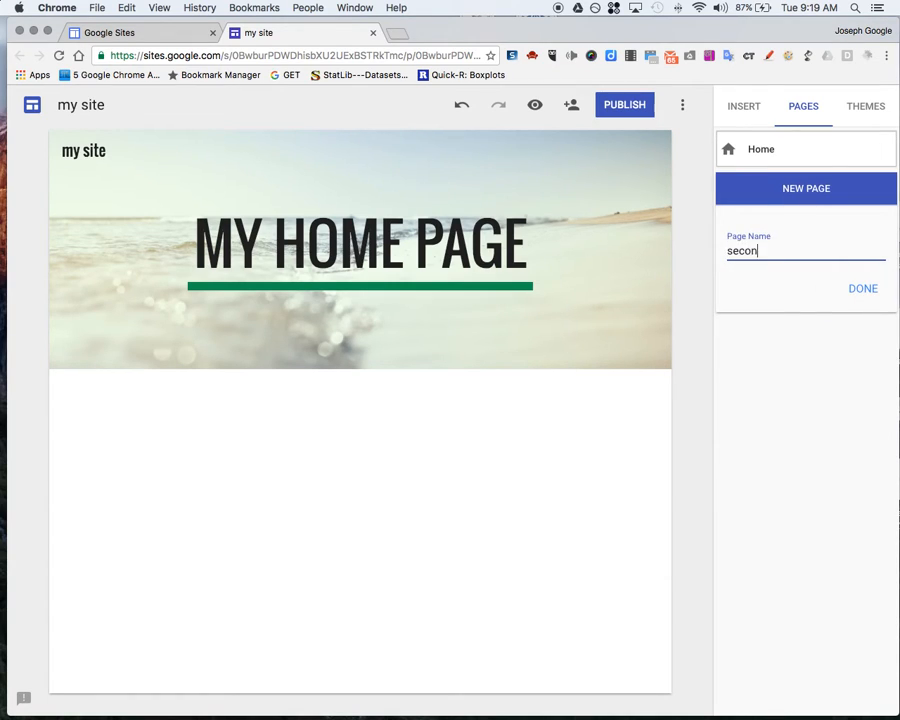
{"action": "type", "text": "d page"}
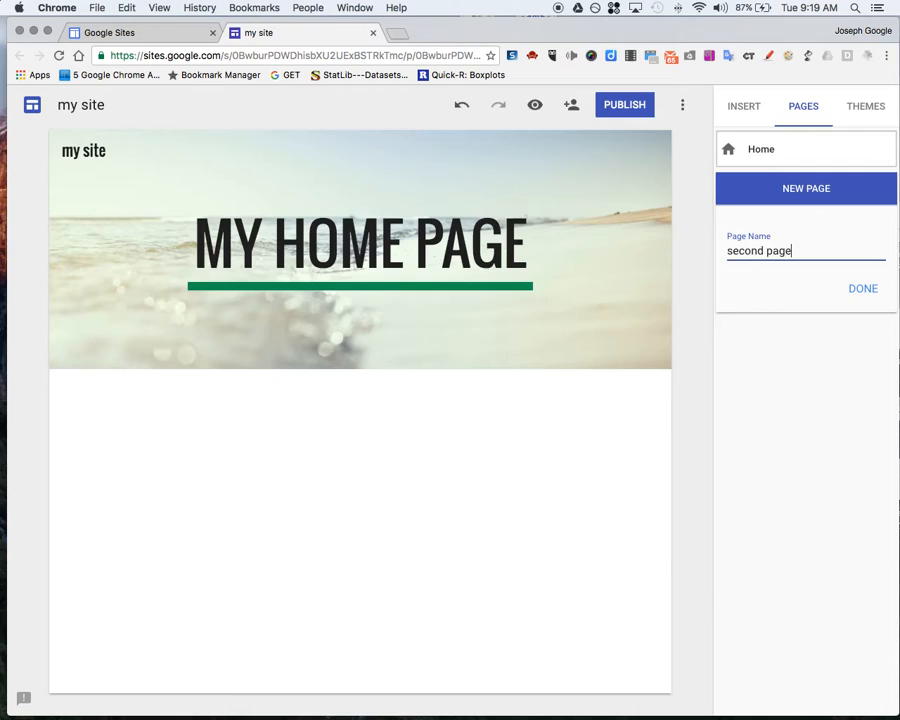
{"action": "left_click", "coordinate": [862, 288]}
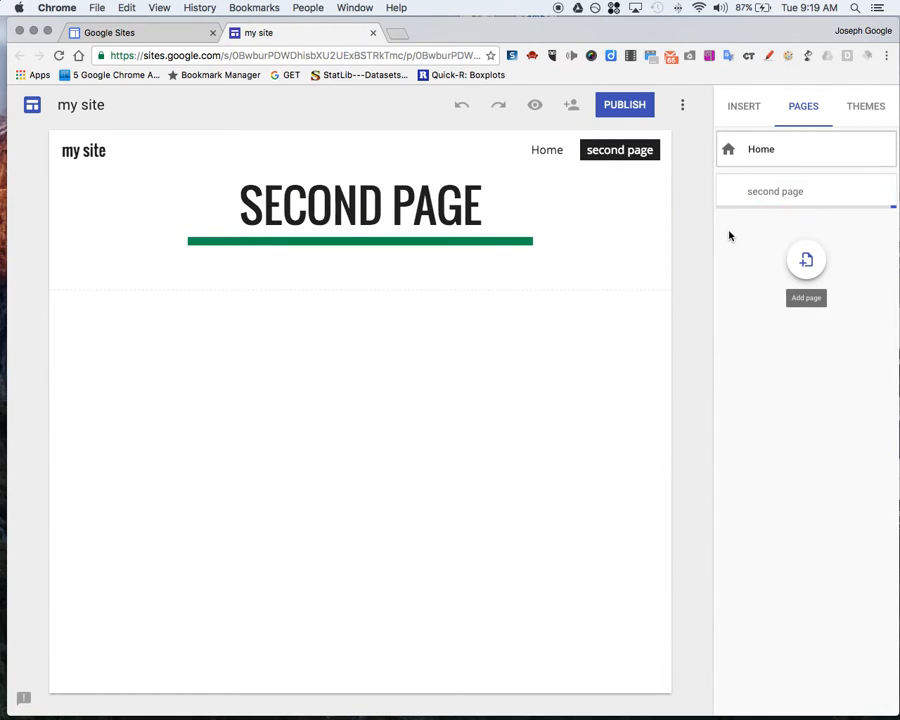
{"action": "mouse_move", "coordinate": [761, 155]}
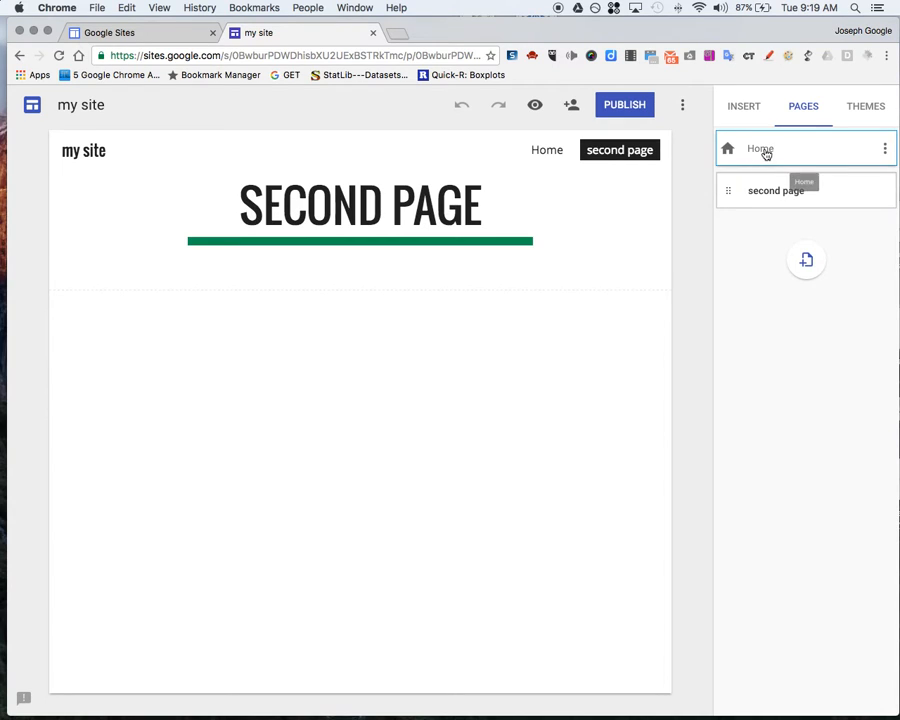
Return to the Home page for editing
{"action": "left_click", "coordinate": [775, 190]}
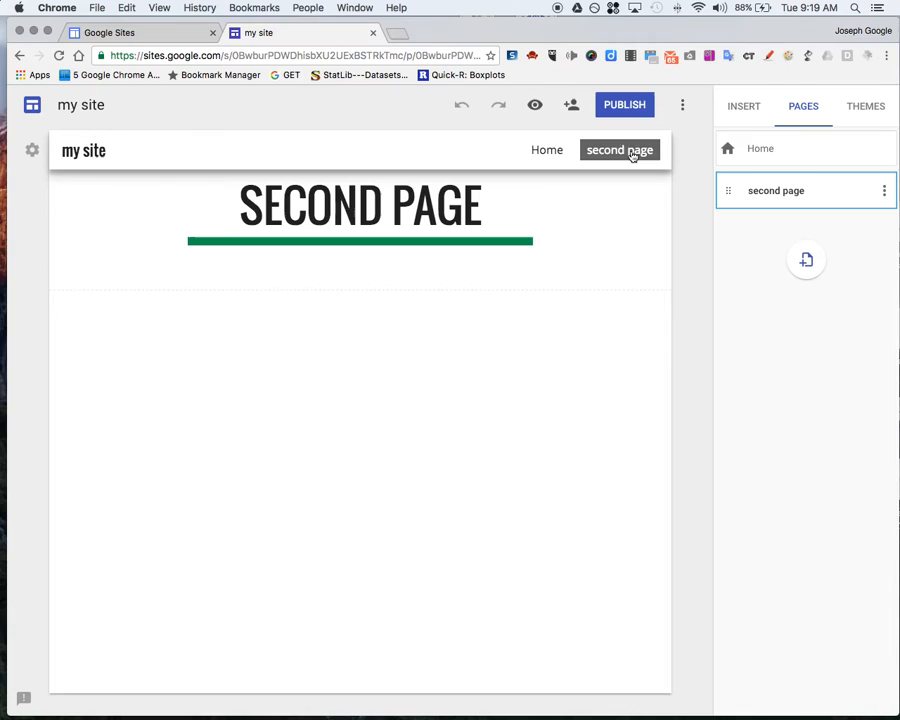
{"action": "mouse_move", "coordinate": [547, 150]}
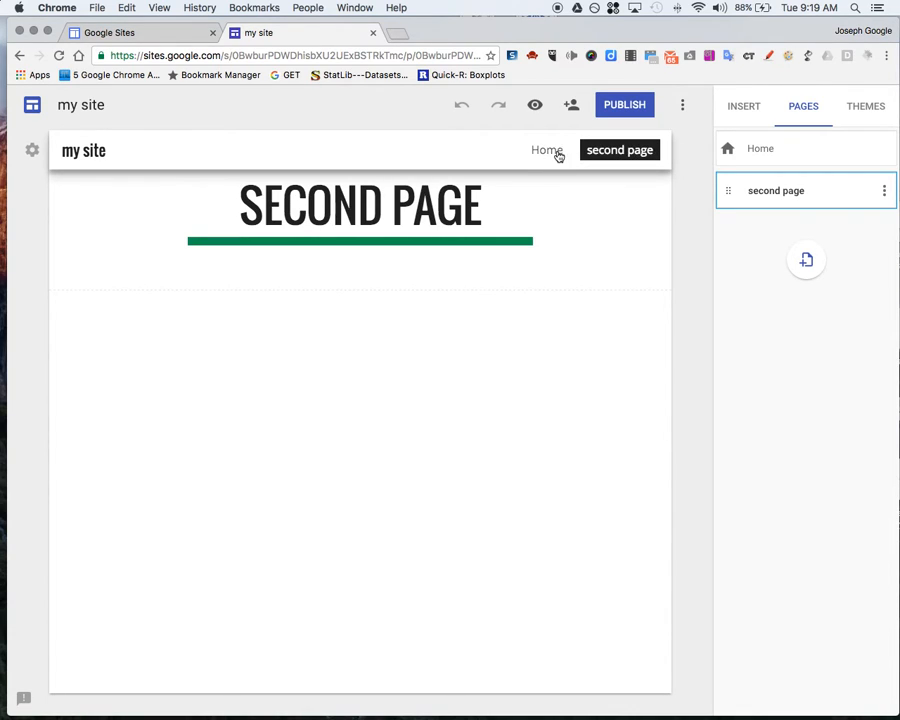
{"action": "left_click", "coordinate": [32, 150]}
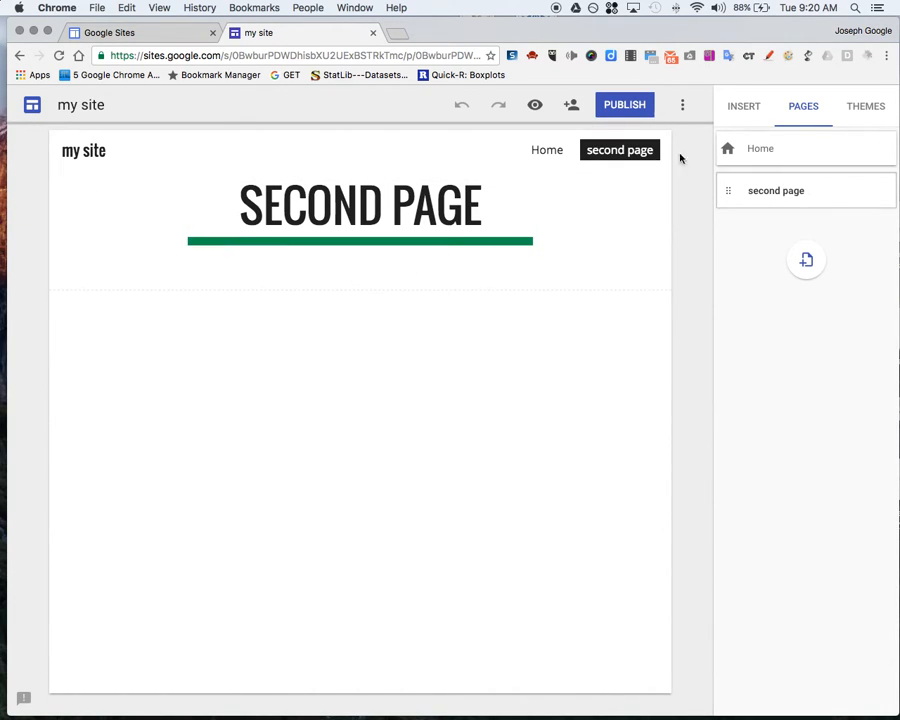
{"action": "left_click", "coordinate": [760, 148]}
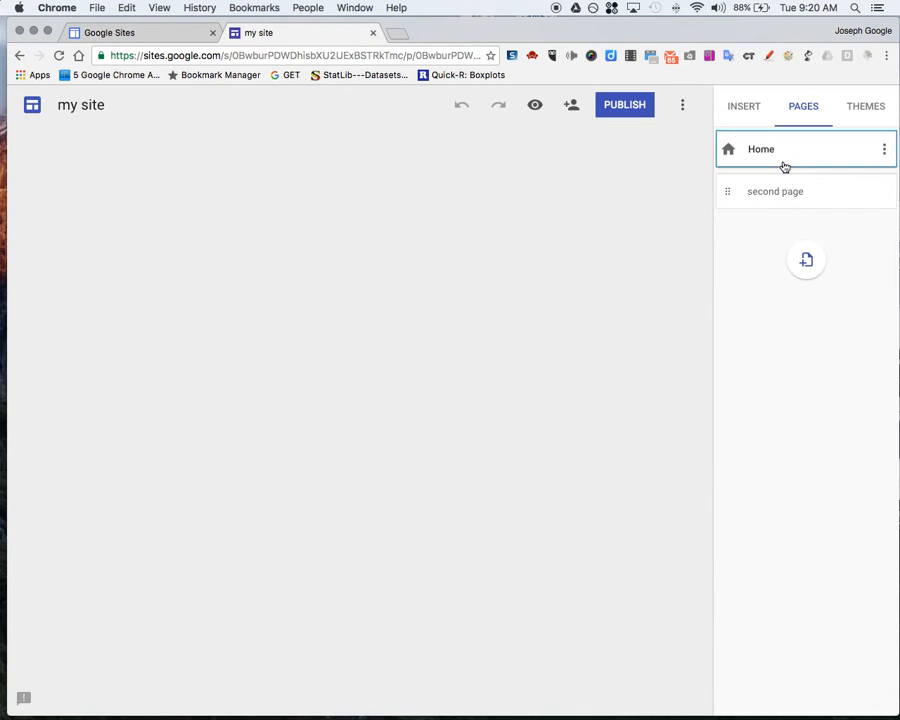
Insert a text box below the header with placeholder text 'lasjdflja' on a green band
{"action": "left_click", "coordinate": [761, 148]}
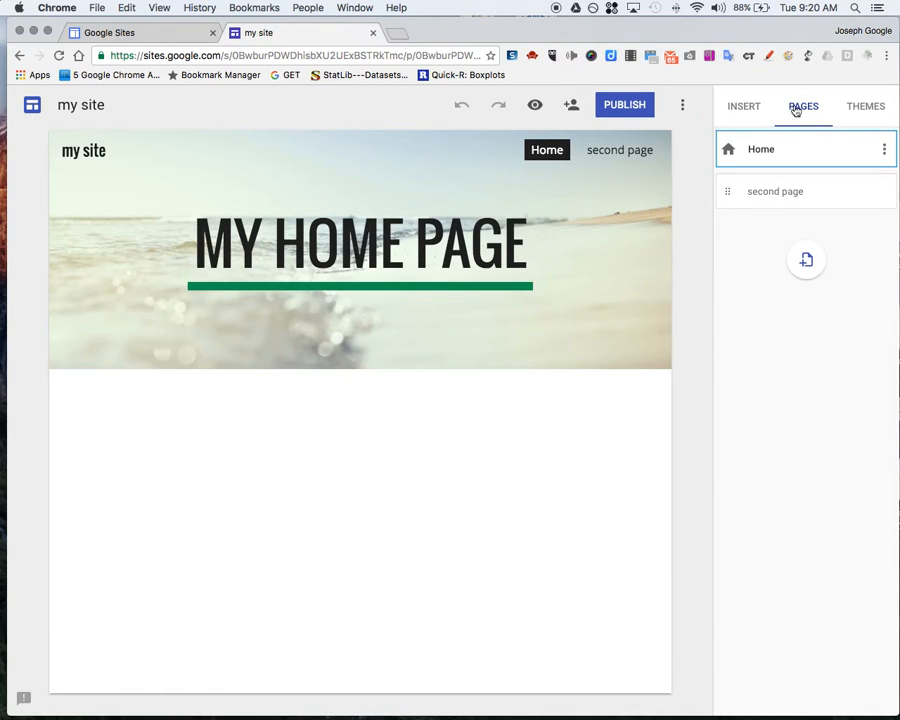
{"action": "left_click", "coordinate": [743, 106]}
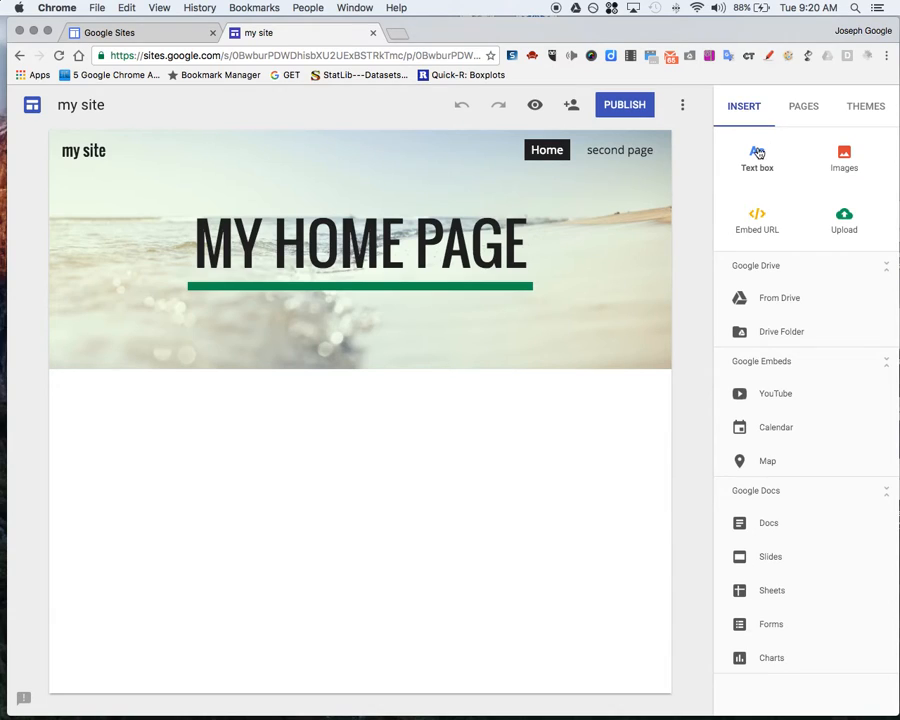
{"action": "mouse_move", "coordinate": [757, 155]}
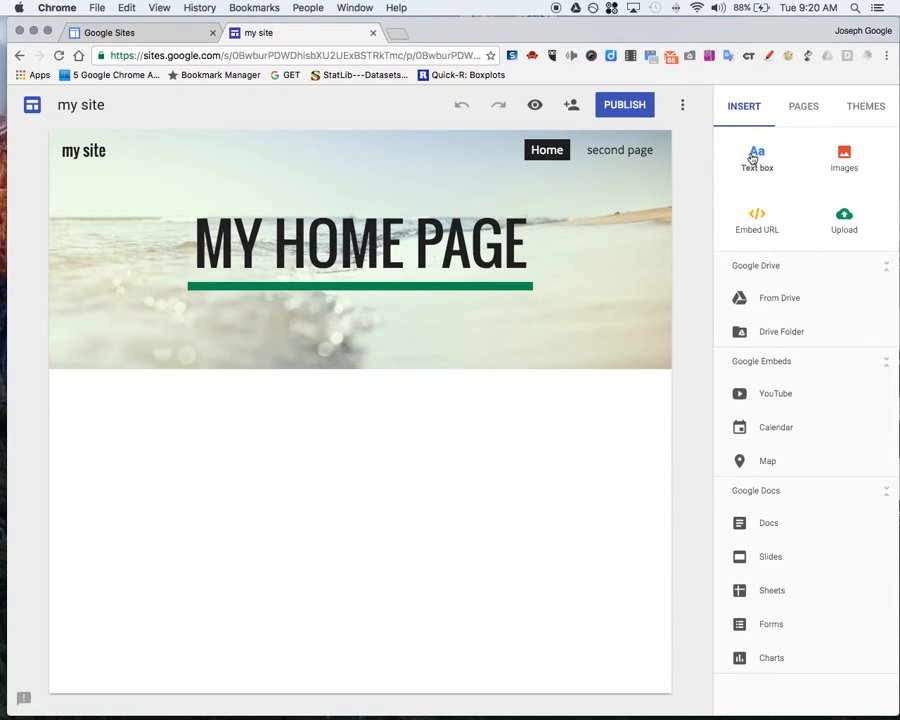
{"action": "left_click", "coordinate": [757, 157]}
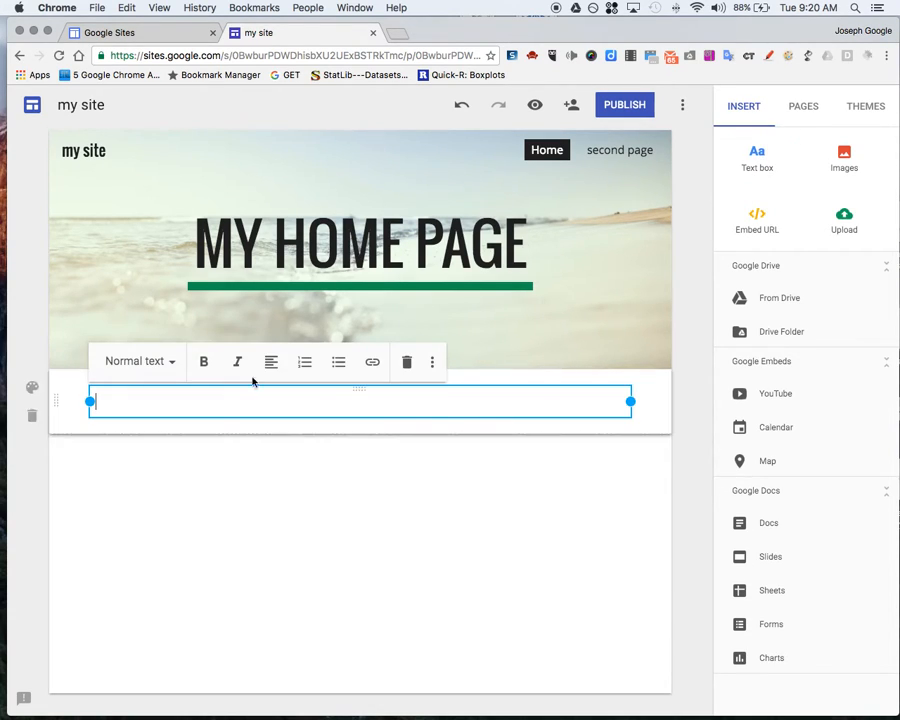
{"action": "type", "text": "lasjdfljalsdf a lksdlkf jalsdj flajs dlfk"}
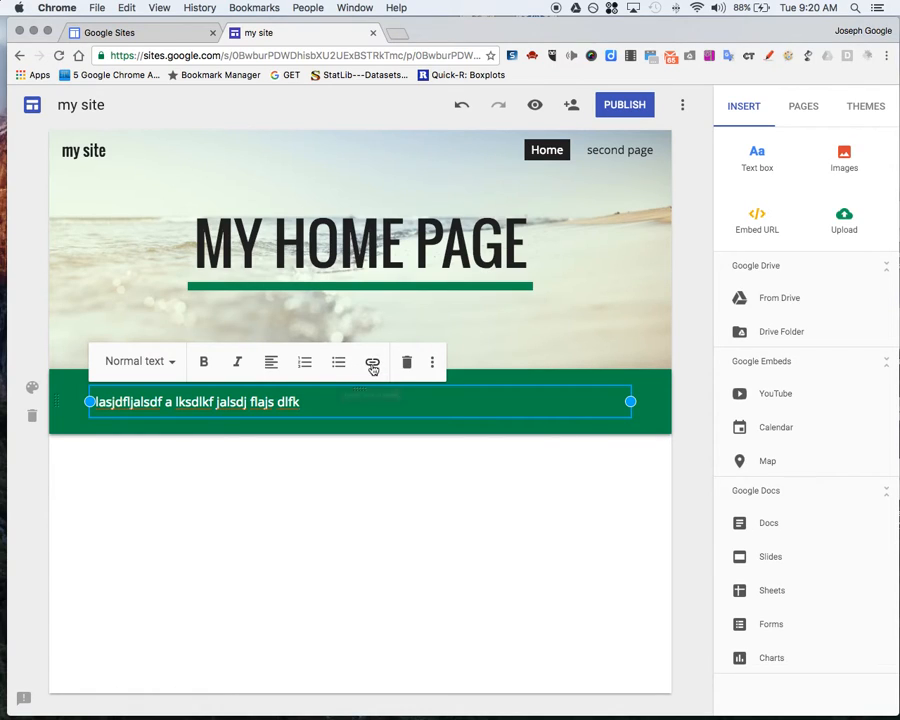
{"action": "left_click", "coordinate": [432, 362]}
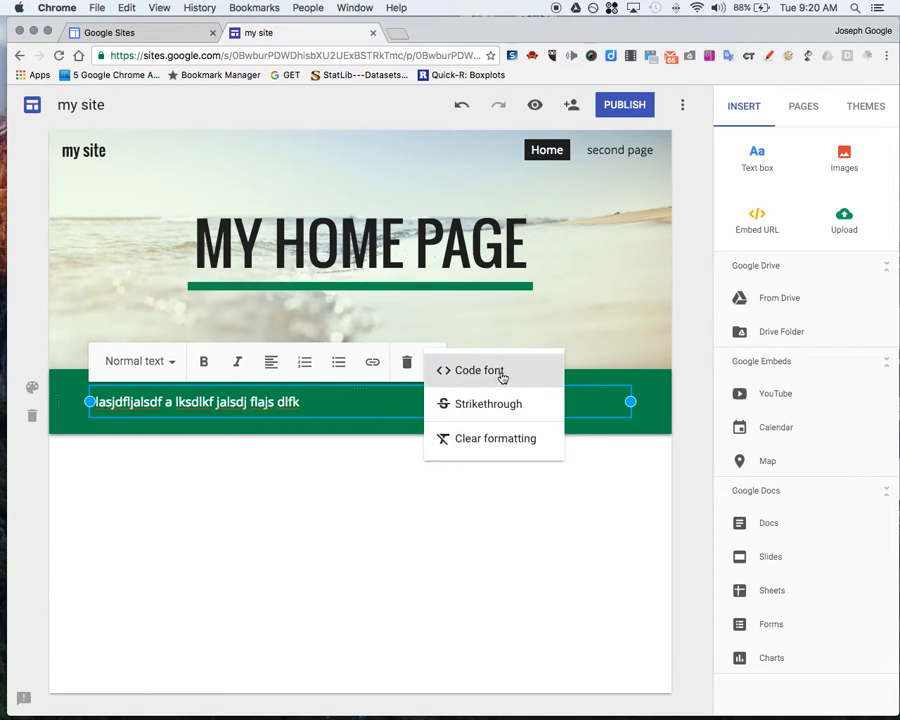
{"action": "mouse_move", "coordinate": [369, 391]}
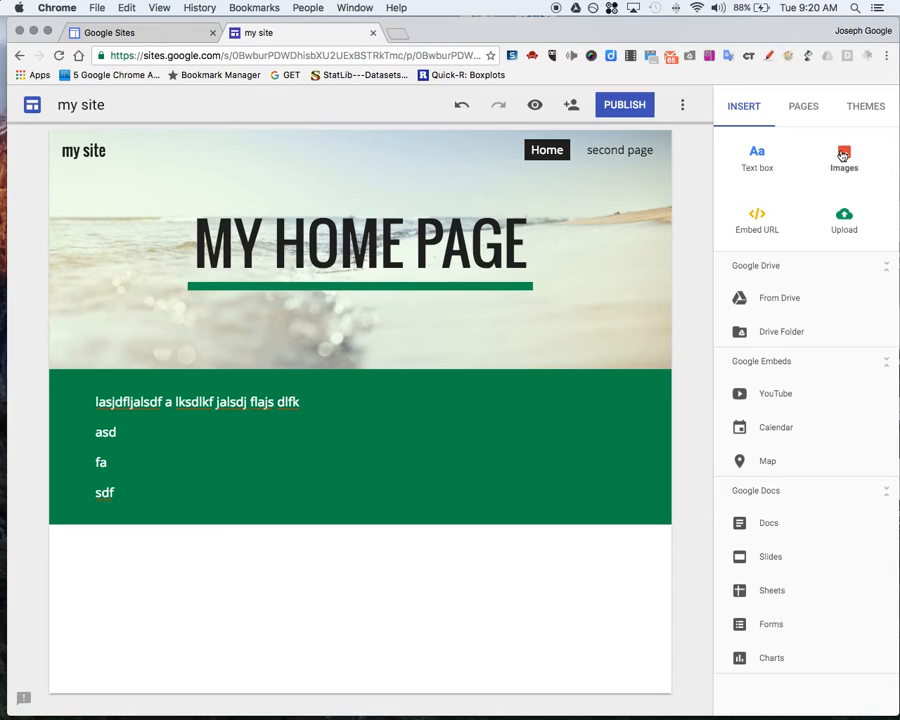
Search images for 'school' and insert the modern school building photo
{"action": "left_click", "coordinate": [844, 157]}
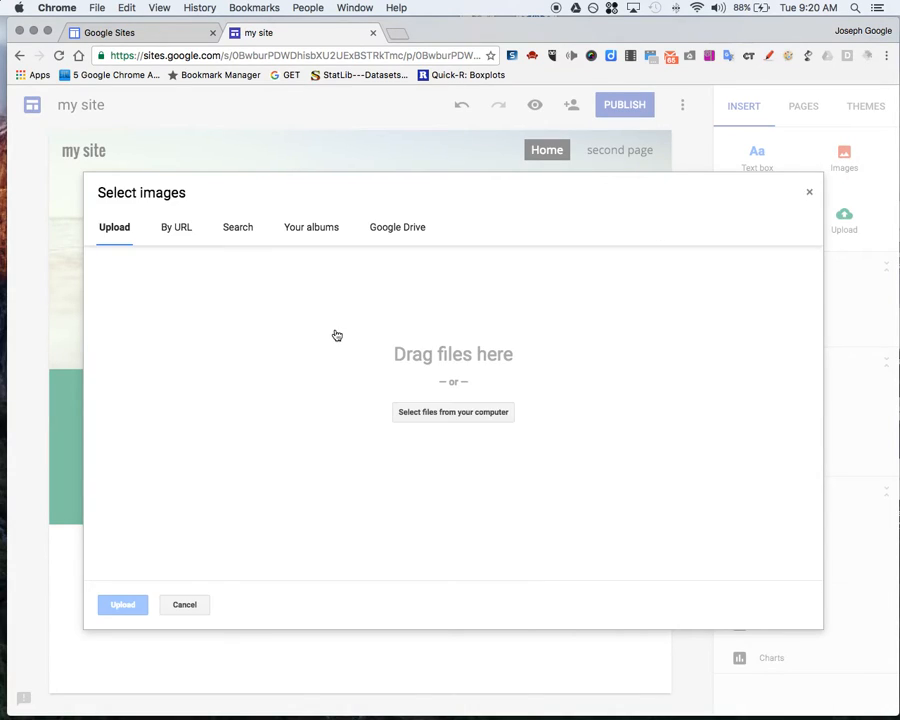
{"action": "left_click", "coordinate": [238, 227]}
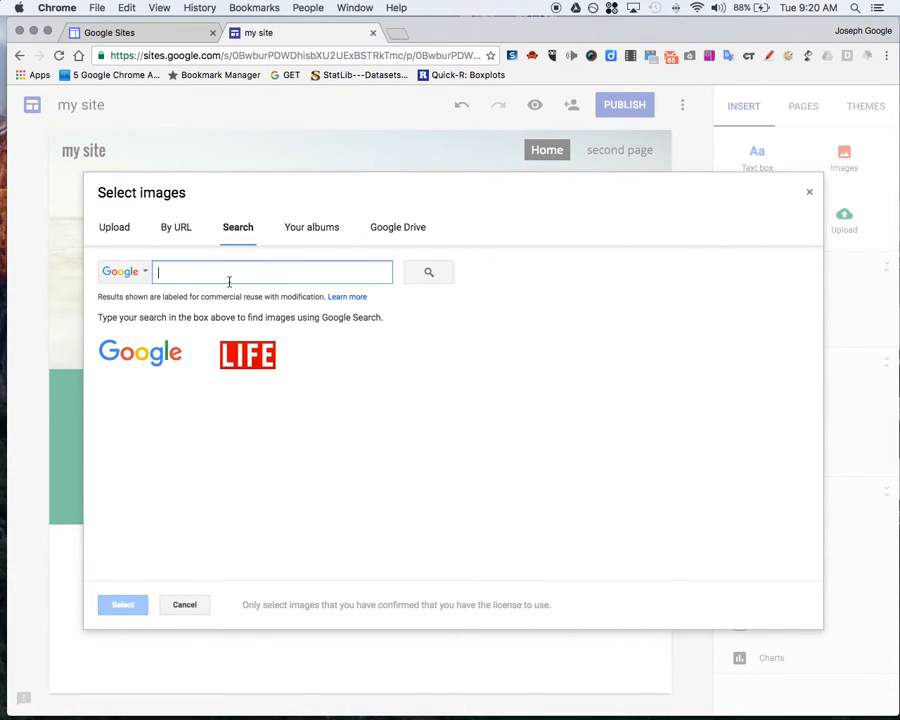
{"action": "type", "text": "scho"}
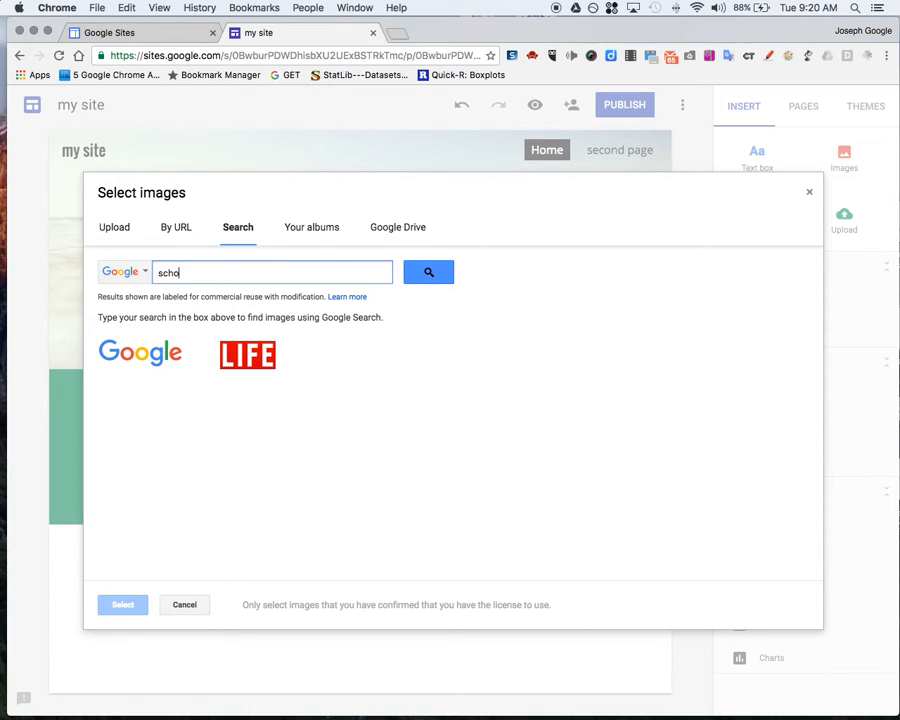
{"action": "left_click", "coordinate": [428, 272]}
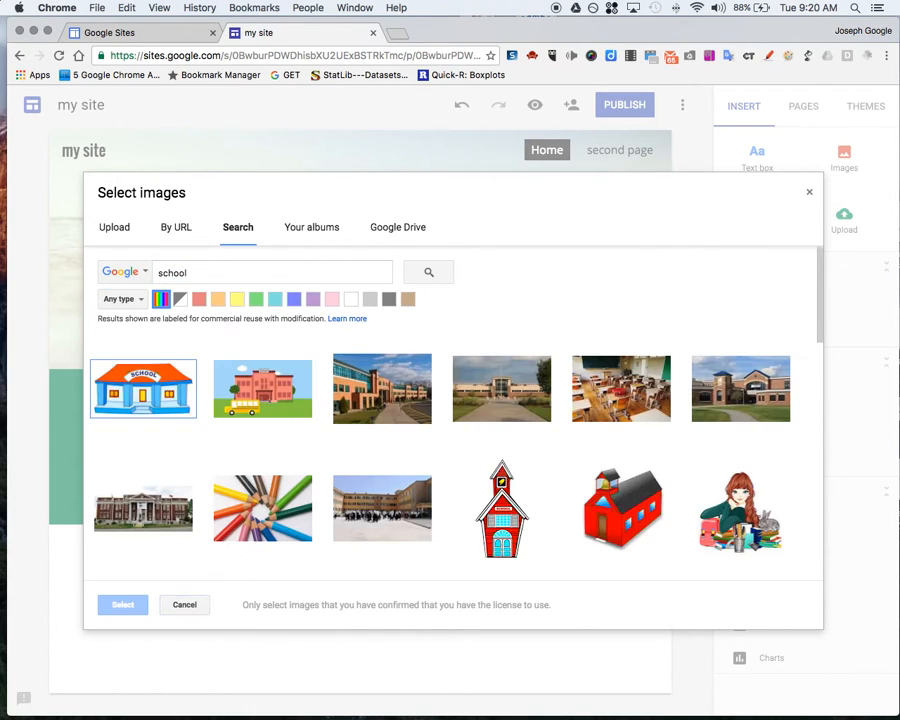
{"action": "left_click", "coordinate": [381, 388]}
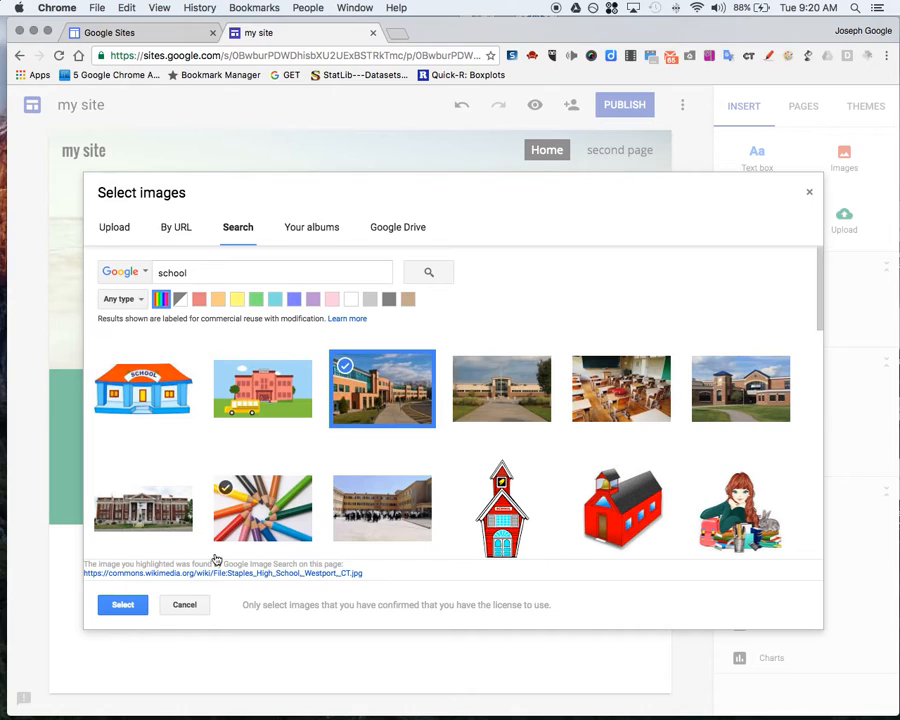
{"action": "left_click", "coordinate": [122, 604]}
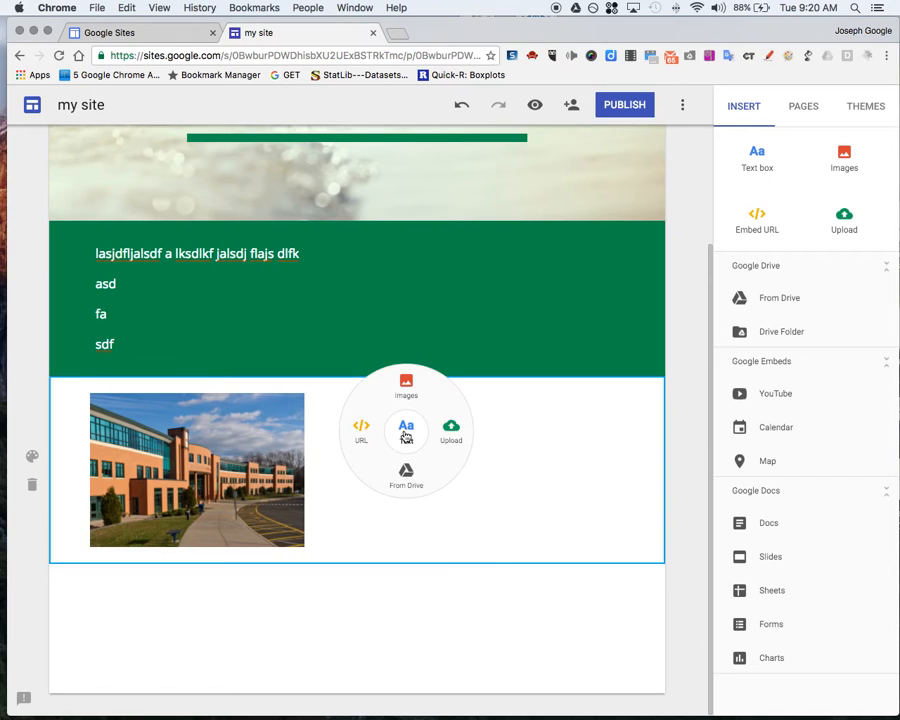
Add a text box beside the school photo reading 'description of my image' plus 'asdf'
{"action": "left_click", "coordinate": [406, 430]}
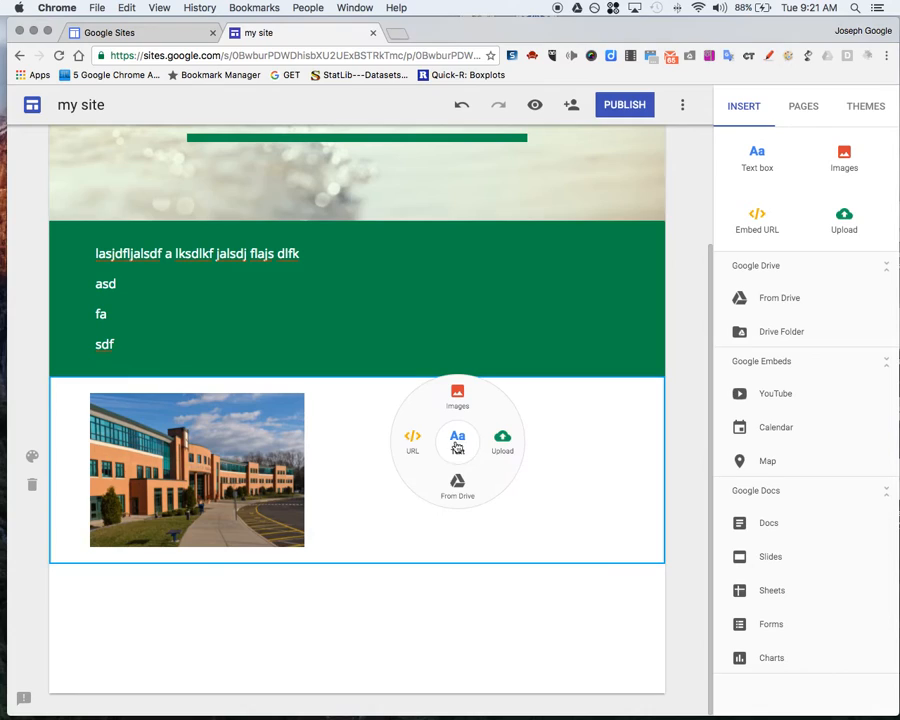
{"action": "mouse_move", "coordinate": [505, 538]}
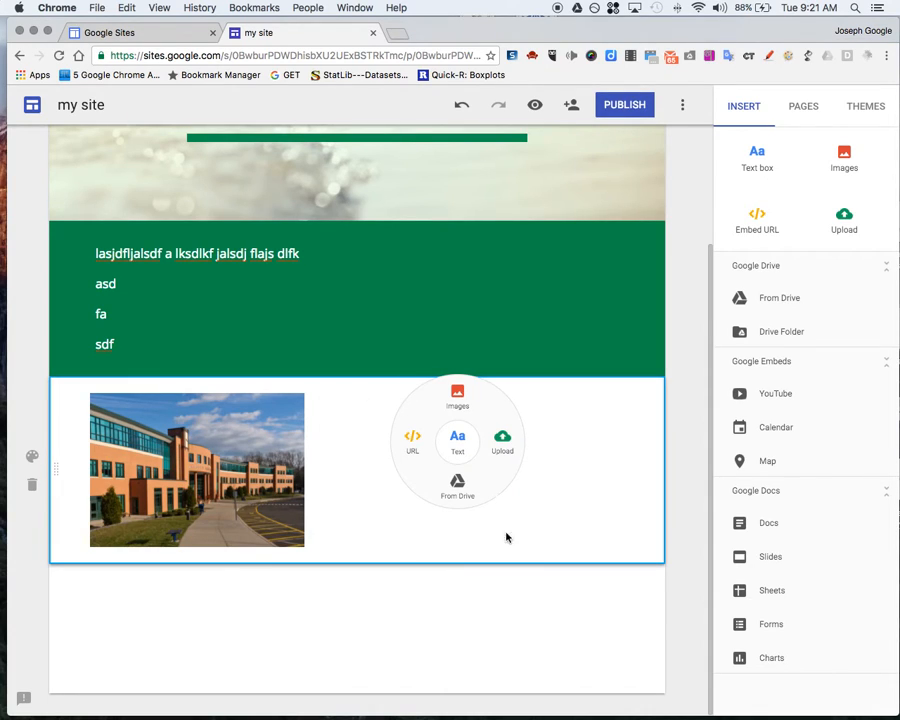
{"action": "mouse_move", "coordinate": [503, 481]}
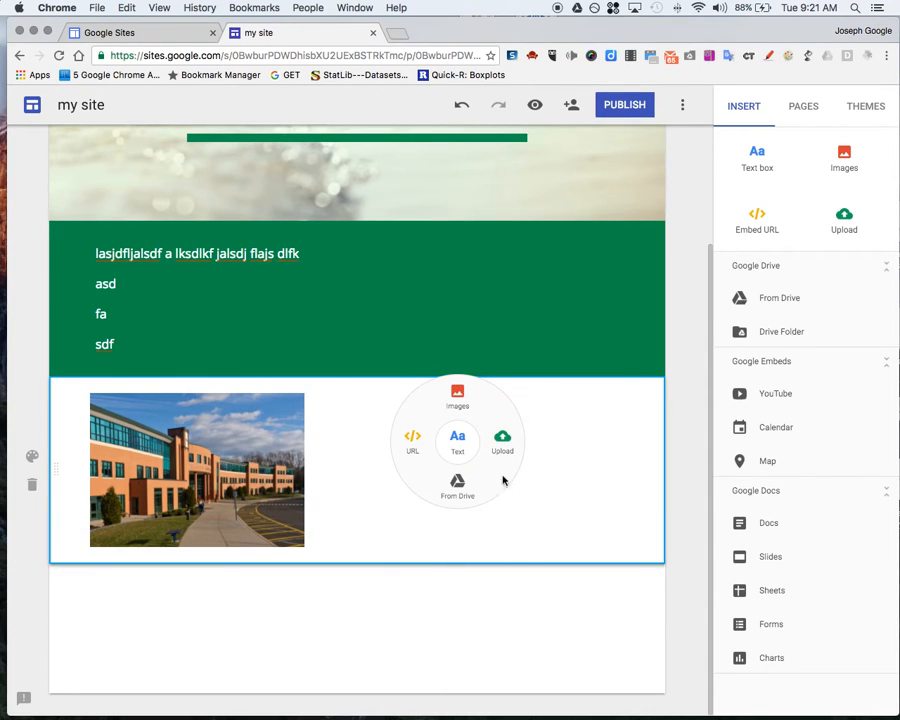
{"action": "mouse_move", "coordinate": [620, 414]}
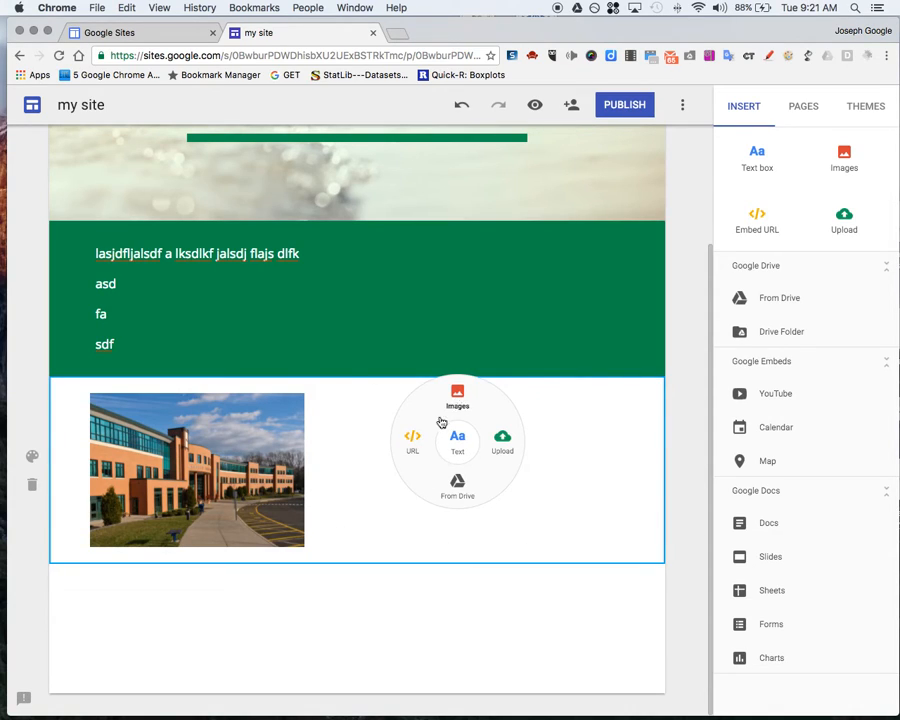
{"action": "mouse_move", "coordinate": [457, 485]}
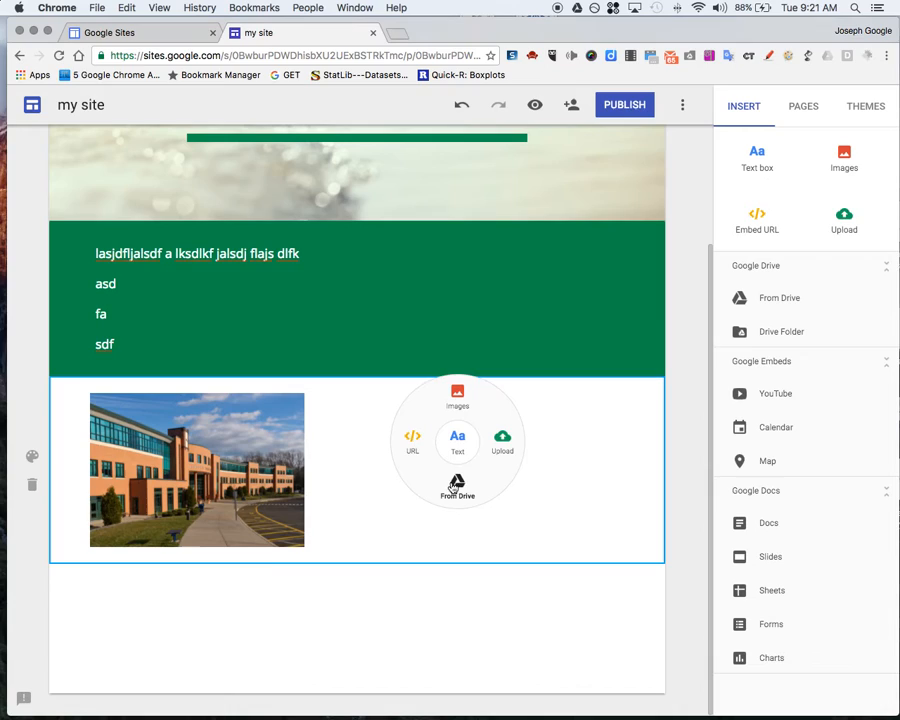
{"action": "mouse_move", "coordinate": [412, 440]}
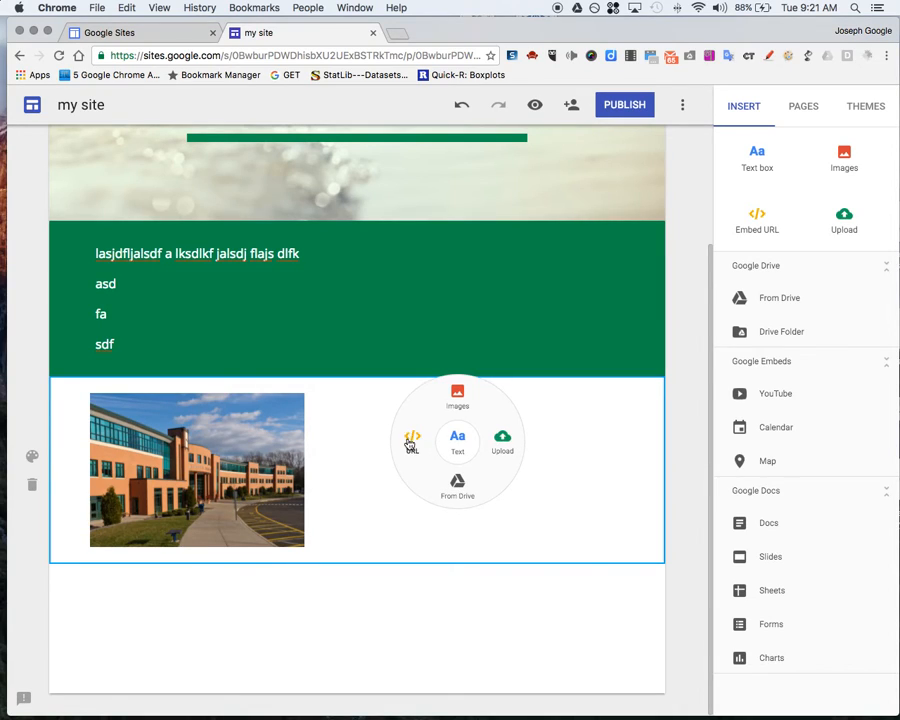
{"action": "mouse_move", "coordinate": [457, 395]}
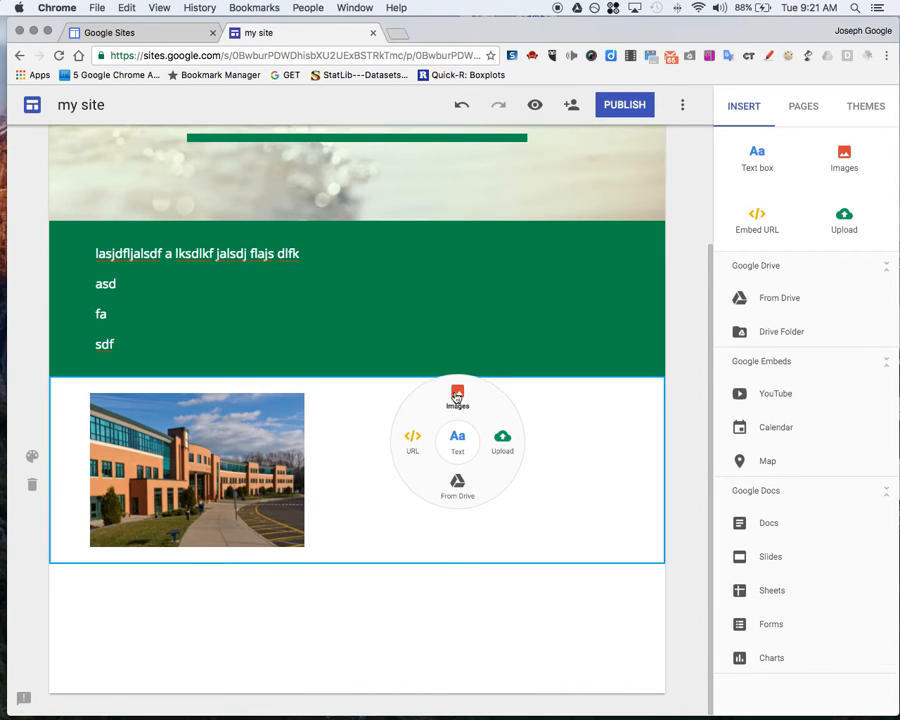
{"action": "left_click", "coordinate": [457, 441]}
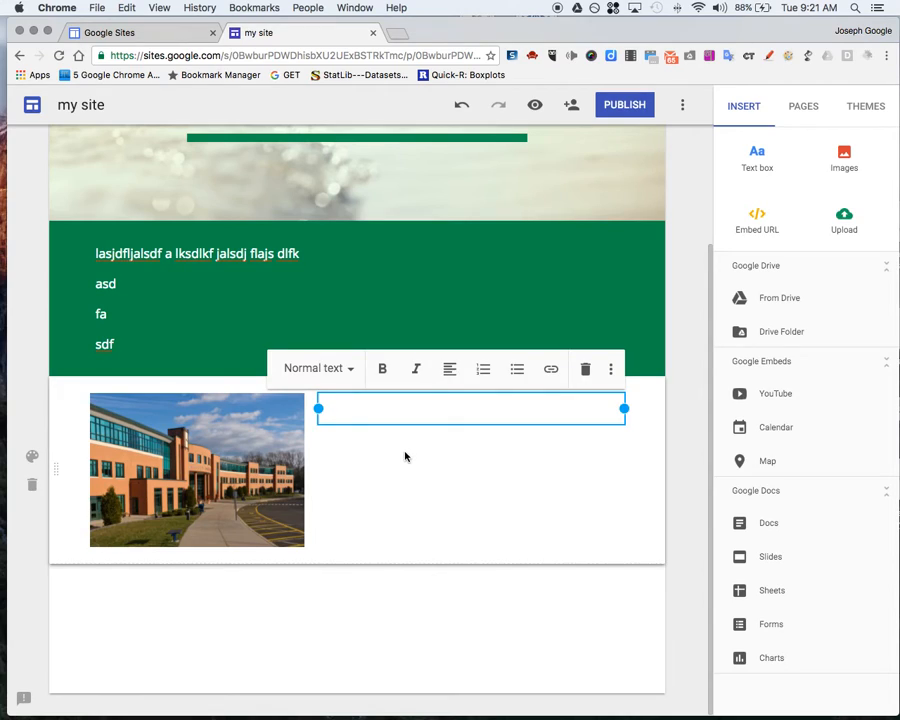
{"action": "type", "text": "d"}
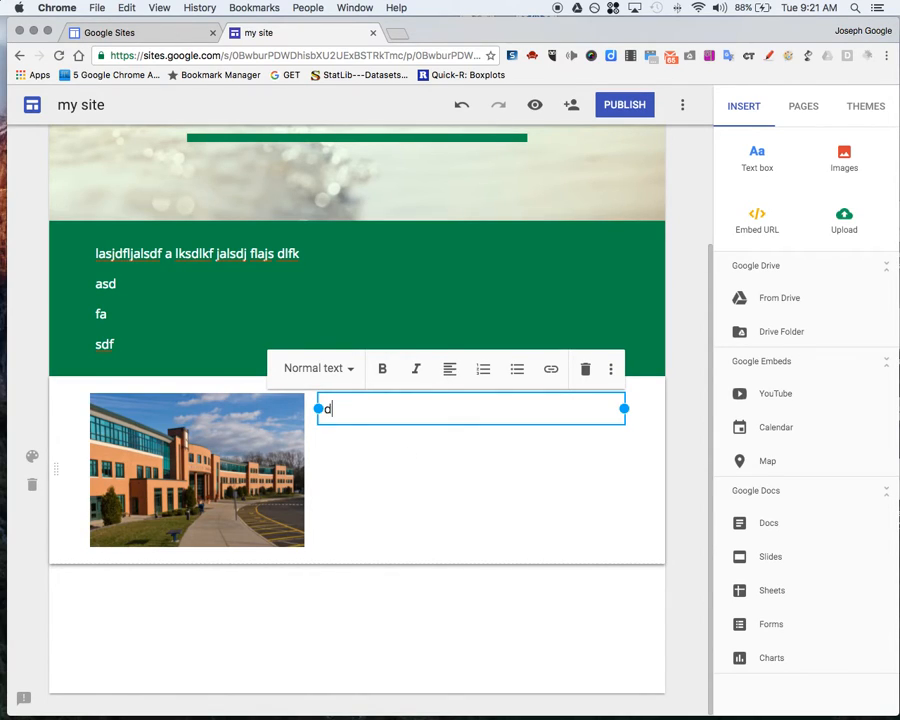
{"action": "type", "text": "escription"}
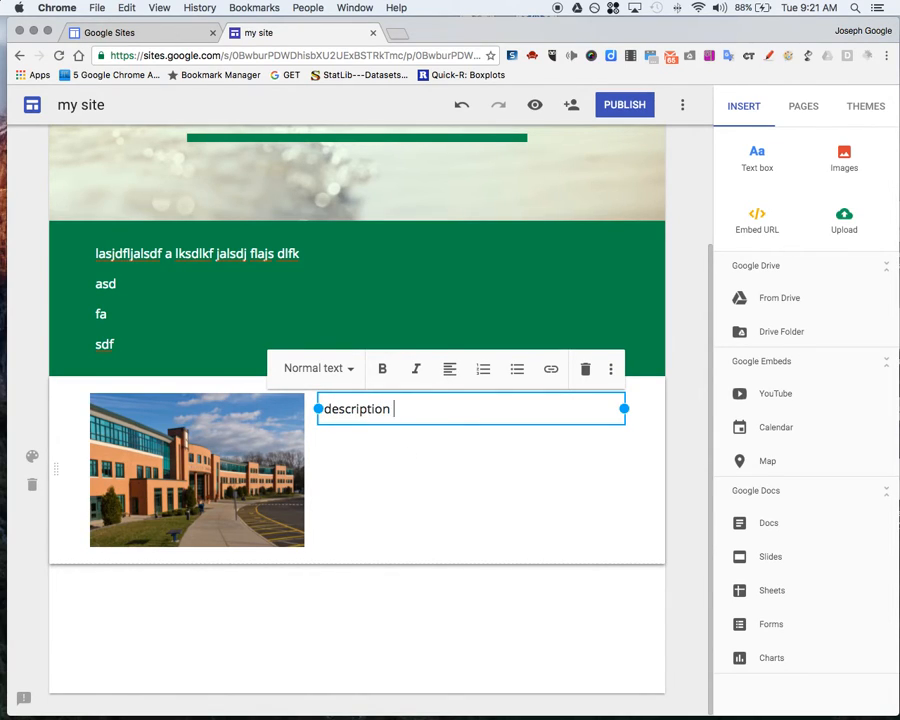
{"action": "type", "text": "of my image"}
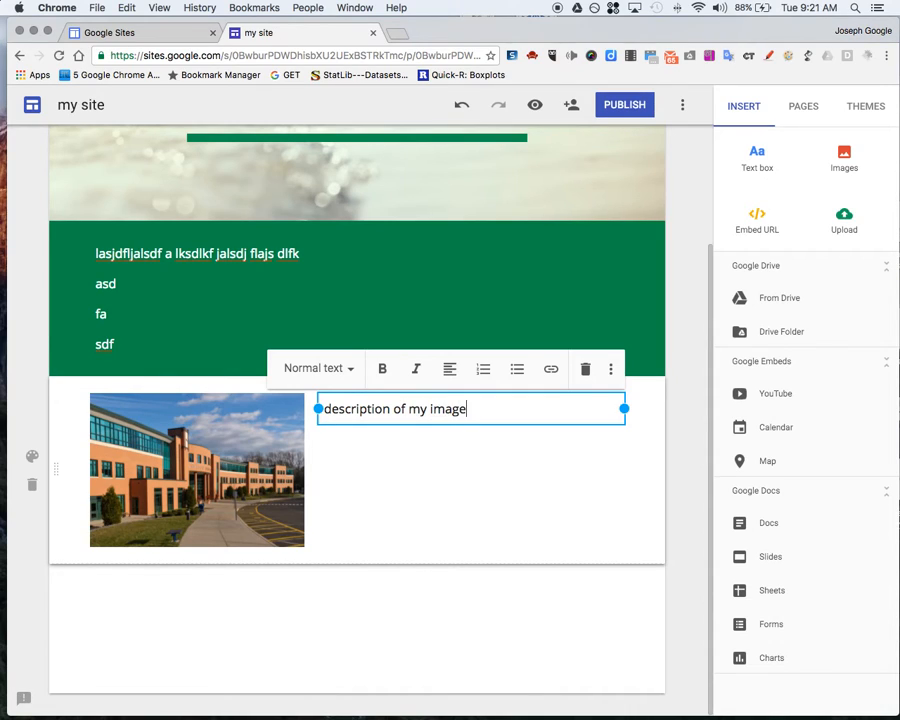
{"action": "type", "text": "asdf"}
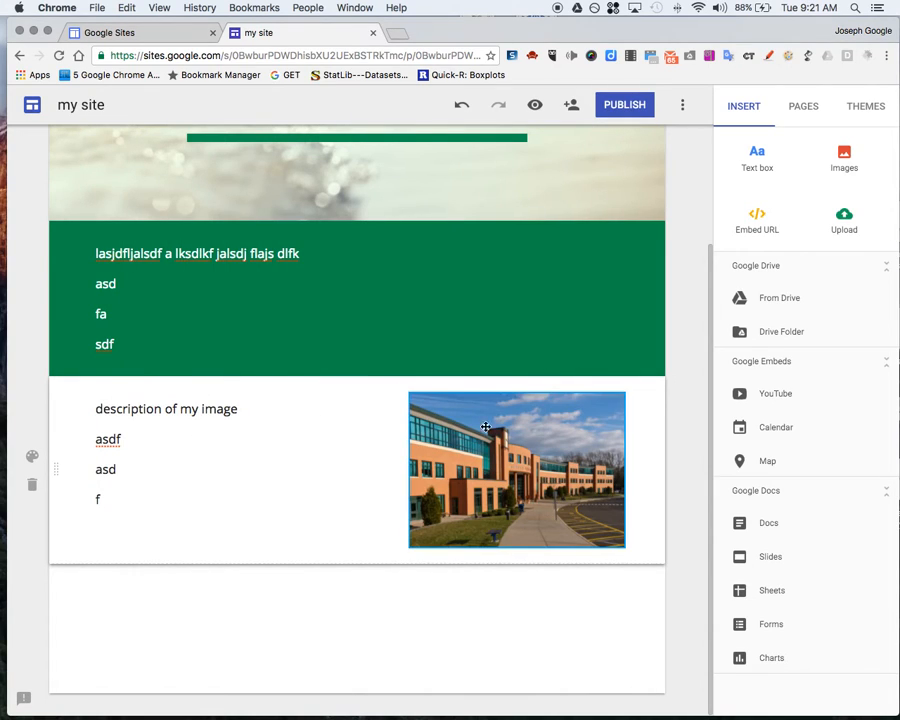
Drag the school photo section up so it sits directly under the header
{"action": "left_click_drag", "start_coordinate": [516, 470], "coordinate": [184, 464]}
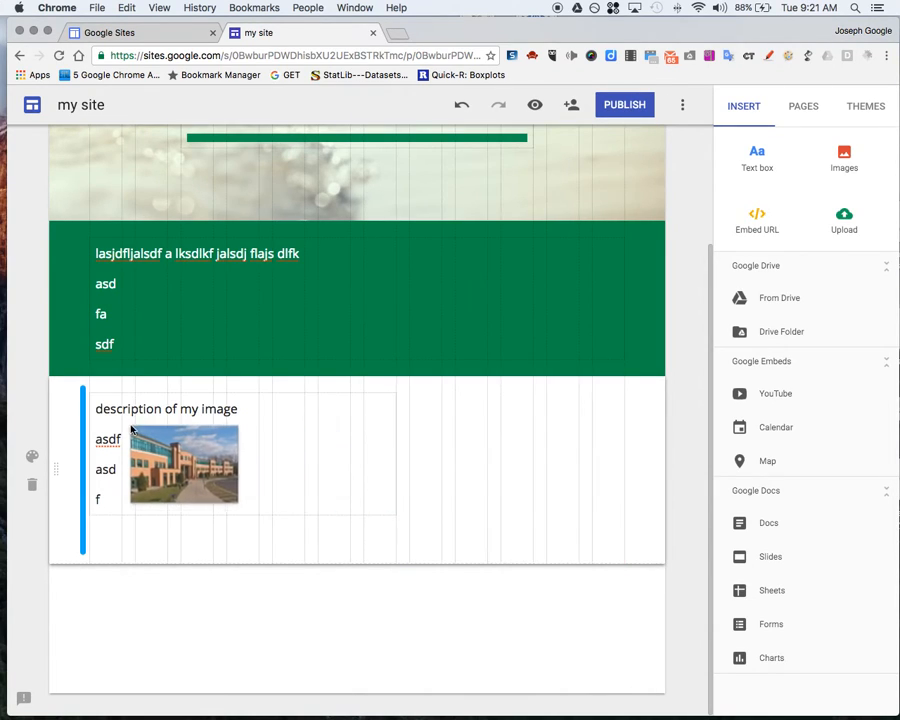
{"action": "left_click_drag", "start_coordinate": [184, 465], "coordinate": [422, 563]}
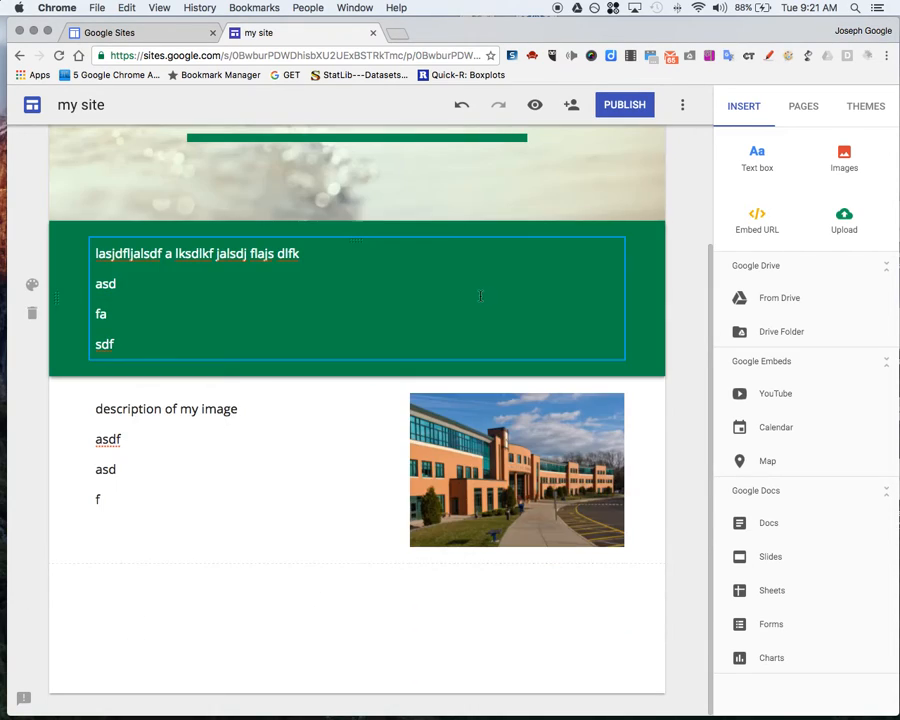
{"action": "scroll", "scroll_direction": "up", "scroll_amount": 3}
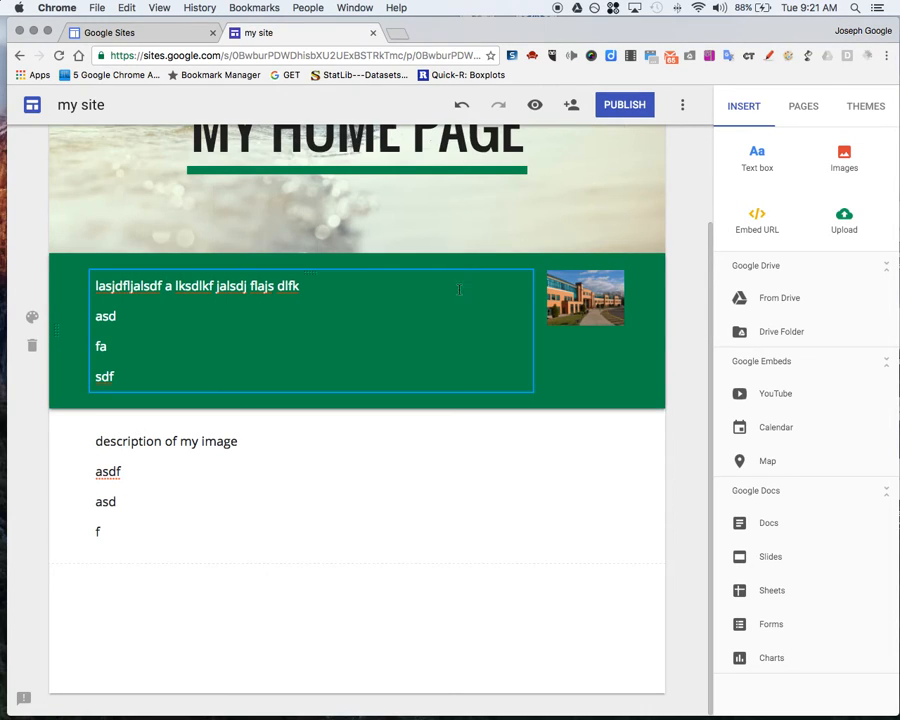
{"action": "left_click_drag", "start_coordinate": [585, 297], "coordinate": [568, 505]}
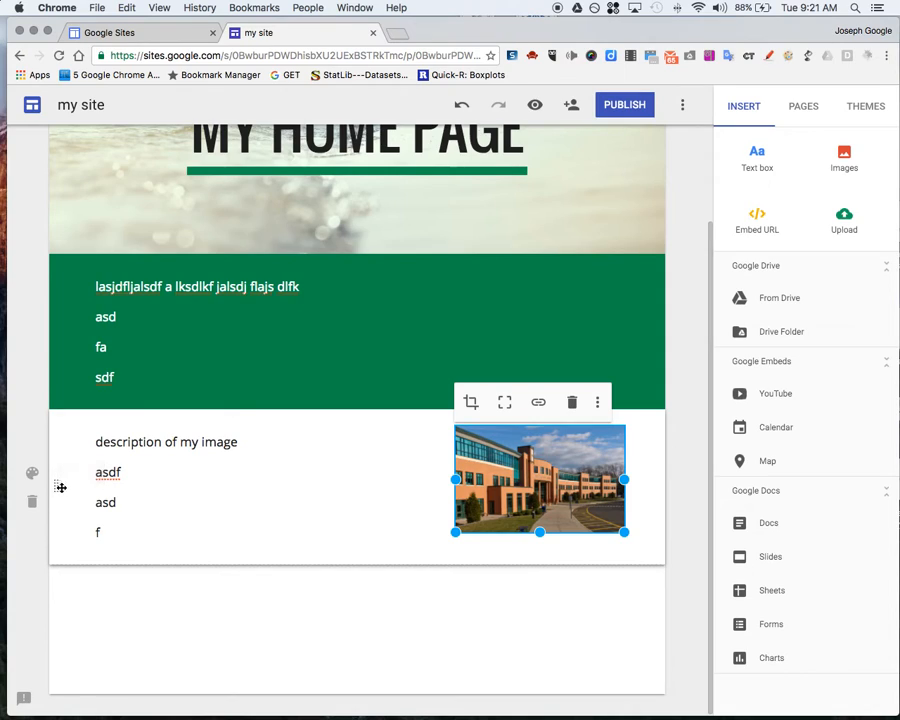
{"action": "mouse_move", "coordinate": [157, 430]}
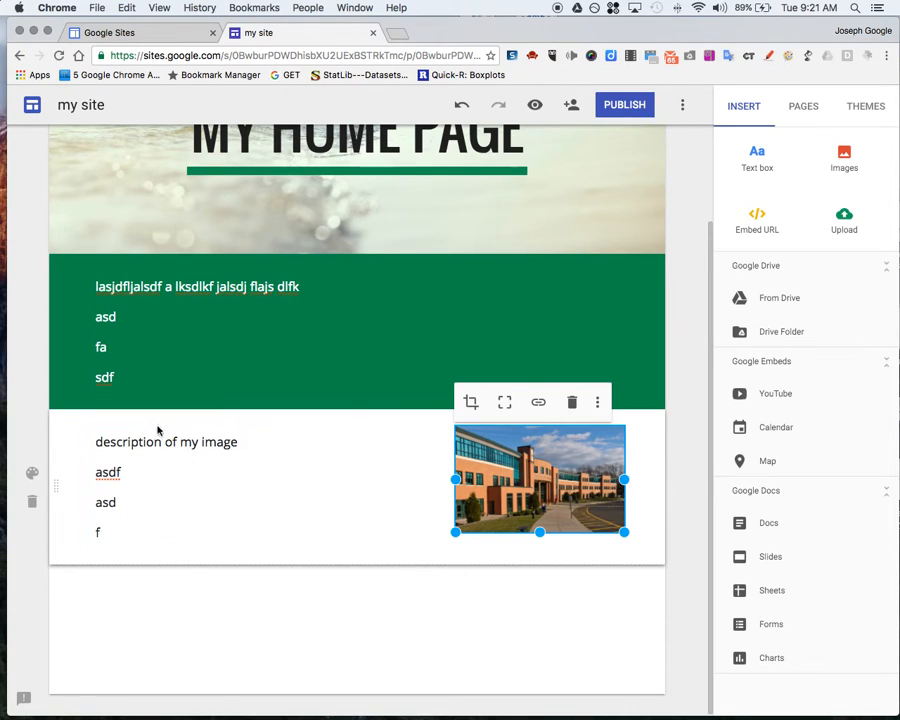
{"action": "left_click", "coordinate": [165, 441]}
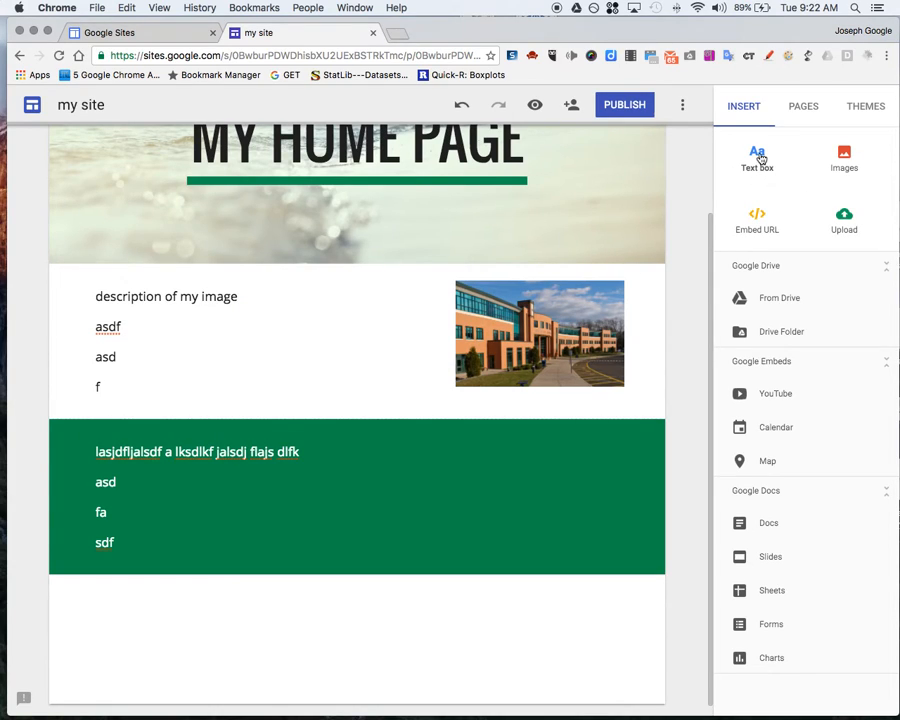
{"action": "mouse_move", "coordinate": [757, 220]}
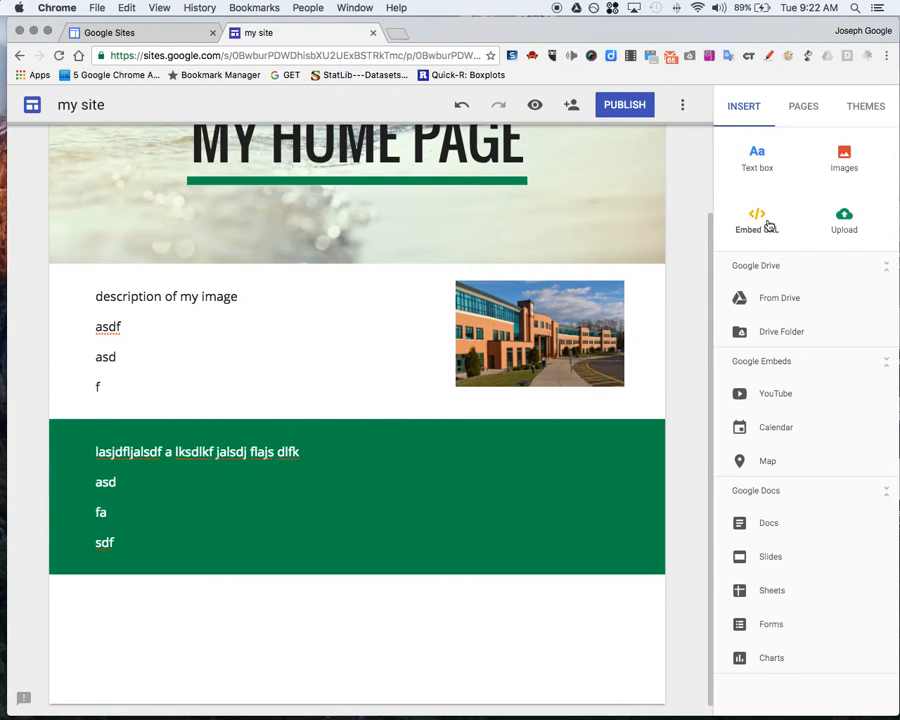
{"action": "left_click", "coordinate": [757, 220]}
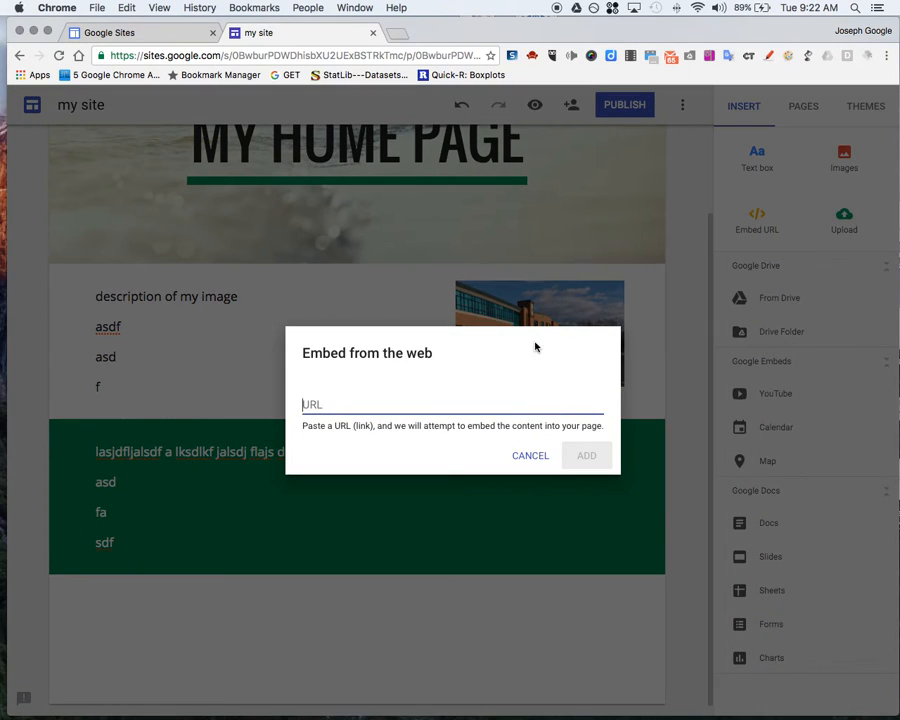
{"action": "type", "text": "www.g"}
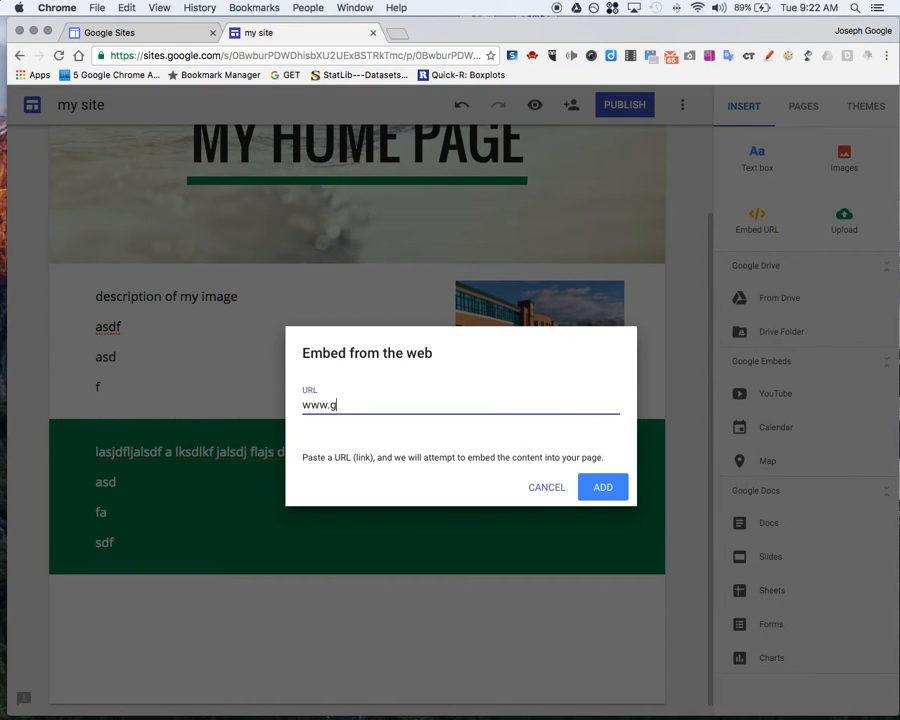
{"action": "type", "text": "oogle.com"}
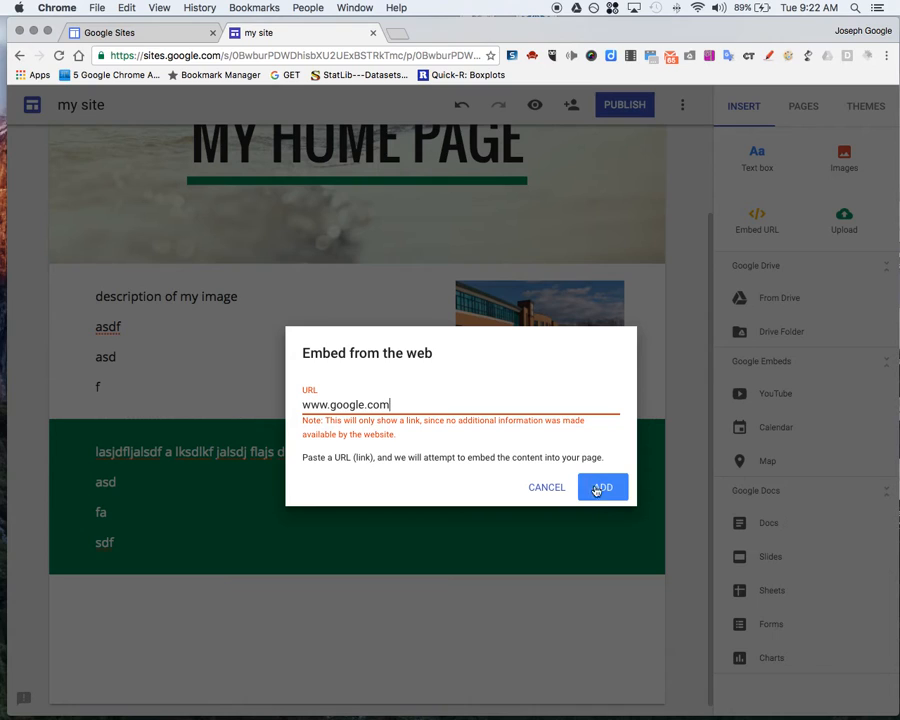
{"action": "left_click", "coordinate": [601, 487]}
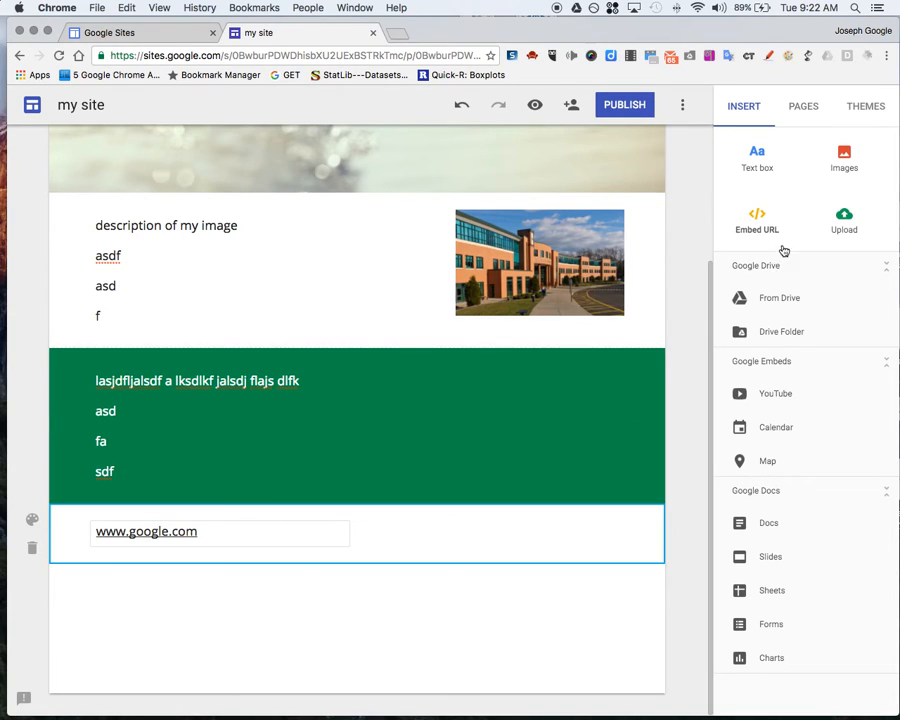
{"action": "mouse_move", "coordinate": [314, 607]}
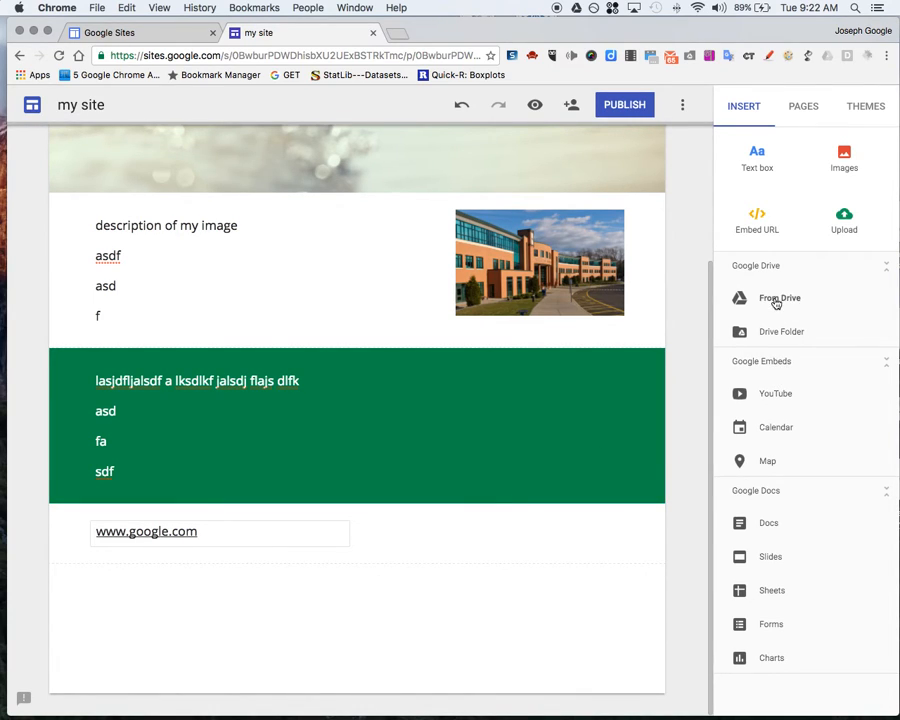
Insert the 'Best Practices using Google' slide deck from Drive below the google.com link
{"action": "left_click", "coordinate": [779, 298]}
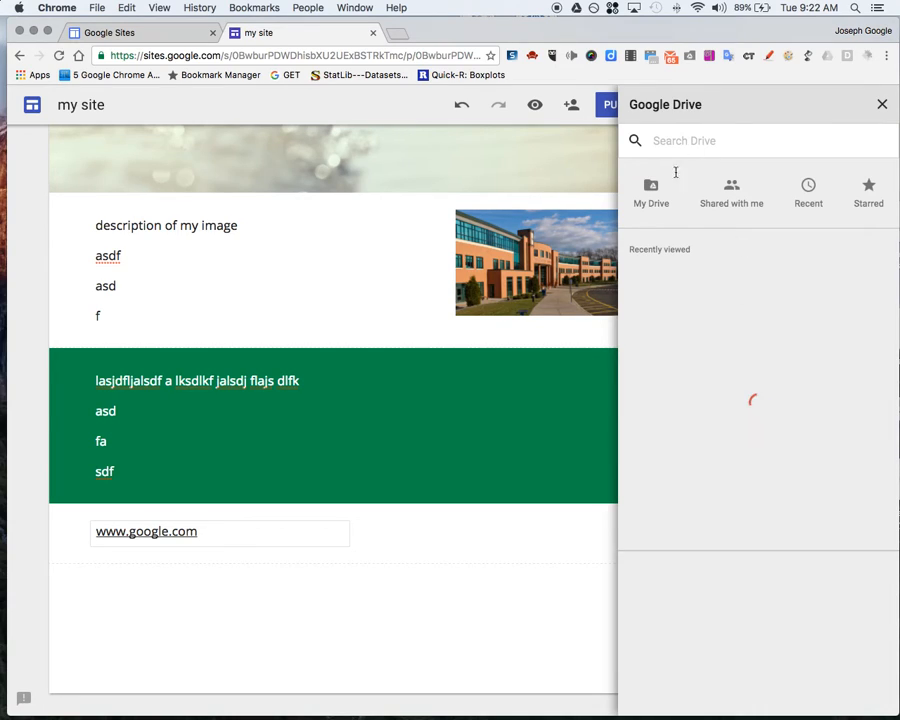
{"action": "mouse_move", "coordinate": [700, 343]}
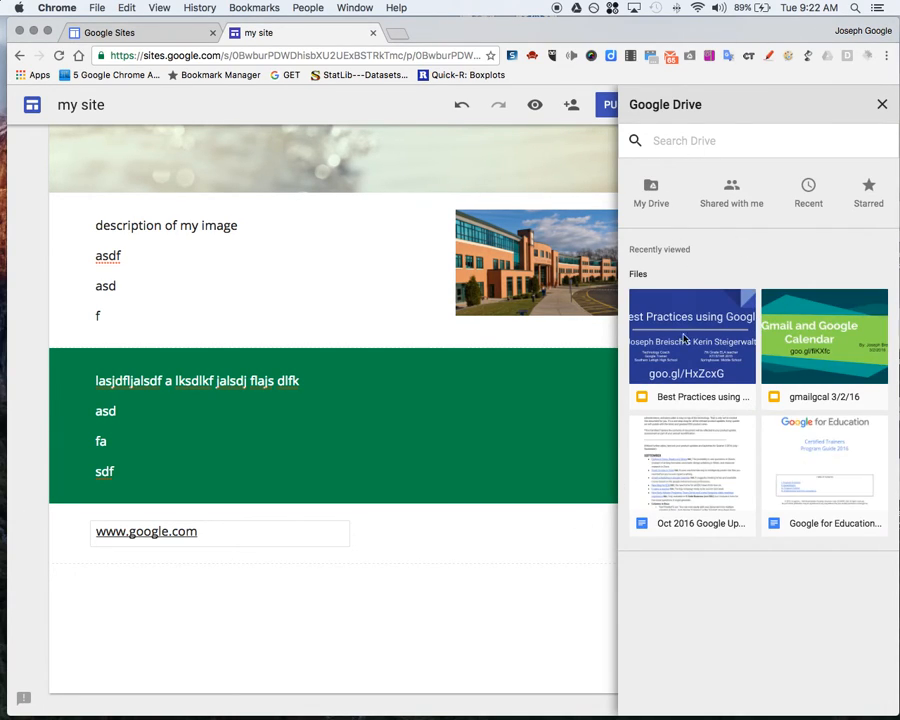
{"action": "left_click", "coordinate": [692, 335]}
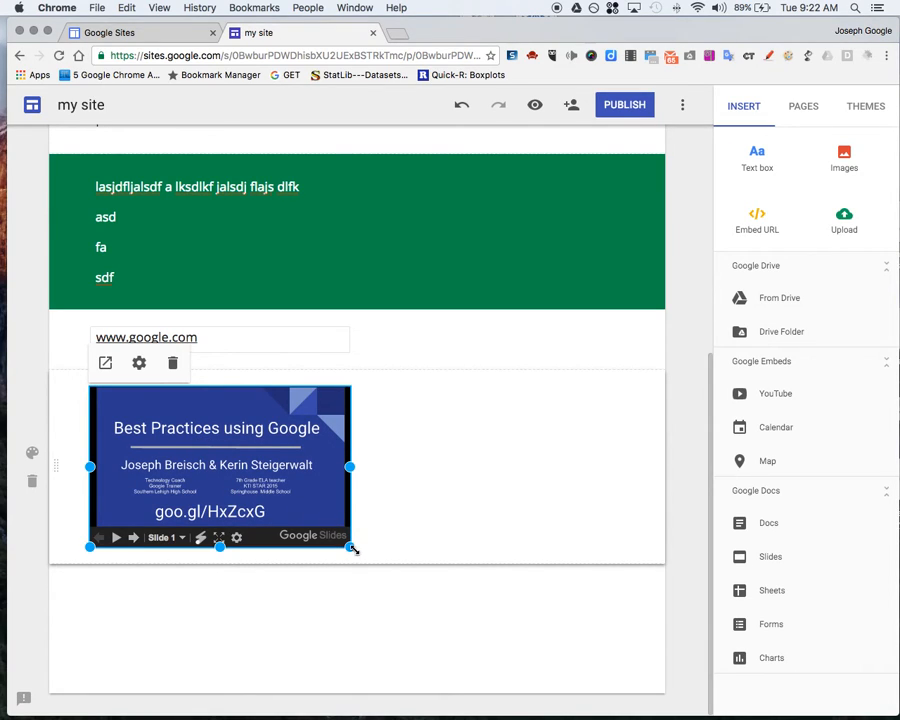
{"action": "mouse_move", "coordinate": [153, 553]}
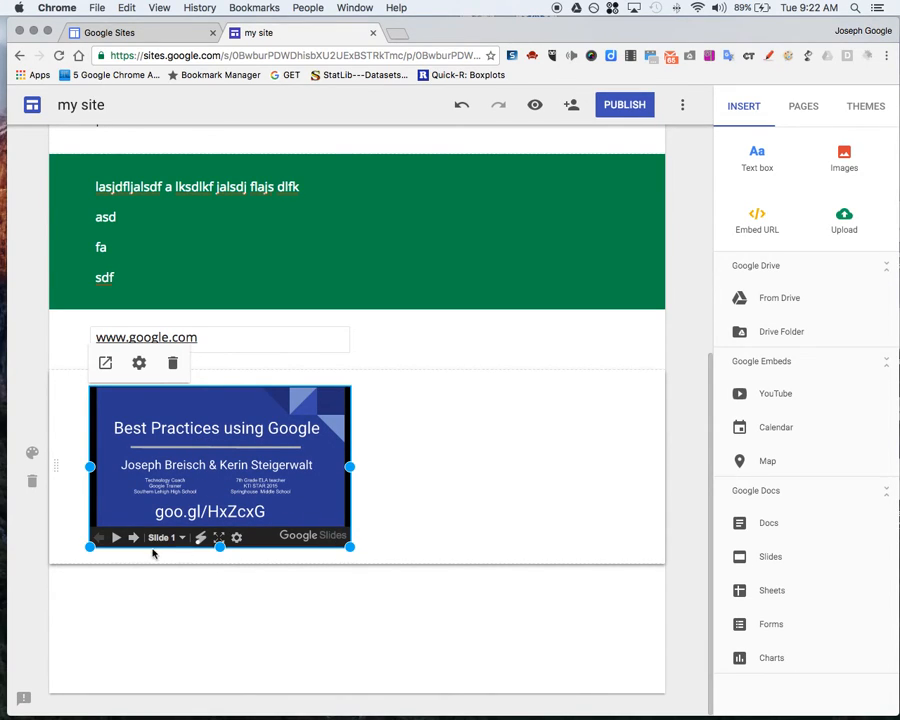
{"action": "left_click", "coordinate": [408, 610]}
{"action": "type", "text": "jo"}
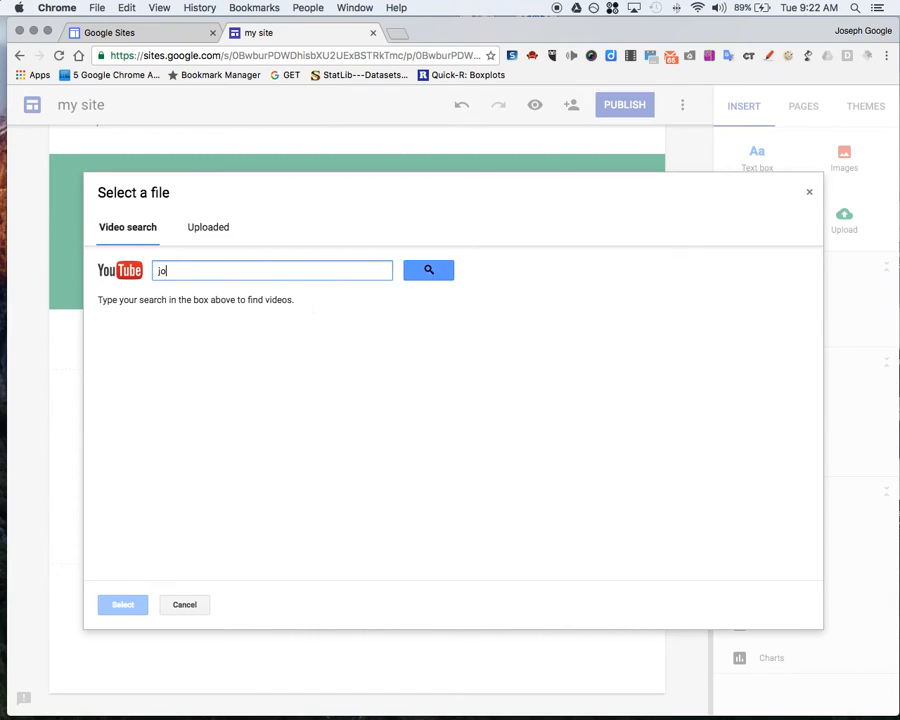
Search YouTube and insert 'Comprehensive Google Sites Overview' beneath the slide deck
{"action": "left_click", "coordinate": [428, 270]}
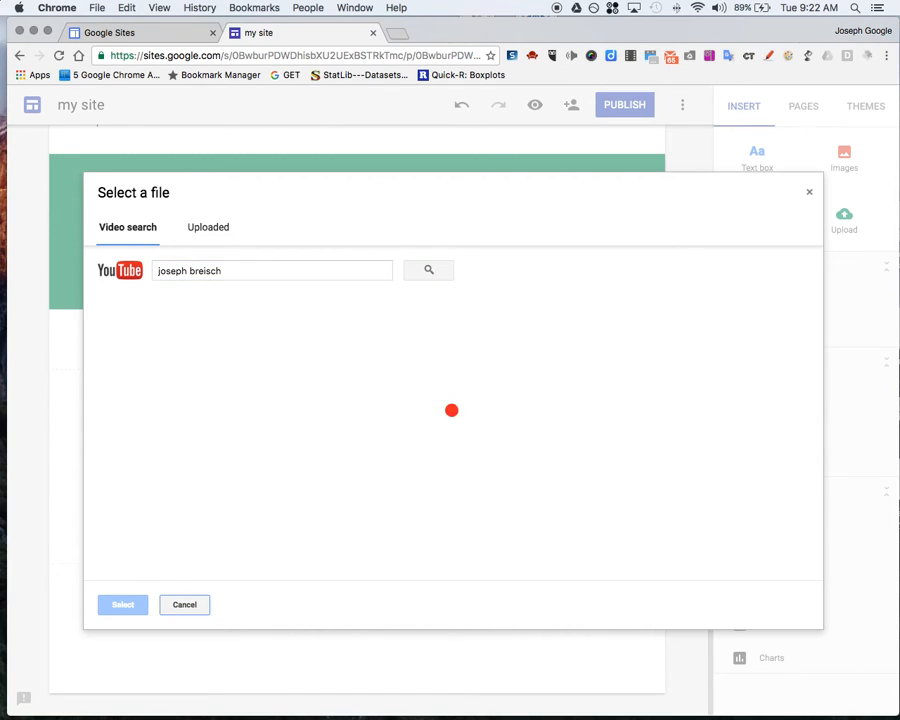
{"action": "left_click", "coordinate": [428, 270]}
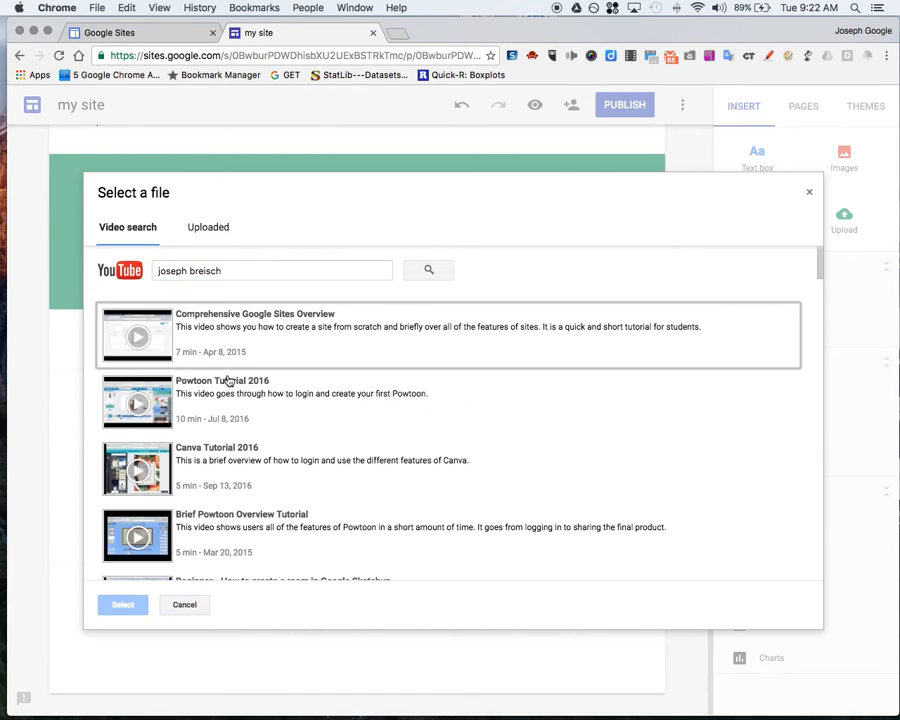
{"action": "left_click", "coordinate": [448, 335]}
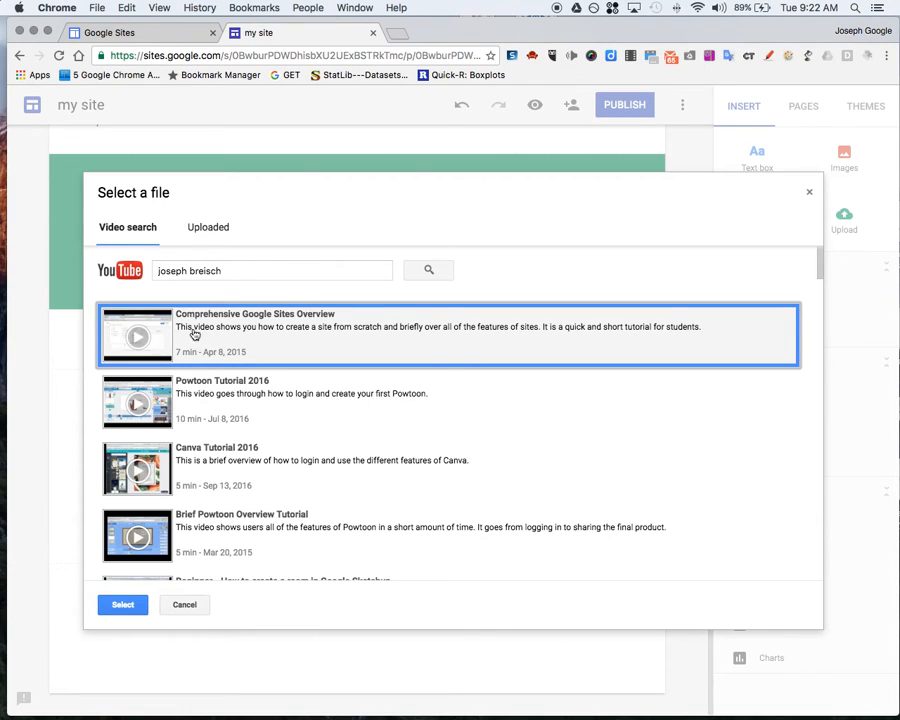
{"action": "left_click", "coordinate": [184, 604]}
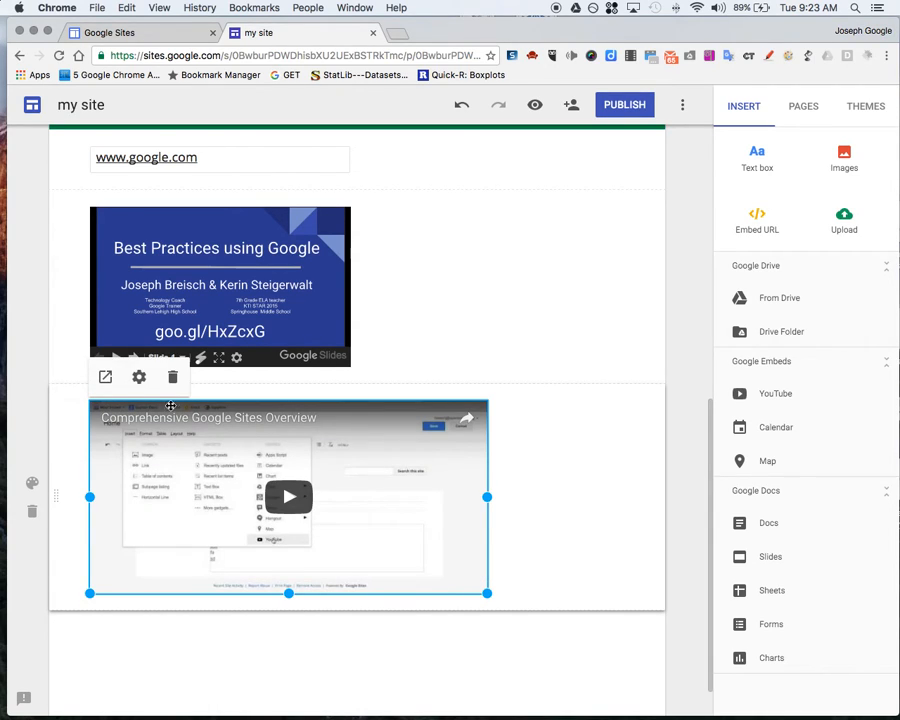
{"action": "mouse_move", "coordinate": [373, 461]}
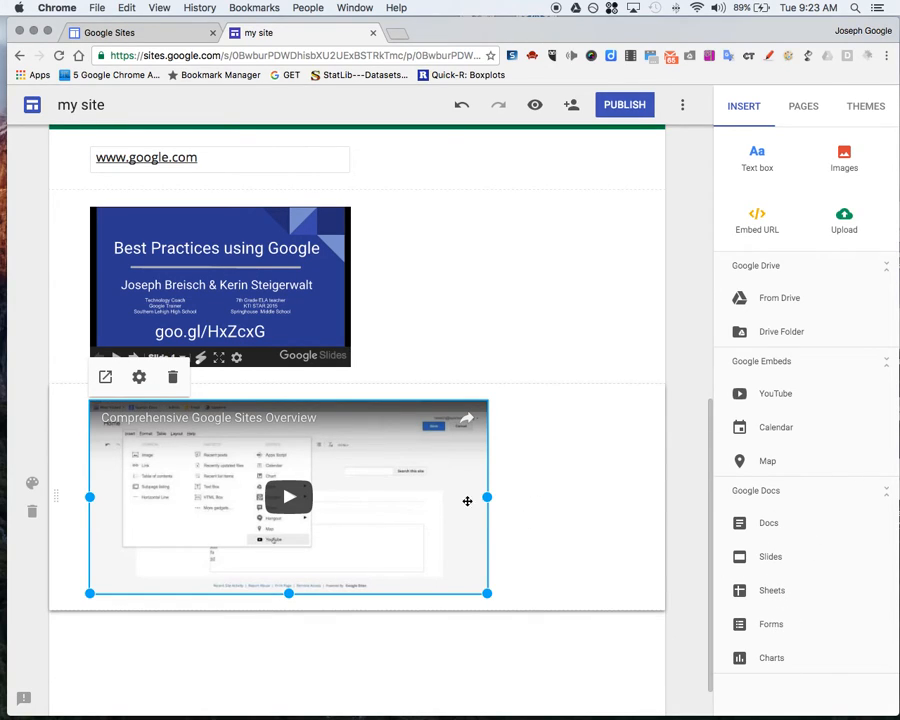
{"action": "mouse_move", "coordinate": [575, 393]}
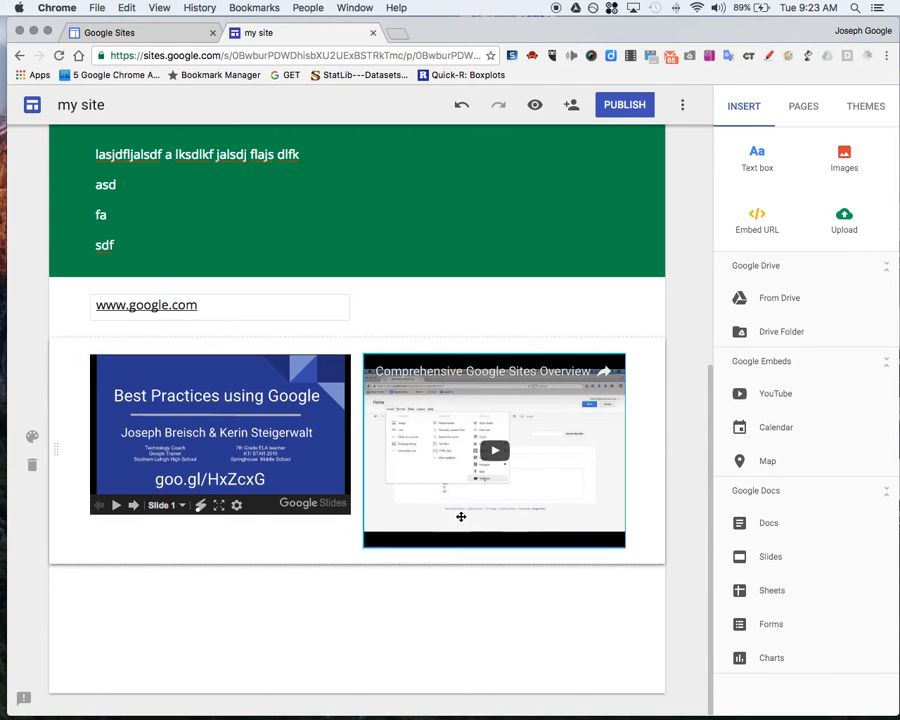
{"action": "mouse_move", "coordinate": [437, 484]}
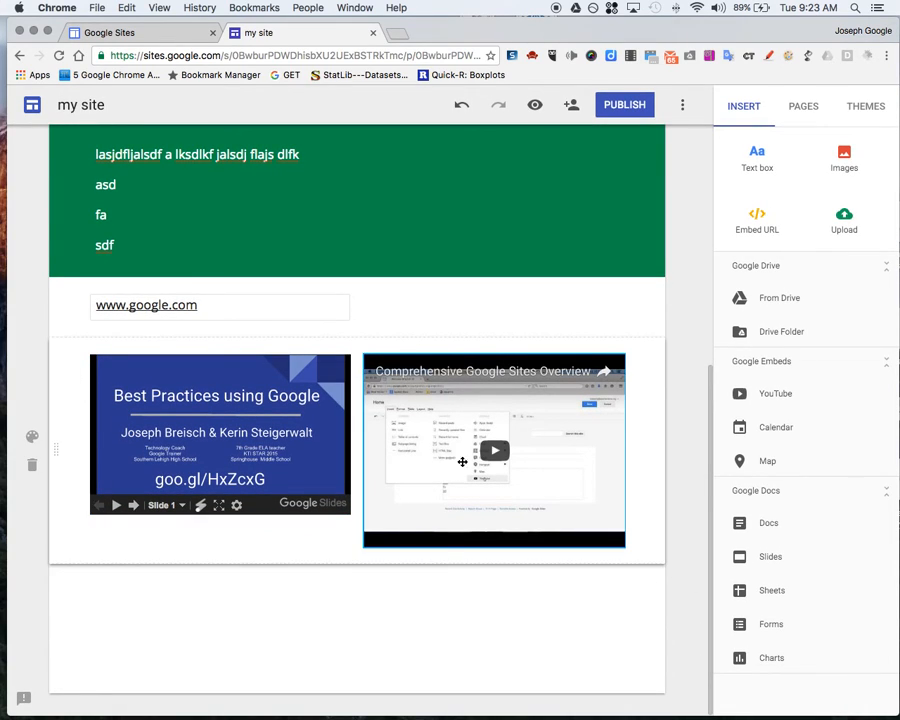
Deselect the video now sitting beside the slide deck and scroll back up
{"action": "left_click", "coordinate": [220, 305]}
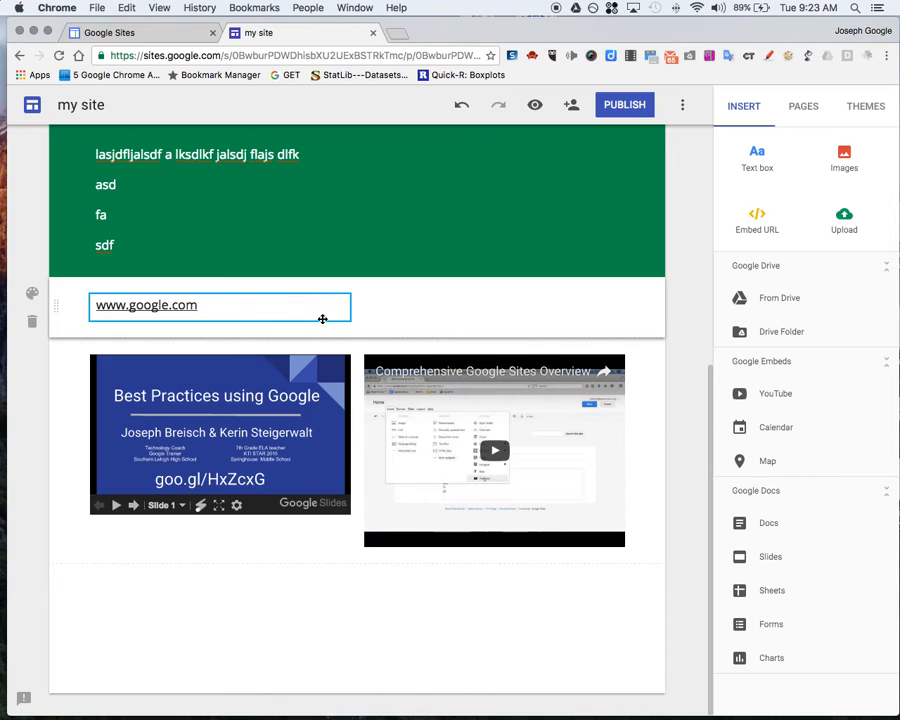
{"action": "scroll", "scroll_direction": "up", "scroll_amount": 3}
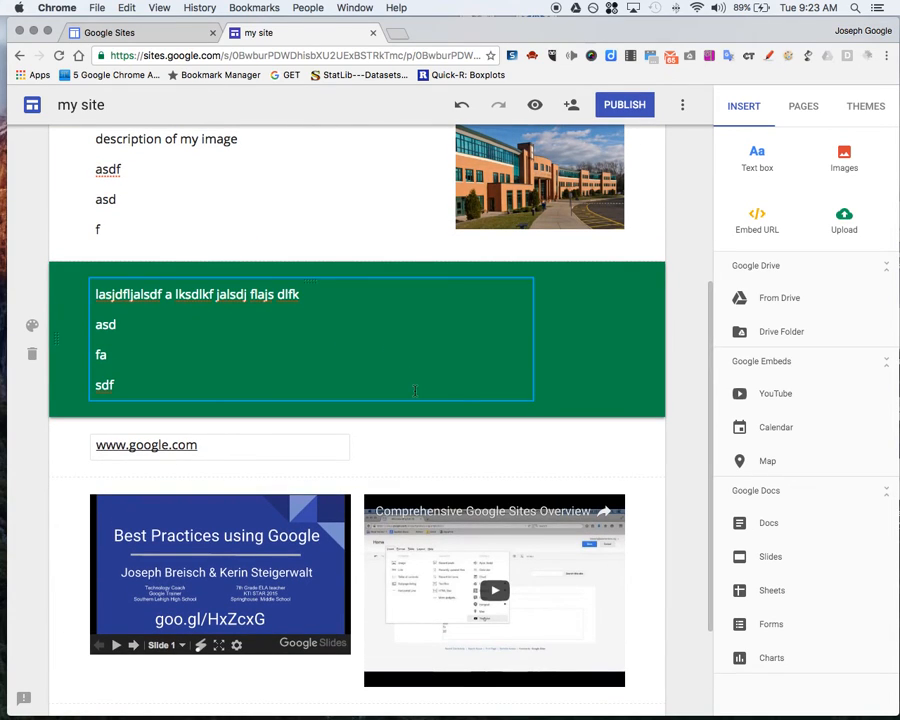
{"action": "scroll", "scroll_direction": "up", "scroll_amount": 3}
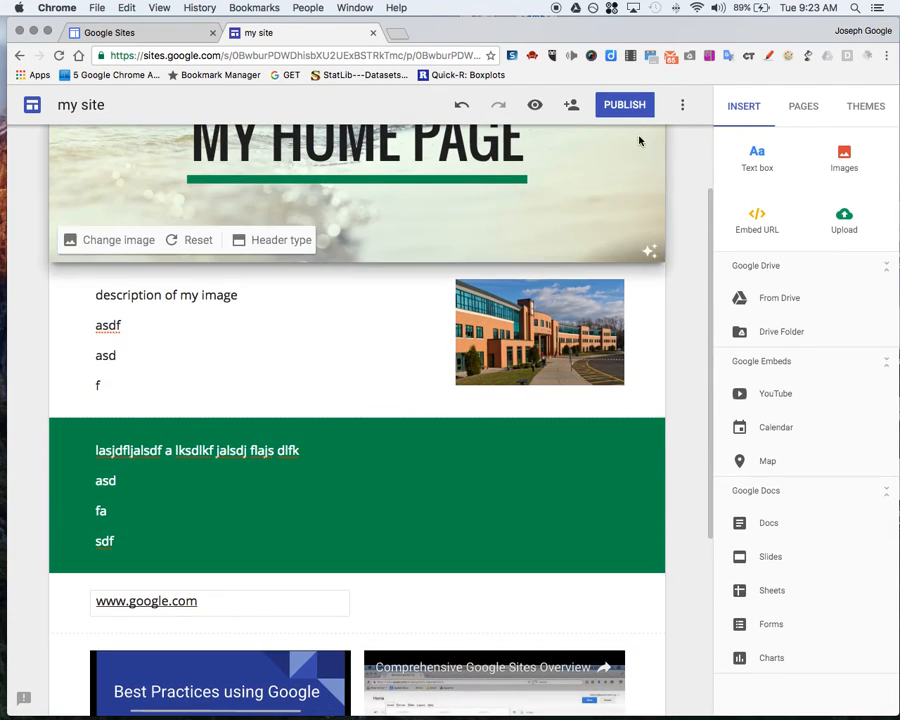
{"action": "mouse_move", "coordinate": [357, 250]}
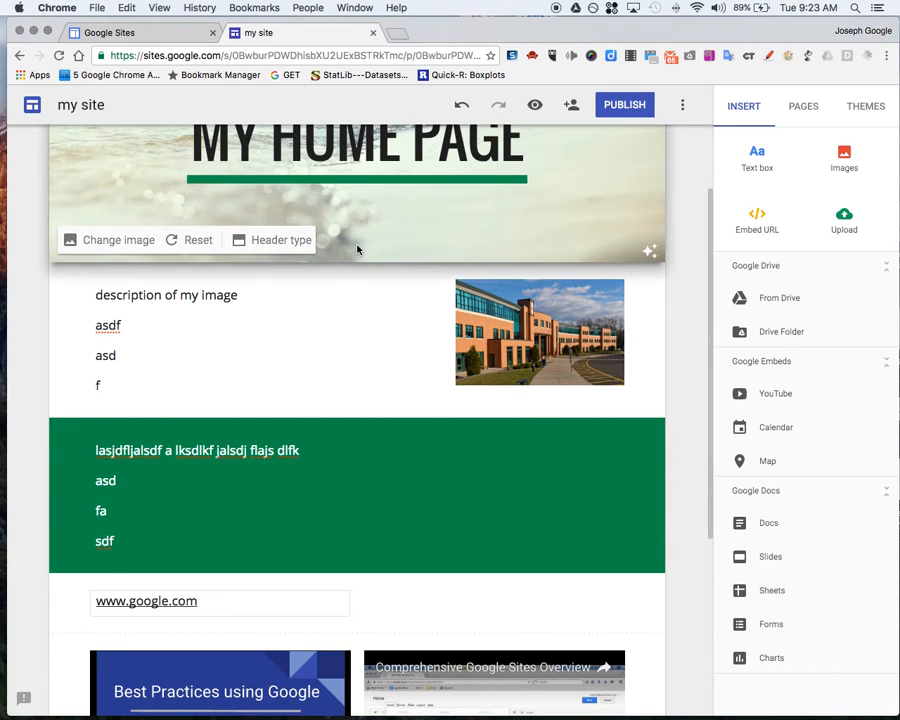
{"action": "mouse_move", "coordinate": [535, 104]}
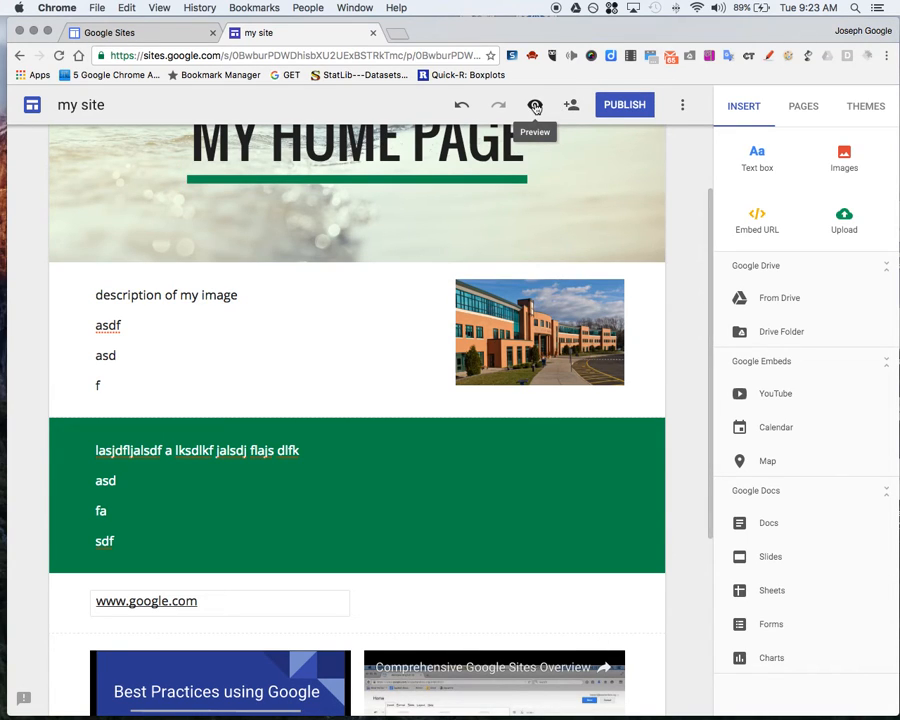
Preview the Home page and check it in phone and tablet layouts
{"action": "left_click", "coordinate": [535, 104]}
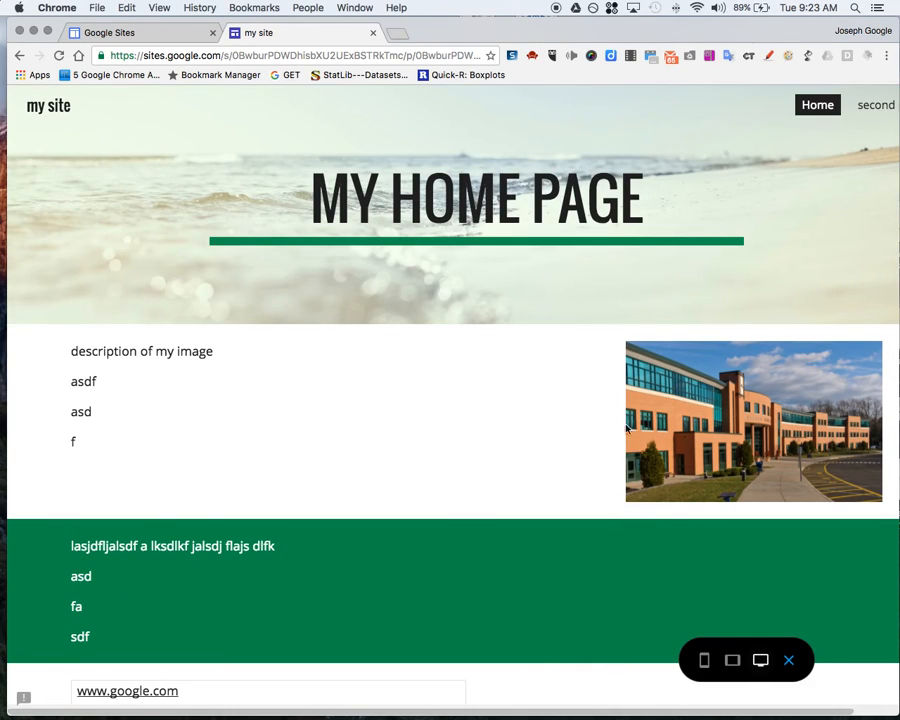
{"action": "mouse_move", "coordinate": [738, 260]}
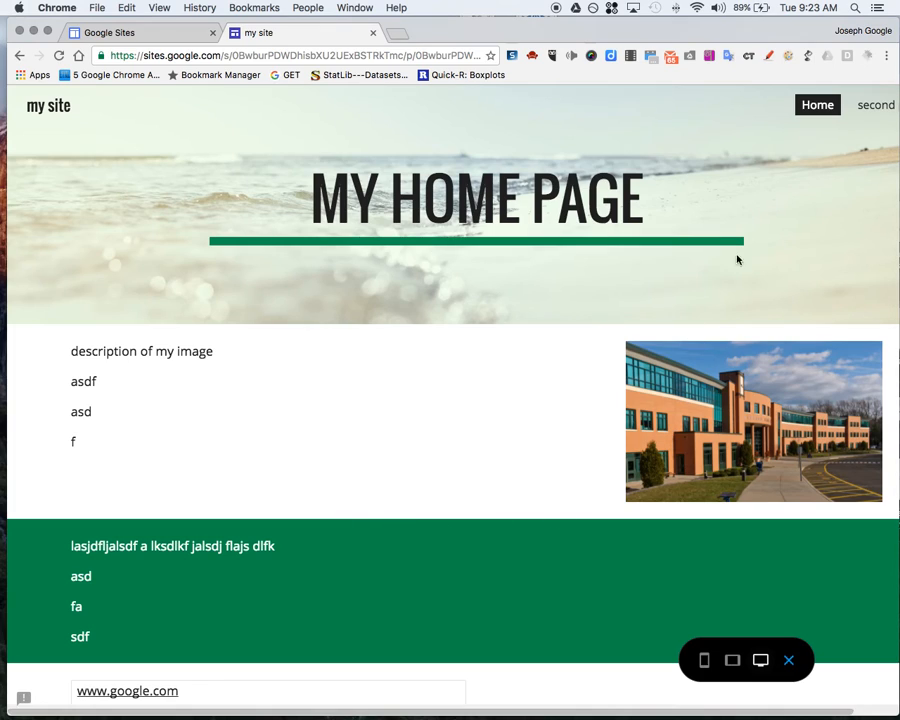
{"action": "mouse_move", "coordinate": [695, 628]}
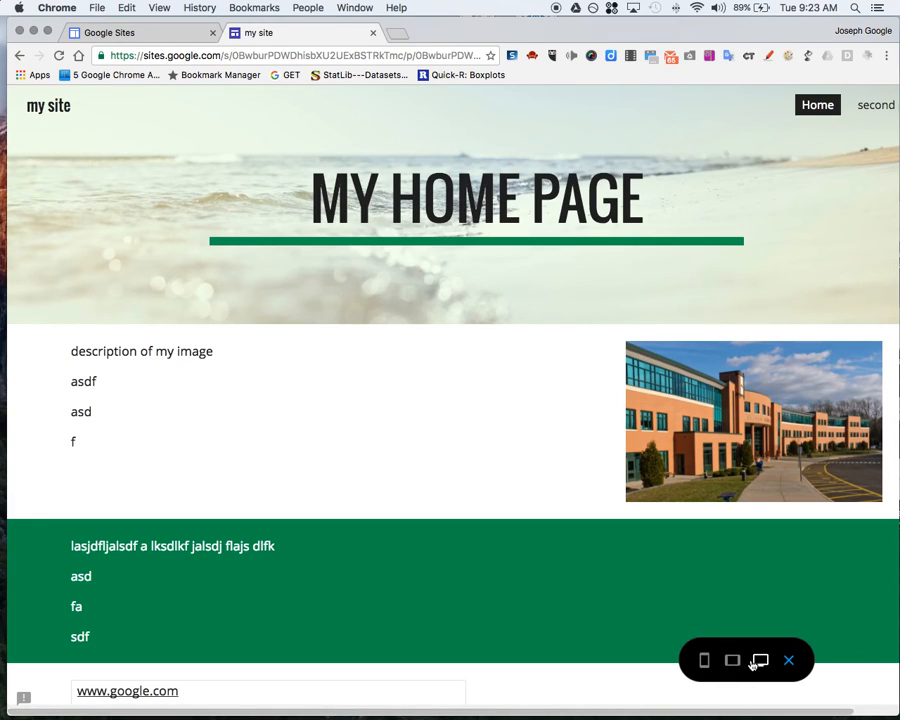
{"action": "mouse_move", "coordinate": [760, 660]}
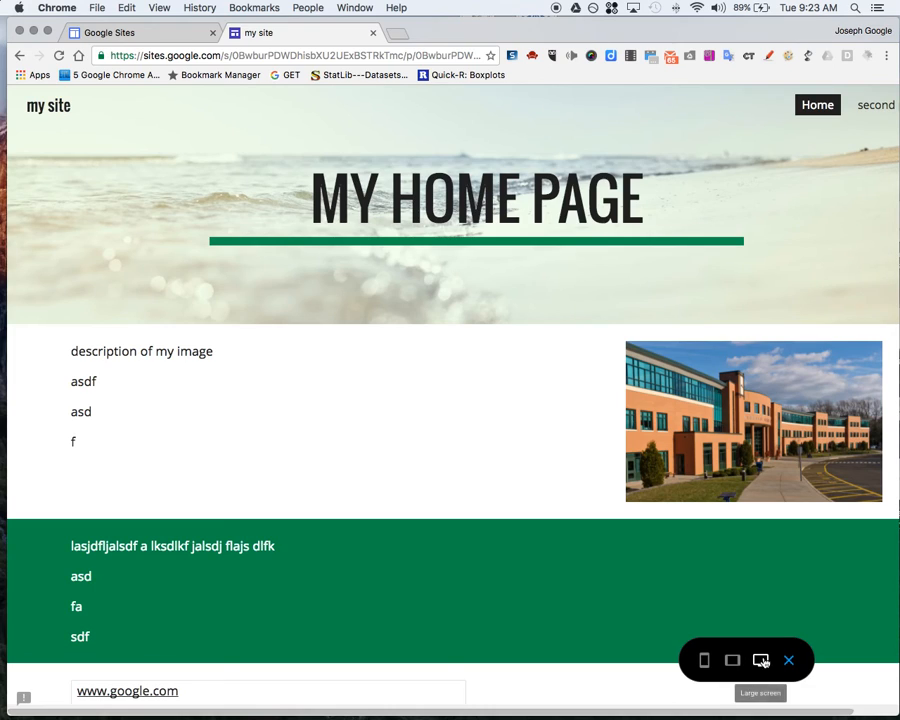
{"action": "mouse_move", "coordinate": [704, 660]}
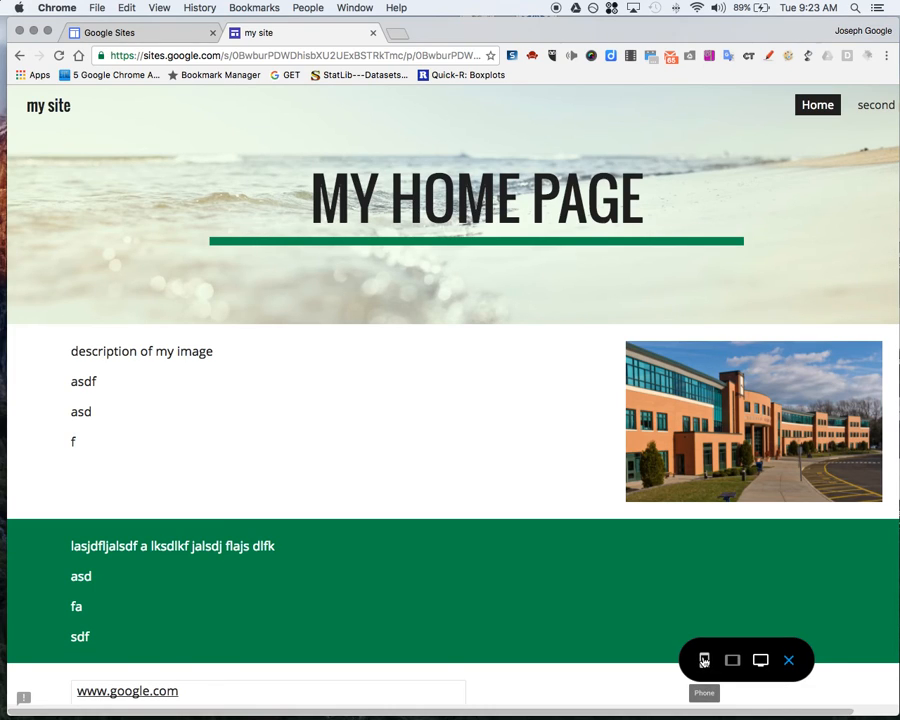
{"action": "left_click", "coordinate": [703, 660]}
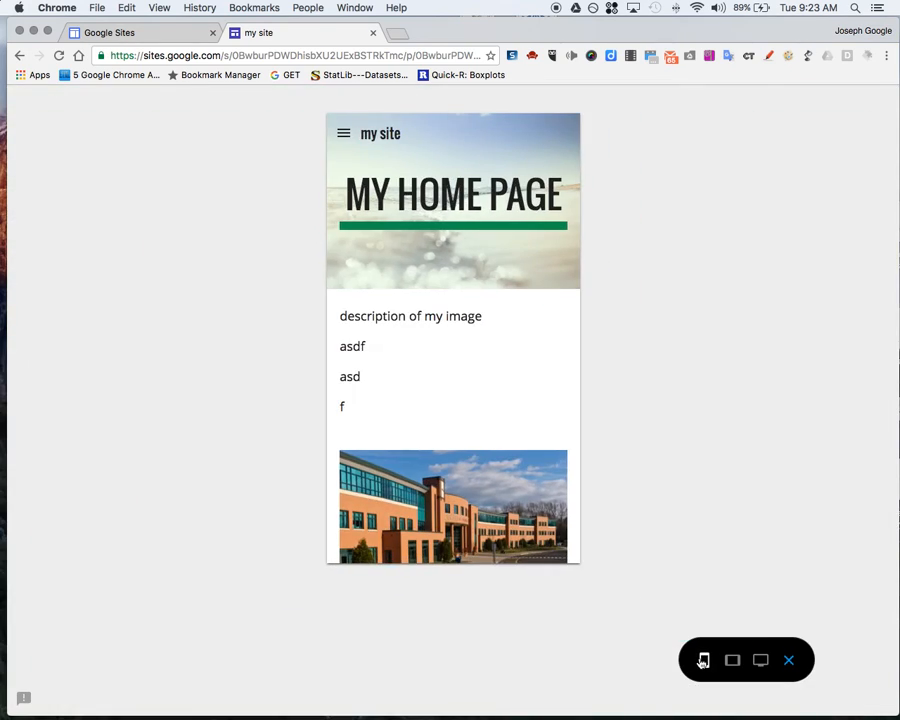
{"action": "scroll", "scroll_direction": "down", "scroll_amount": 3}
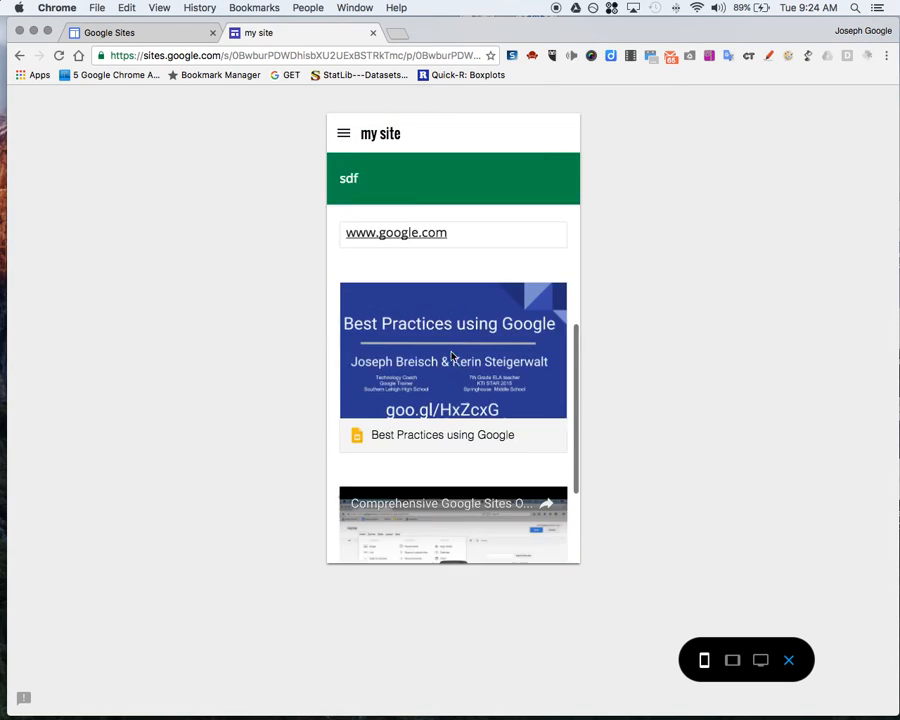
{"action": "left_click", "coordinate": [760, 660]}
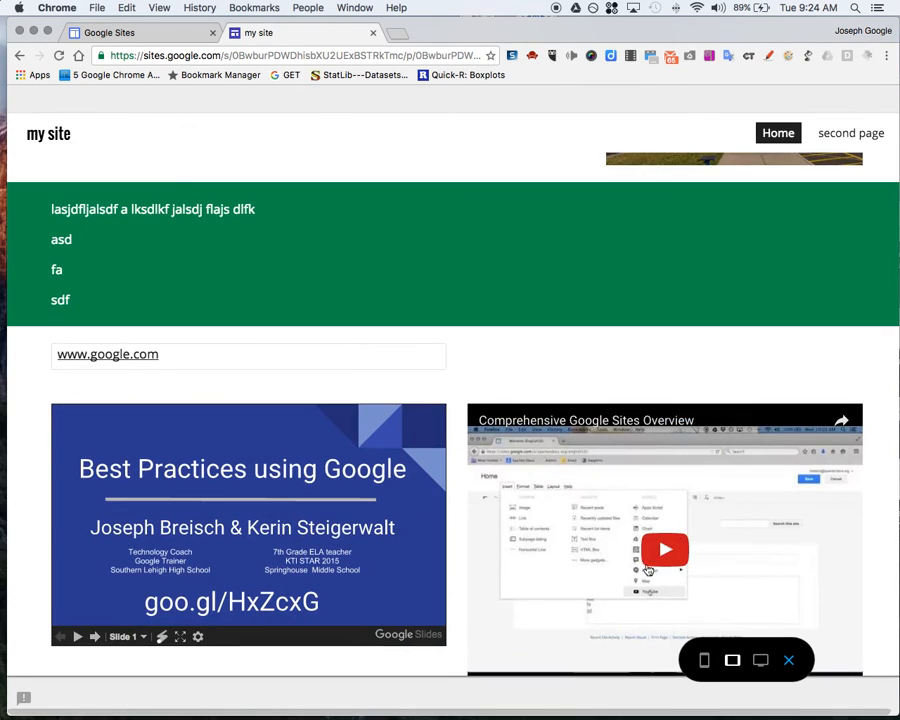
{"action": "scroll", "scroll_direction": "down", "scroll_amount": 3}
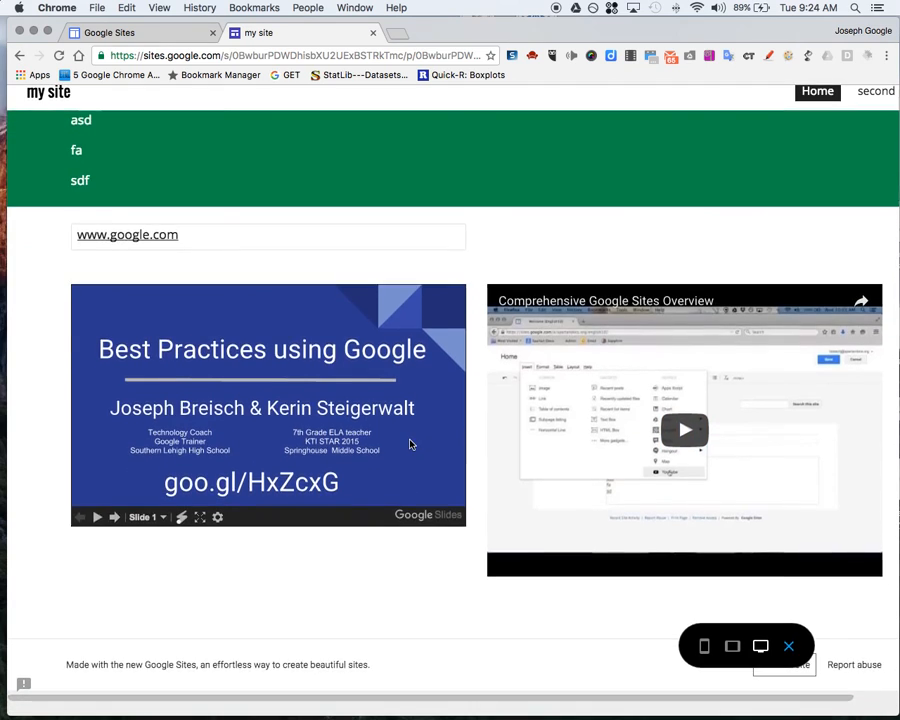
{"action": "scroll", "scroll_direction": "up", "scroll_amount": 3}
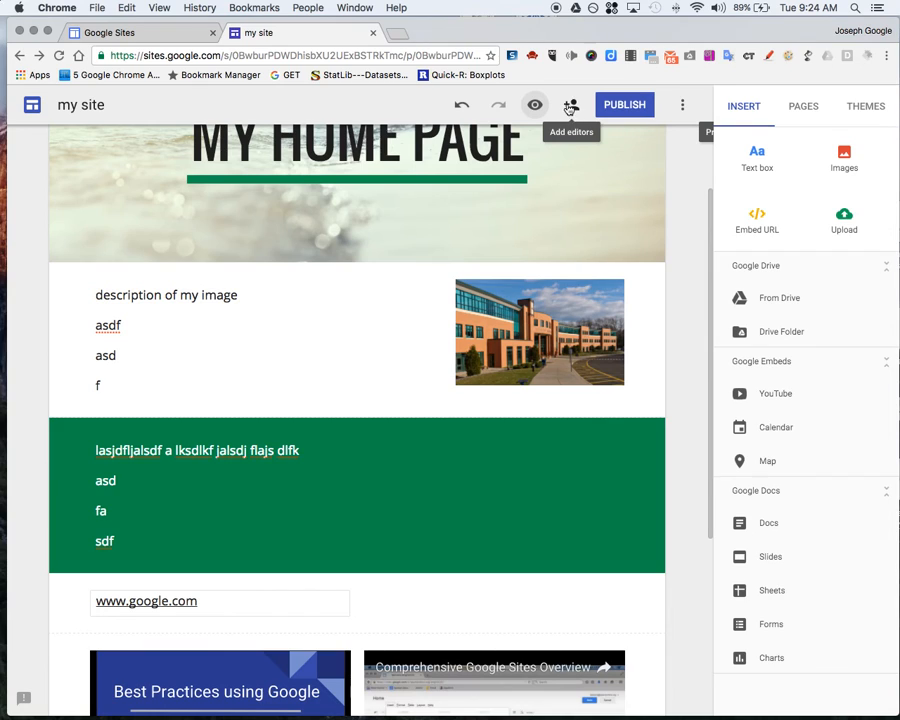
Publish the site at the web address mysite34343hfhd, visible in search results
{"action": "left_click", "coordinate": [624, 104]}
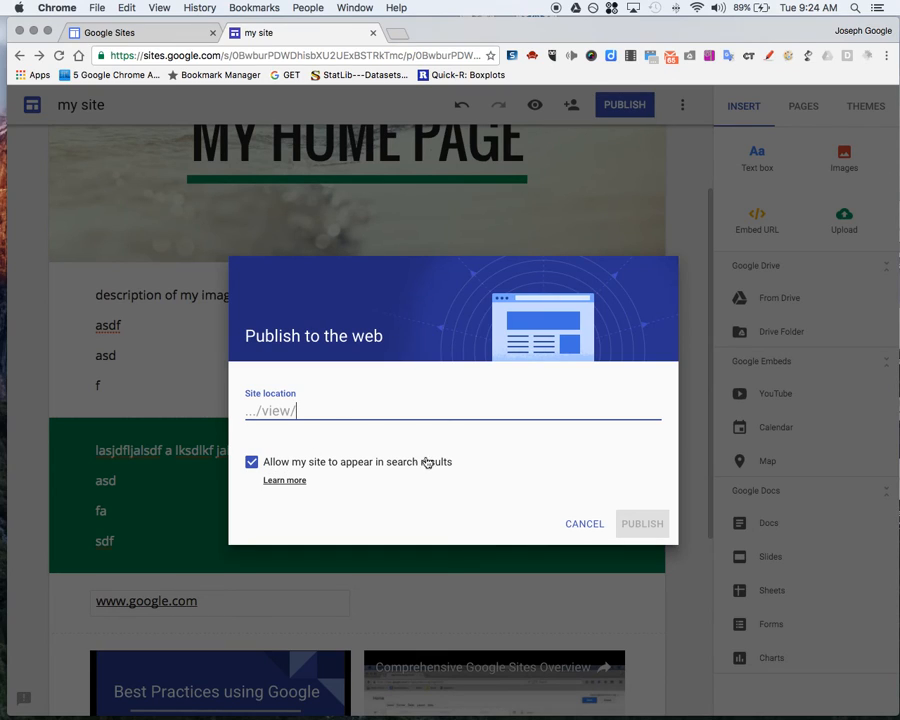
{"action": "mouse_move", "coordinate": [420, 428]}
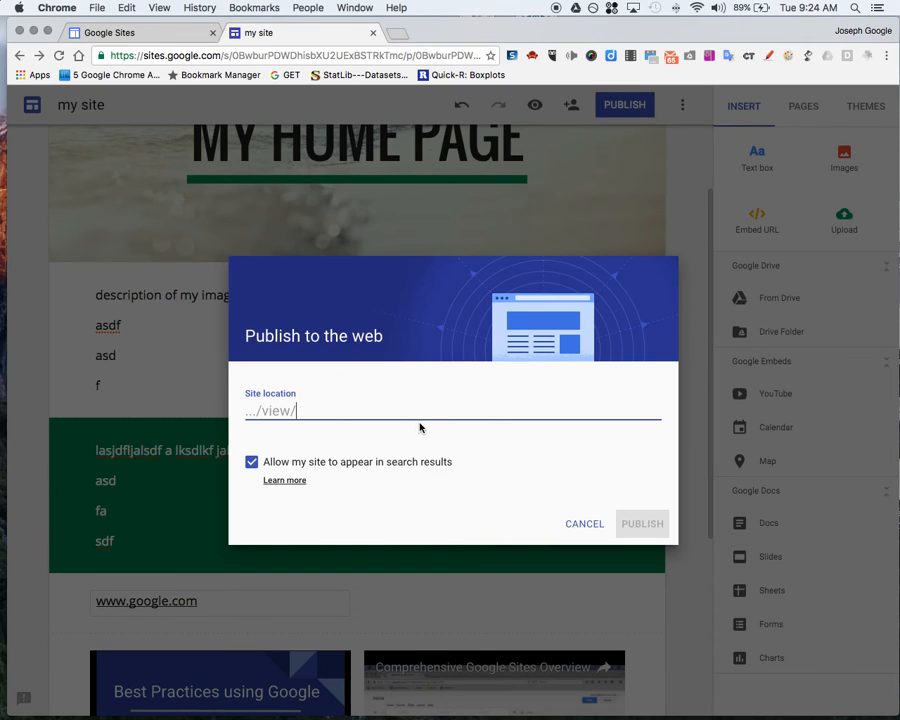
{"action": "type", "text": "mysite"}
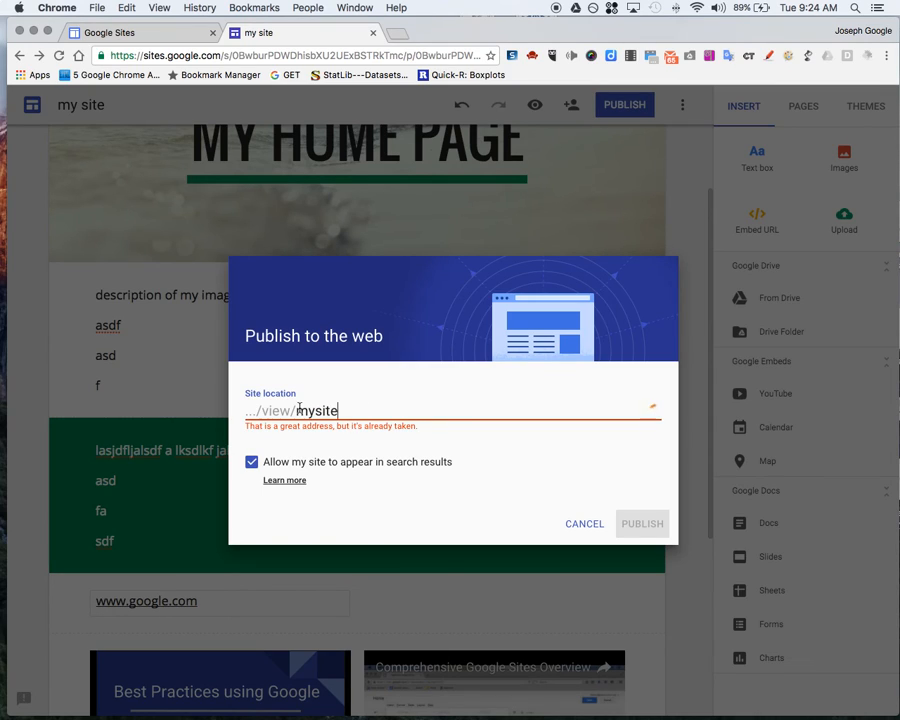
{"action": "type", "text": "34"}
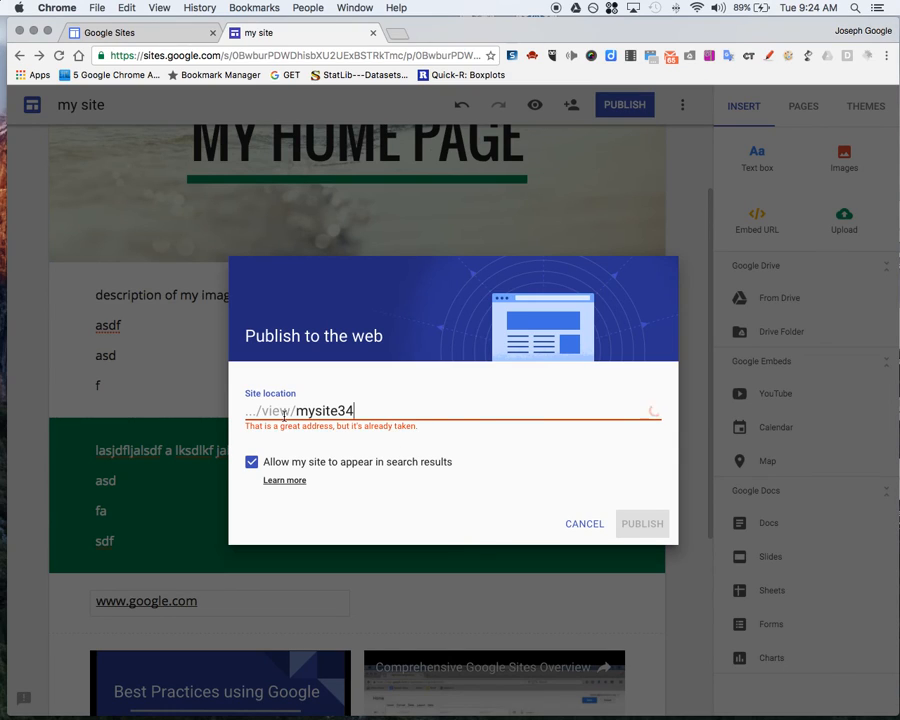
{"action": "type", "text": "343"}
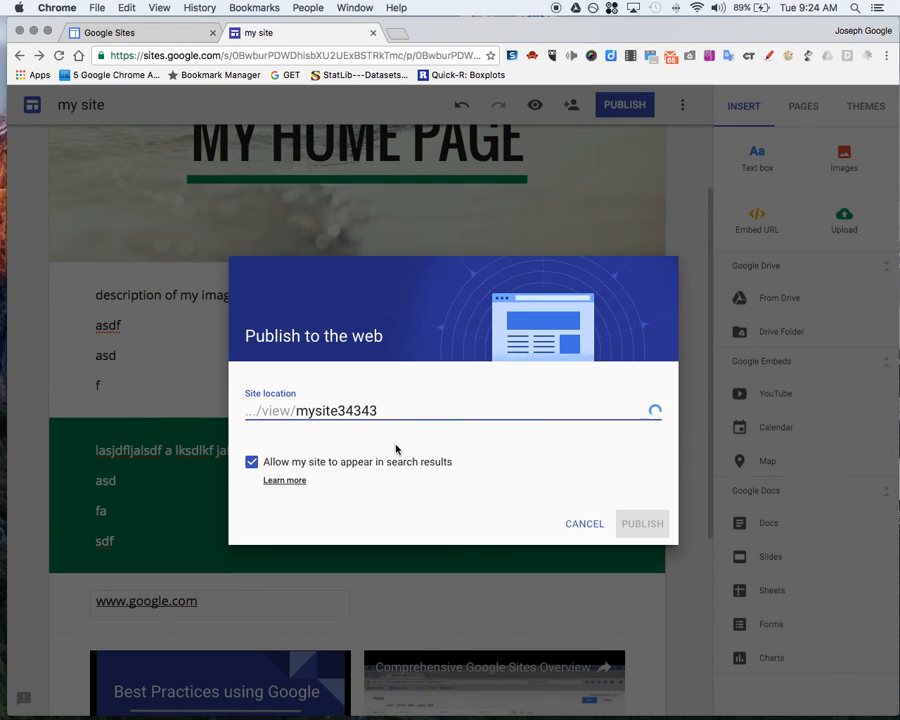
{"action": "type", "text": "hf"}
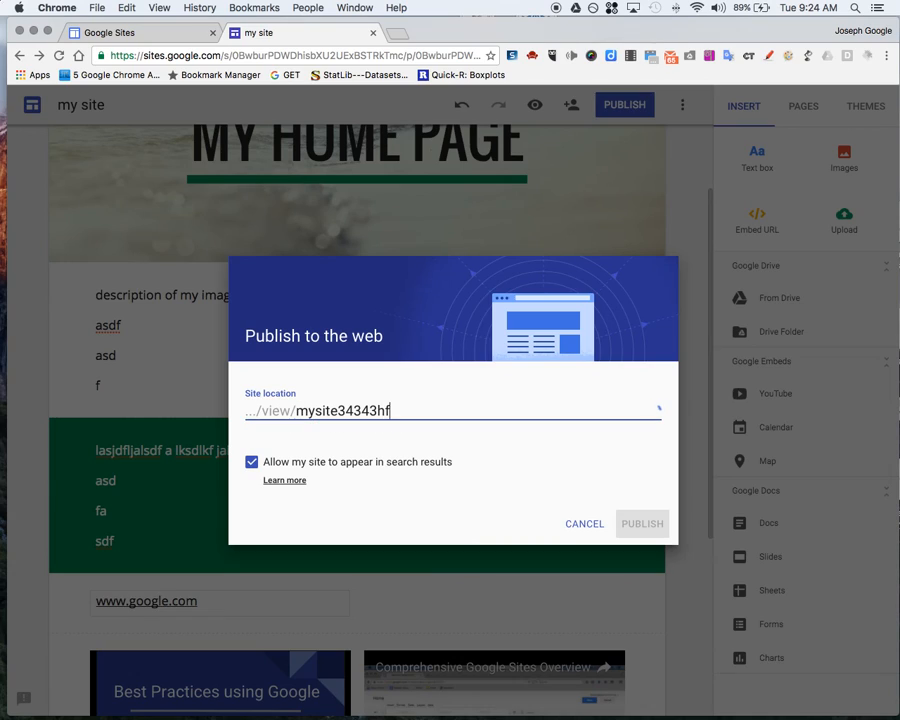
{"action": "type", "text": "hd"}
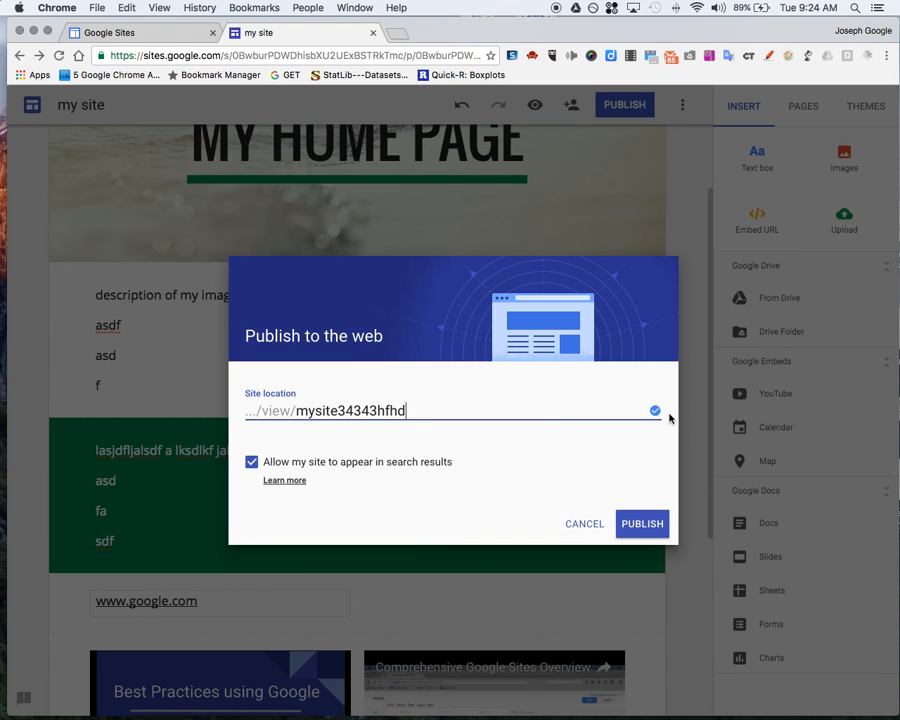
{"action": "left_click", "coordinate": [642, 523]}
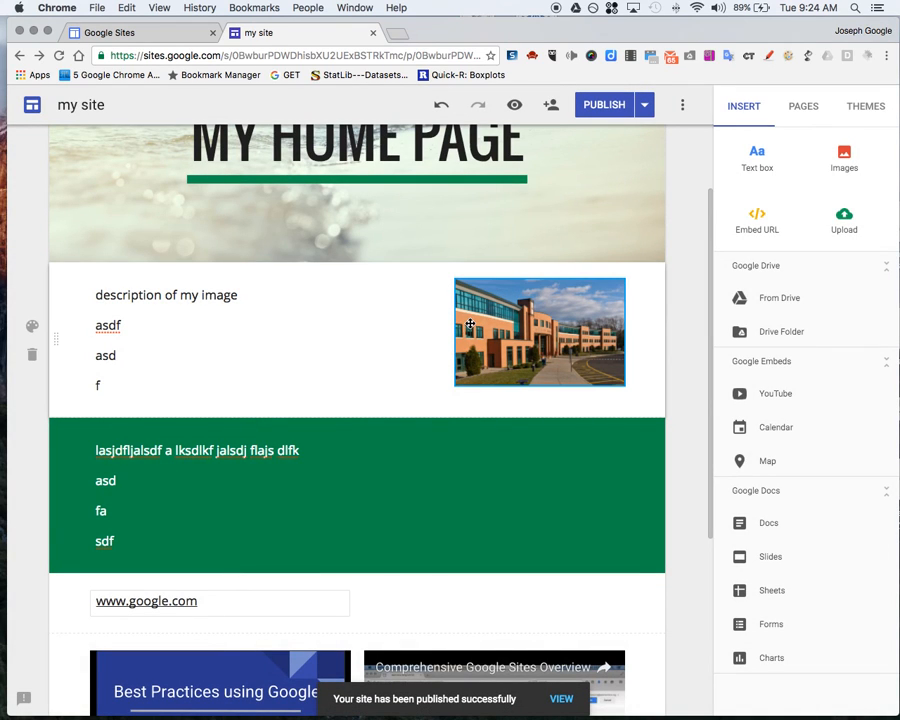
{"action": "left_click", "coordinate": [645, 104]}
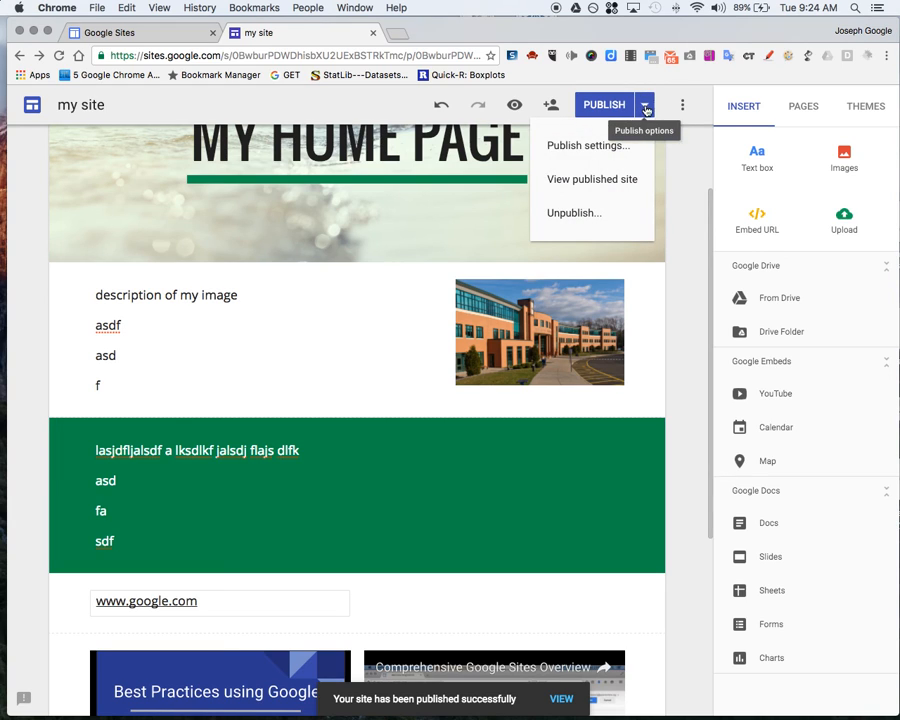
{"action": "left_click", "coordinate": [588, 145]}
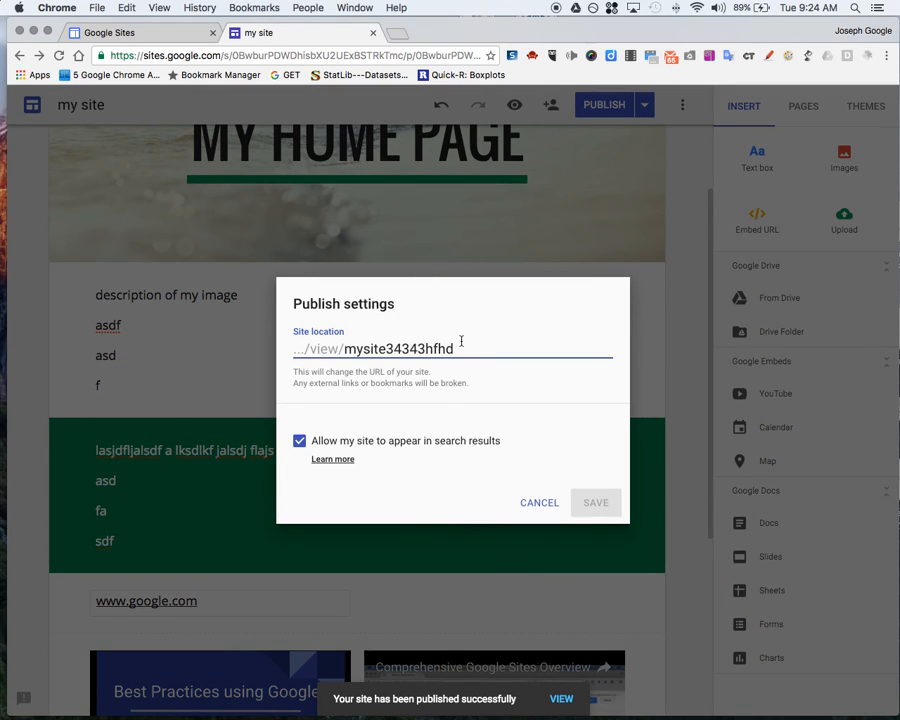
{"action": "double_click", "coordinate": [398, 348]}
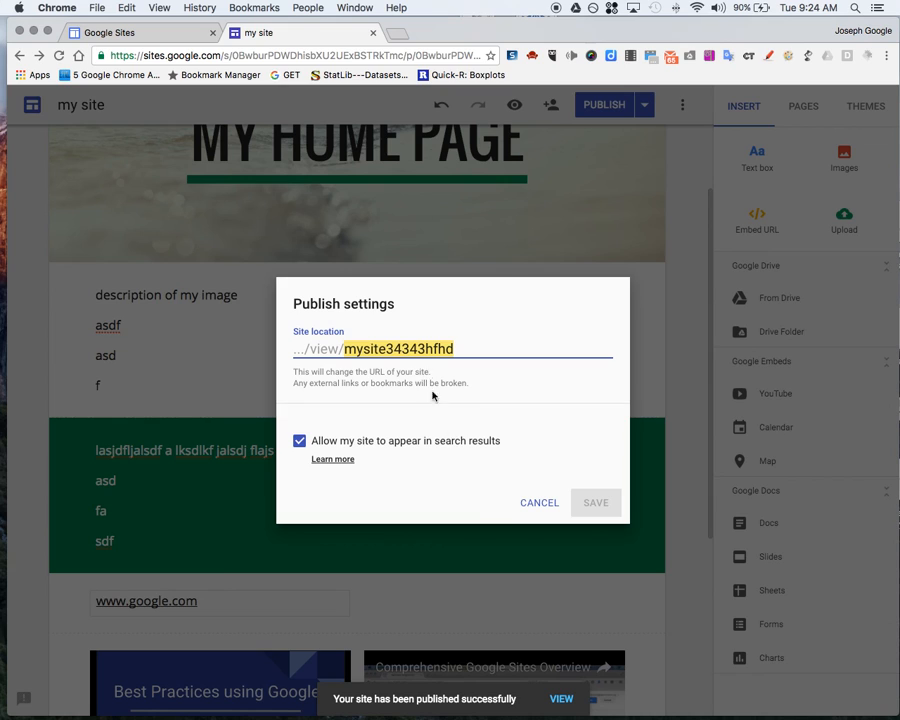
{"action": "left_click", "coordinate": [539, 502]}
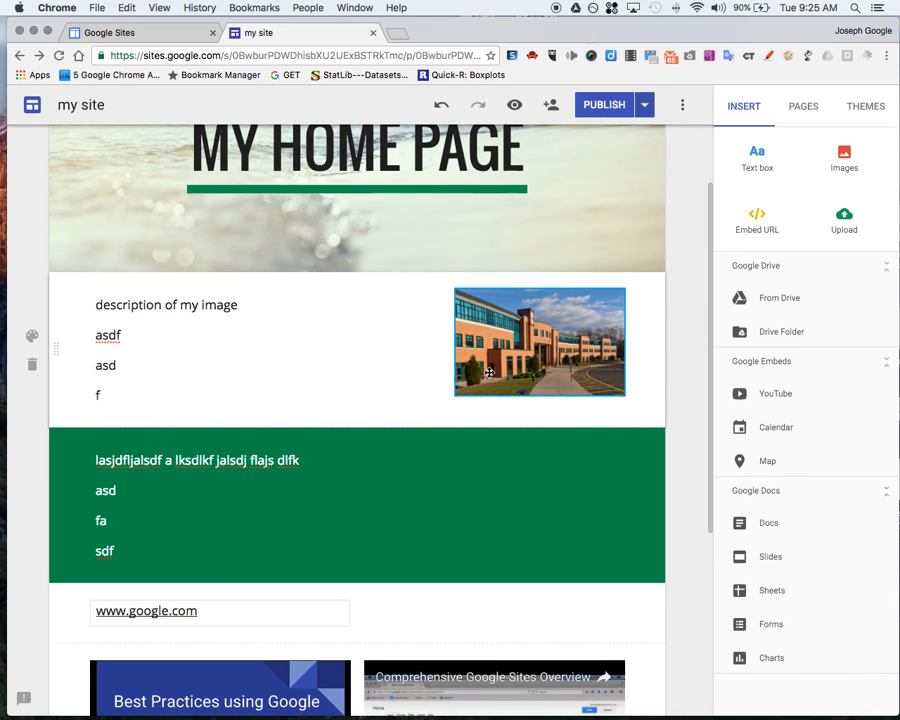
{"action": "left_click", "coordinate": [355, 200]}
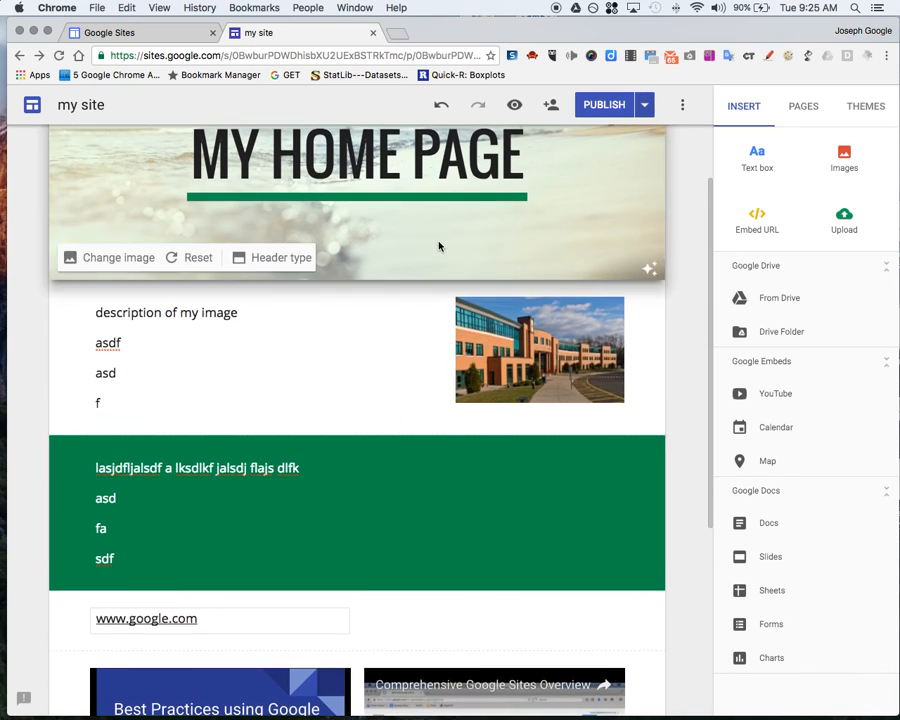